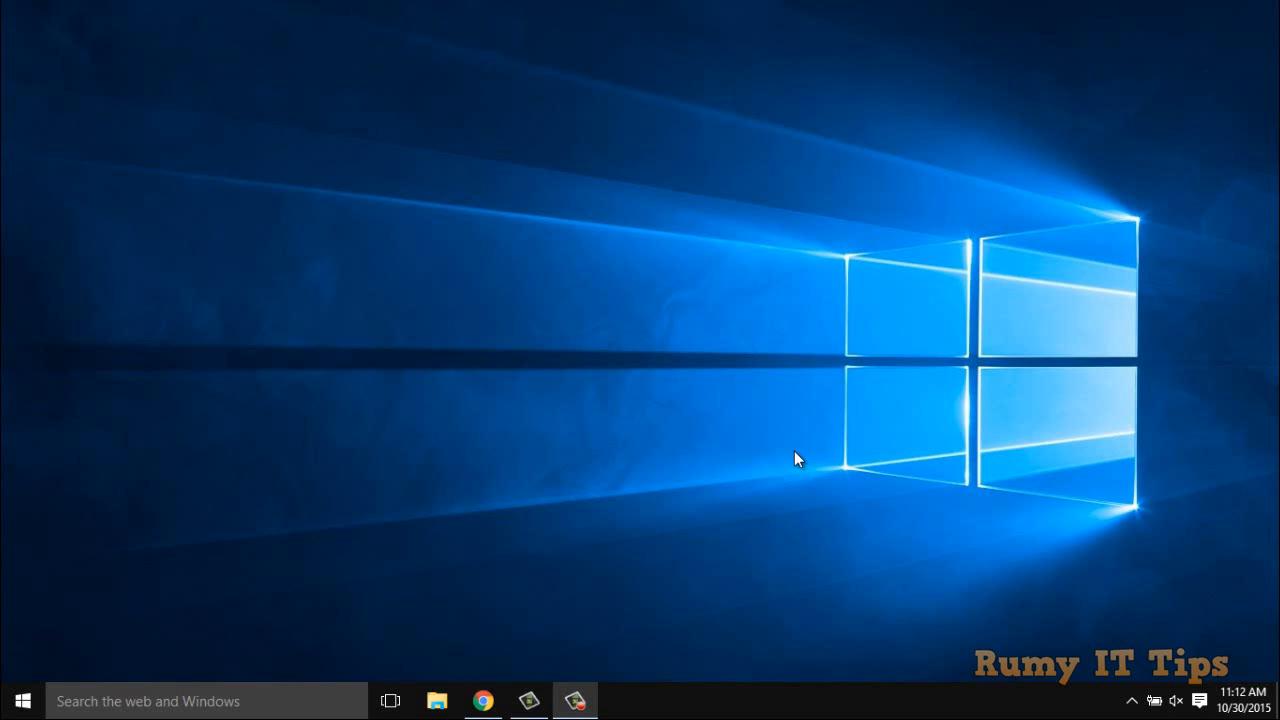
pyautogui.moveTo(636, 512)
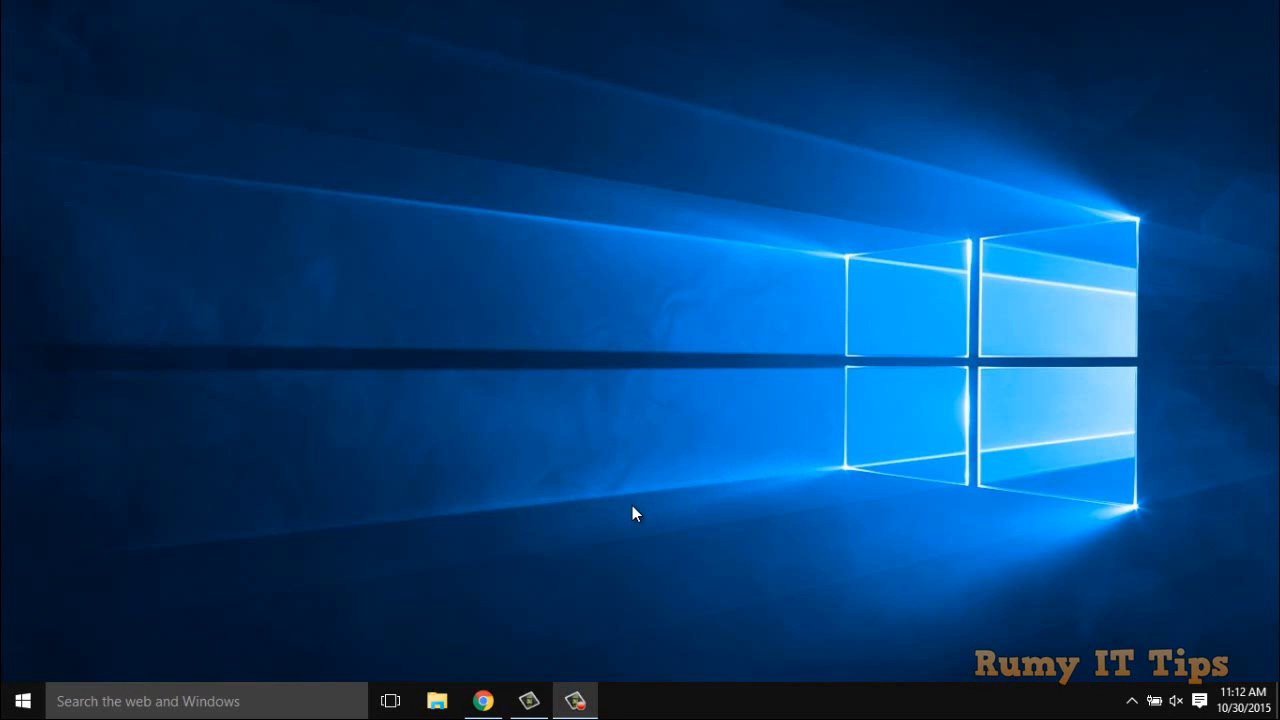
# Step: Bring up the Chrome browser from the taskbar with its open tabs
pyautogui.click(484, 700)
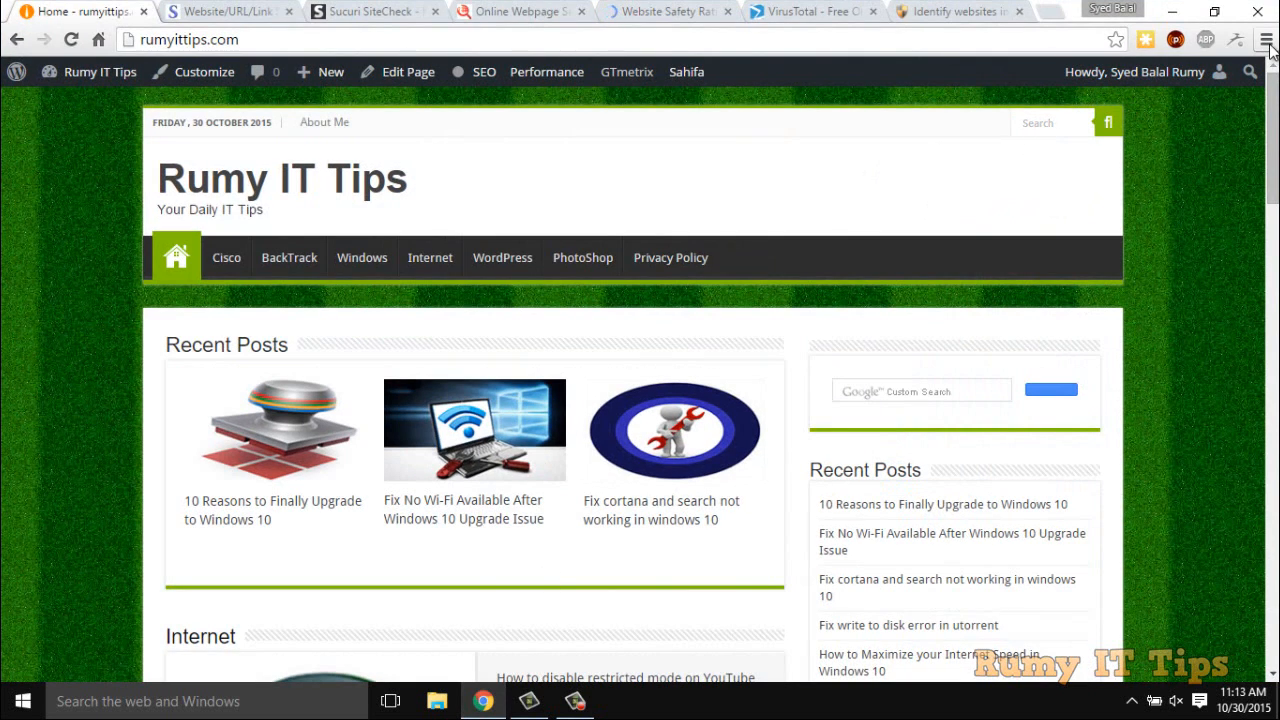
# Step: Review the installed extensions list and go to the Chrome Web Store for more
pyautogui.click(1268, 40)
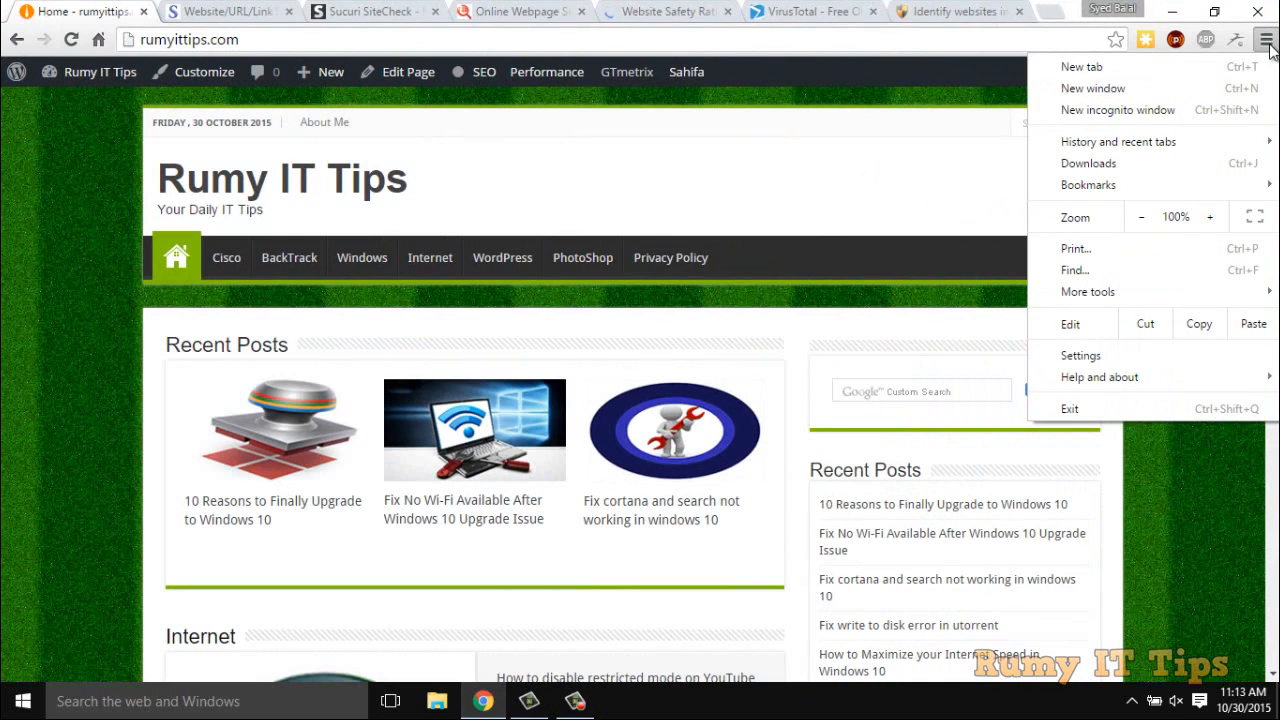
pyautogui.moveTo(1160, 292)
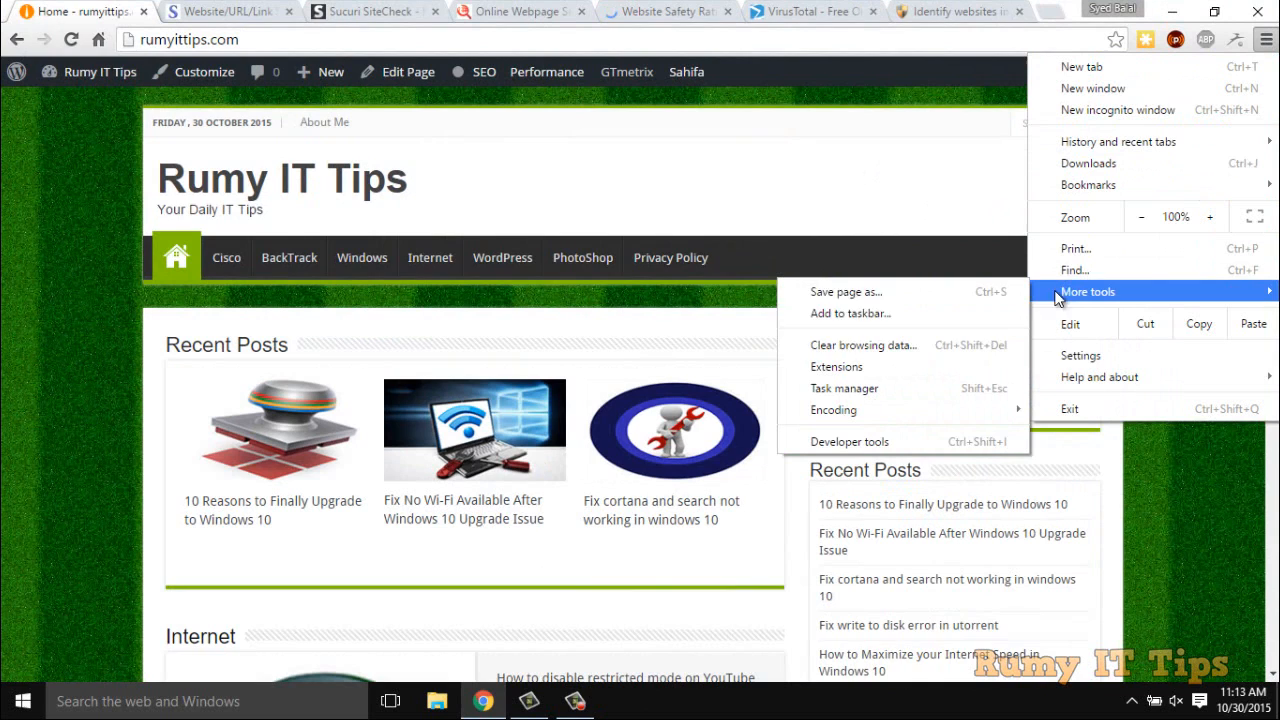
pyautogui.click(836, 366)
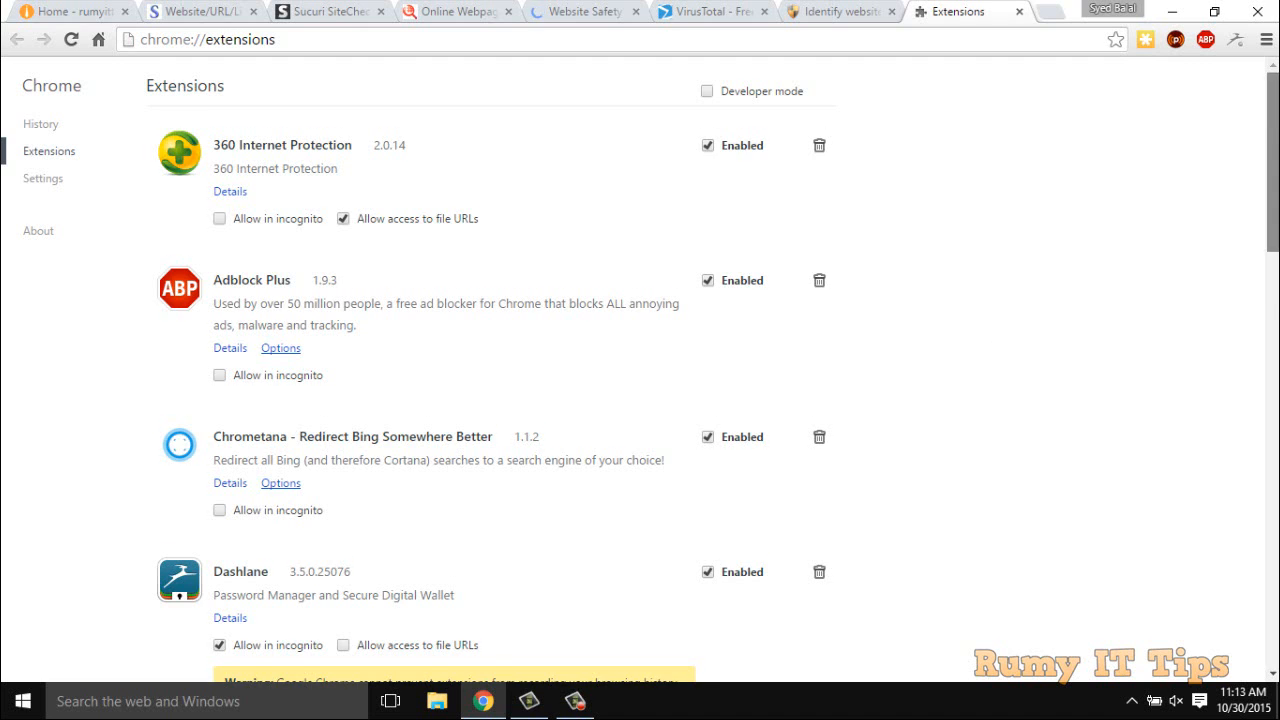
pyautogui.scroll(-3)
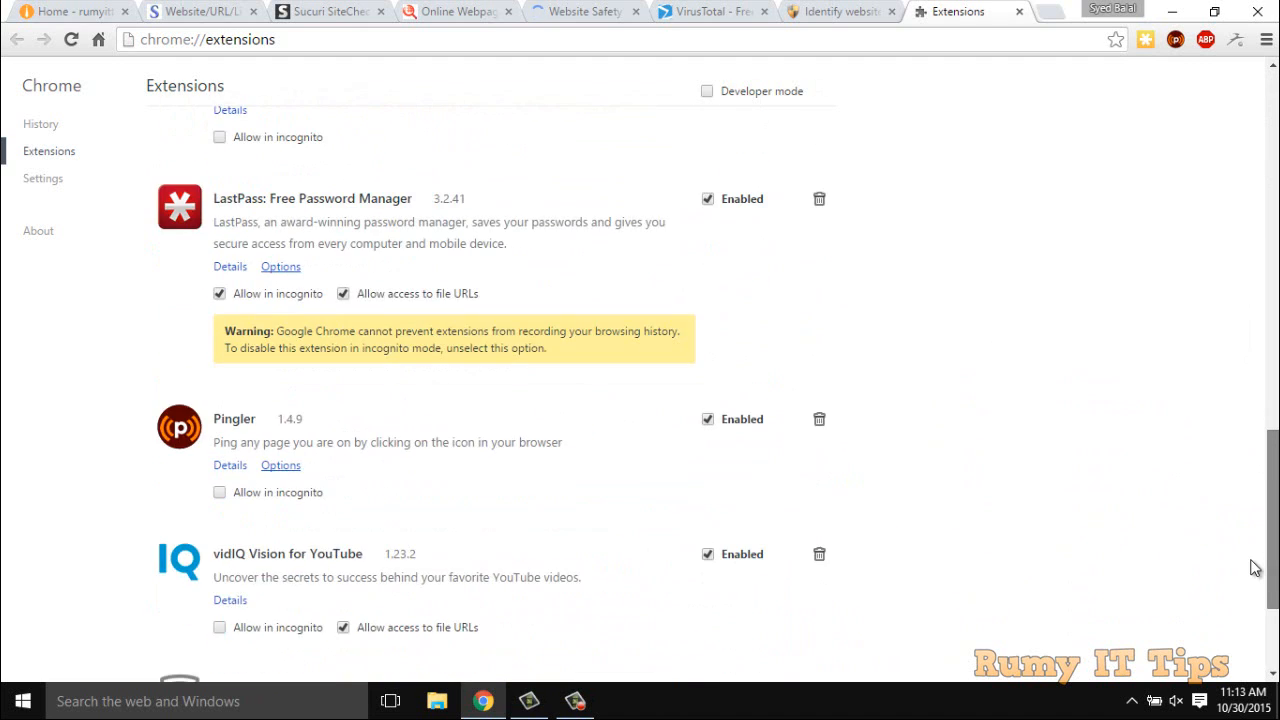
pyautogui.scroll(-3)
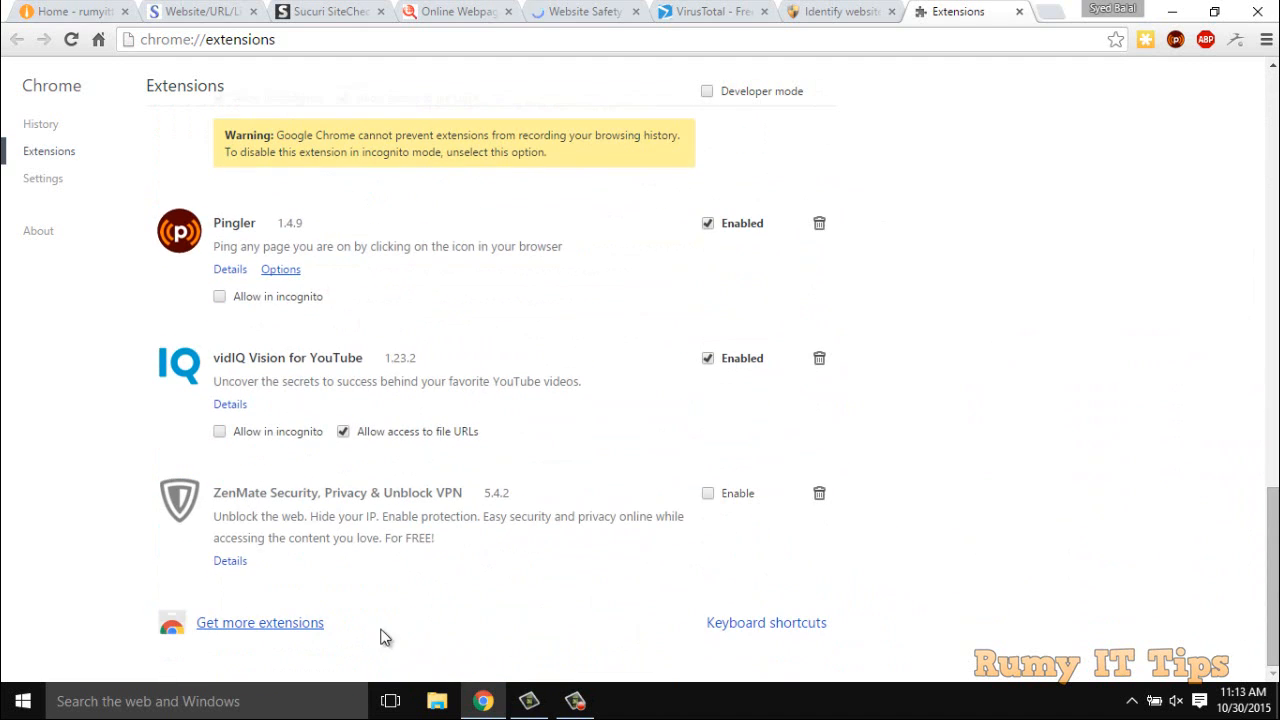
pyautogui.click(260, 622)
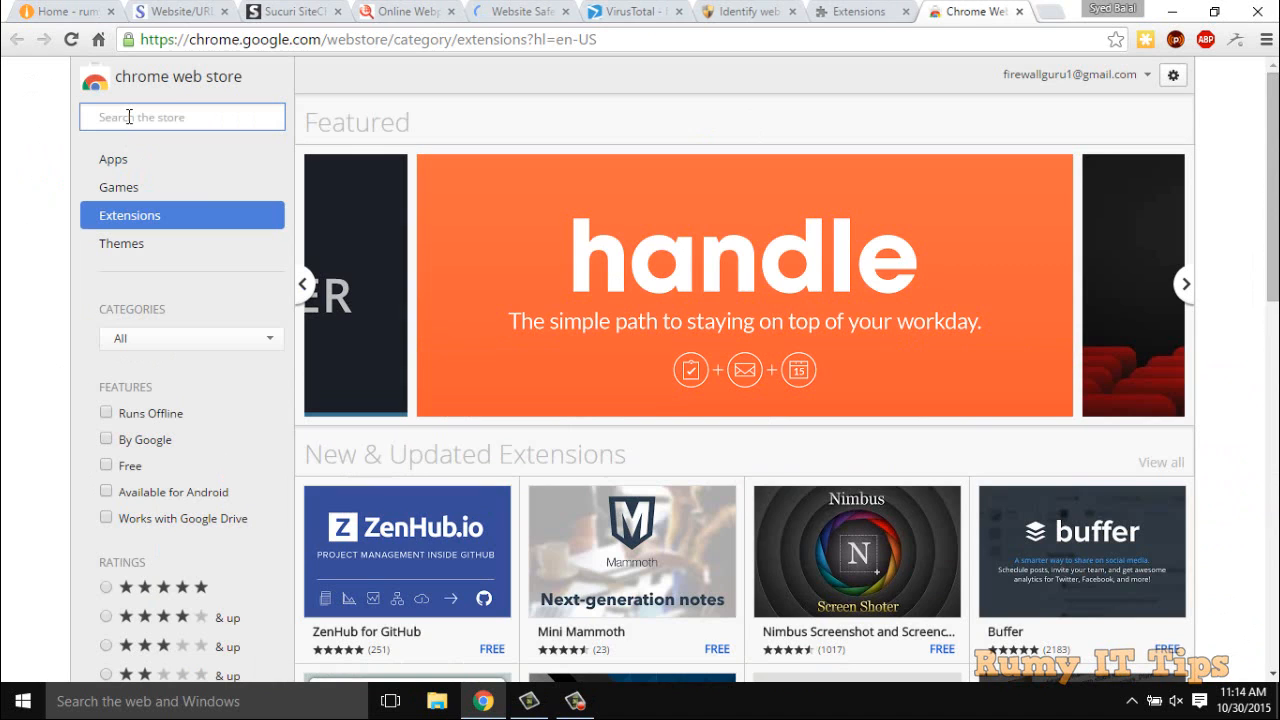
# Step: Search the Chrome Web Store for 'WOT' and browse the results
pyautogui.write('WOT')
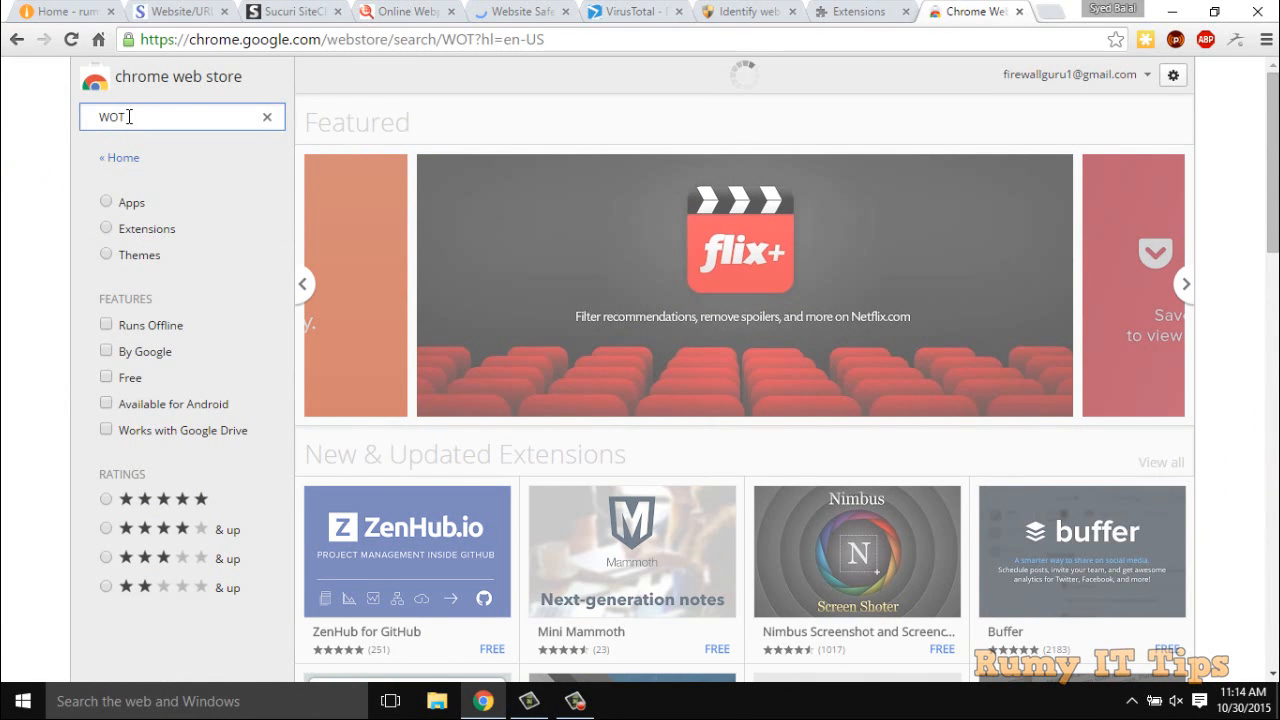
pyautogui.press('Return')
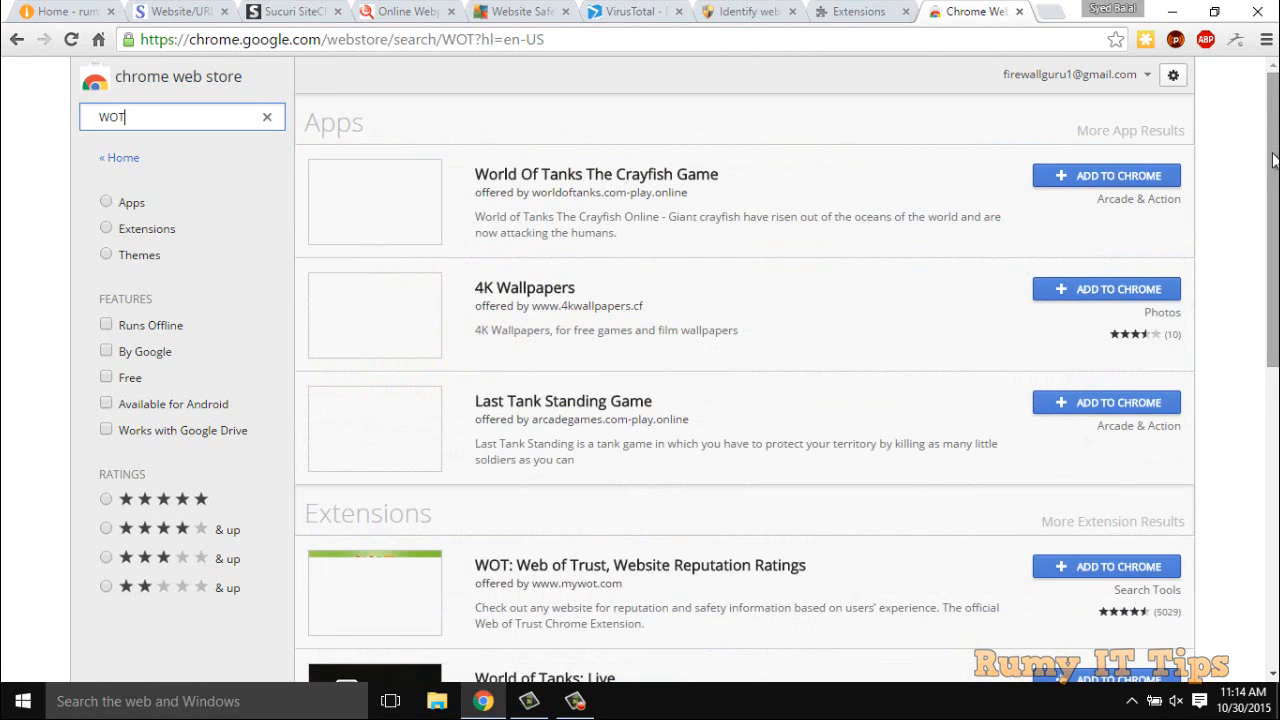
pyautogui.scroll(-3)
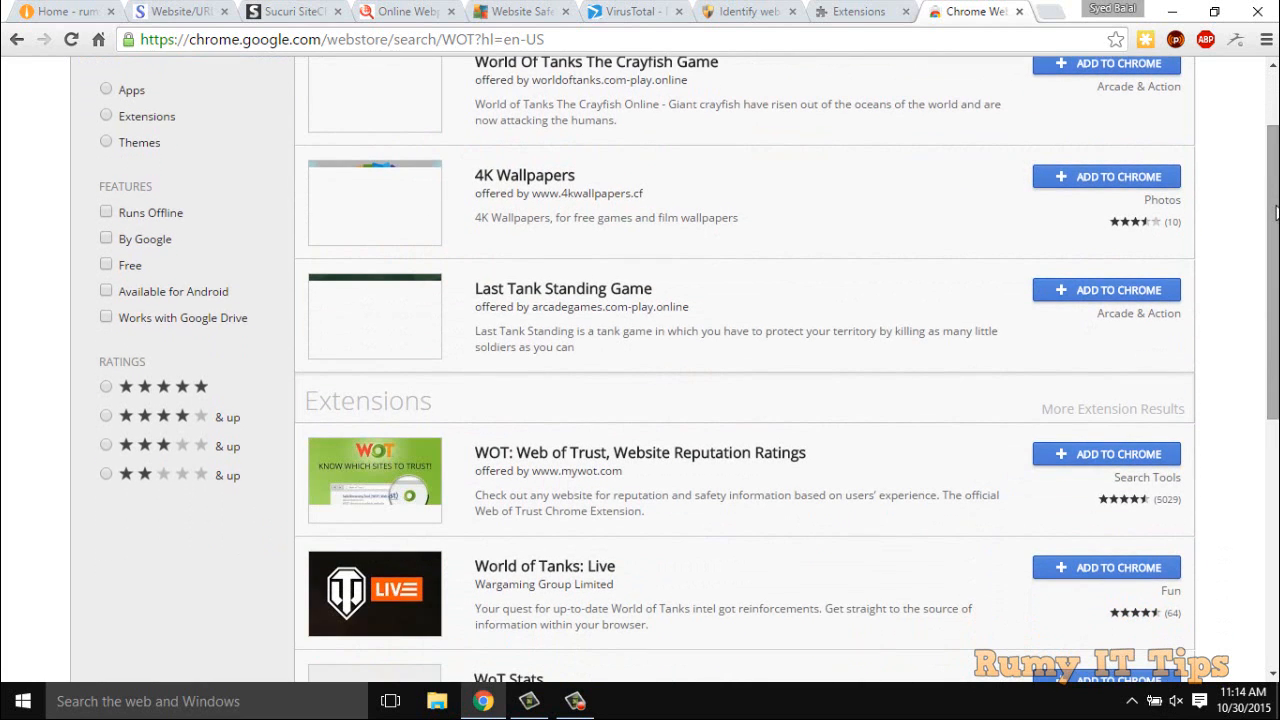
pyautogui.scroll(-3)
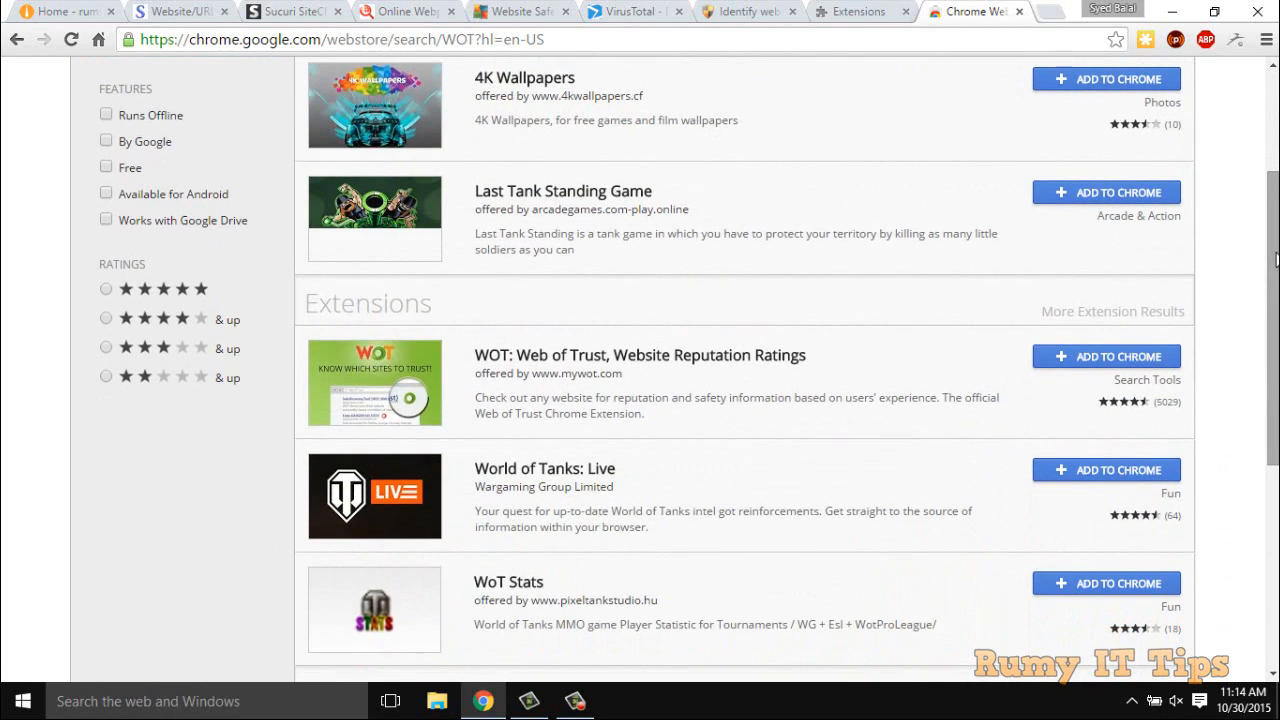
pyautogui.moveTo(1132, 356)
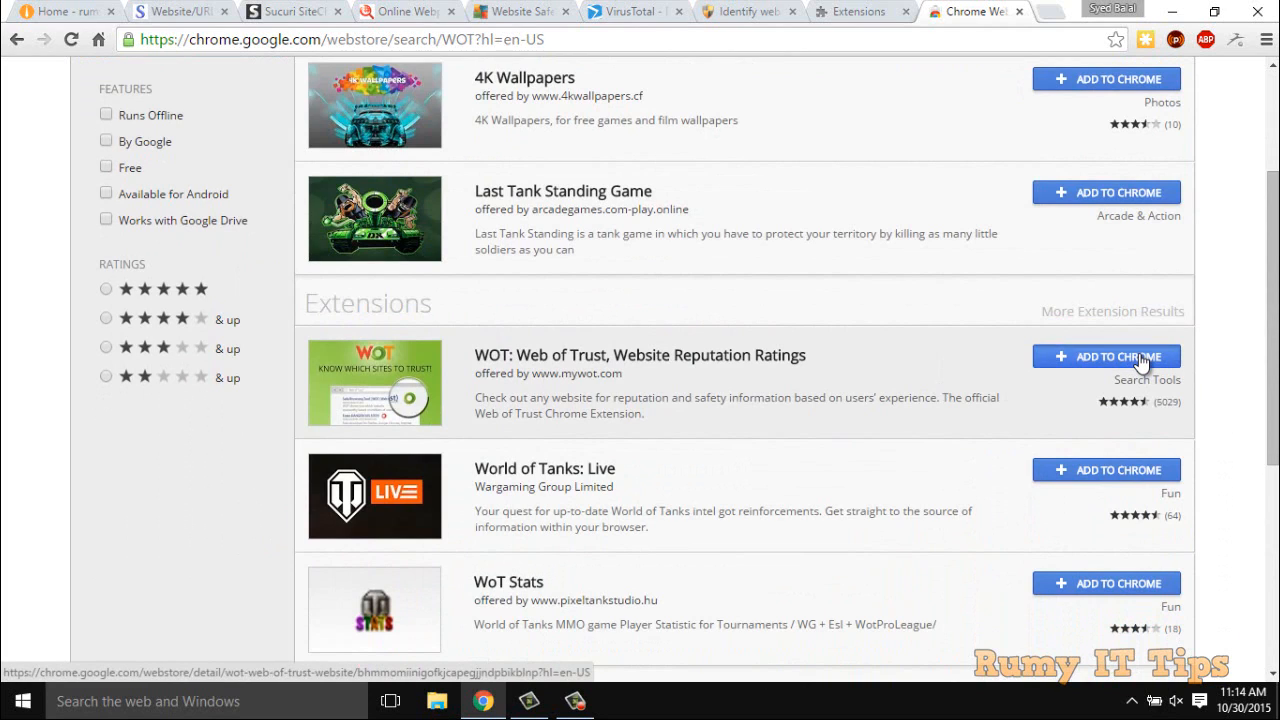
# Step: Add the WOT: Web of Trust extension to Chrome and confirm the install
pyautogui.click(1106, 356)
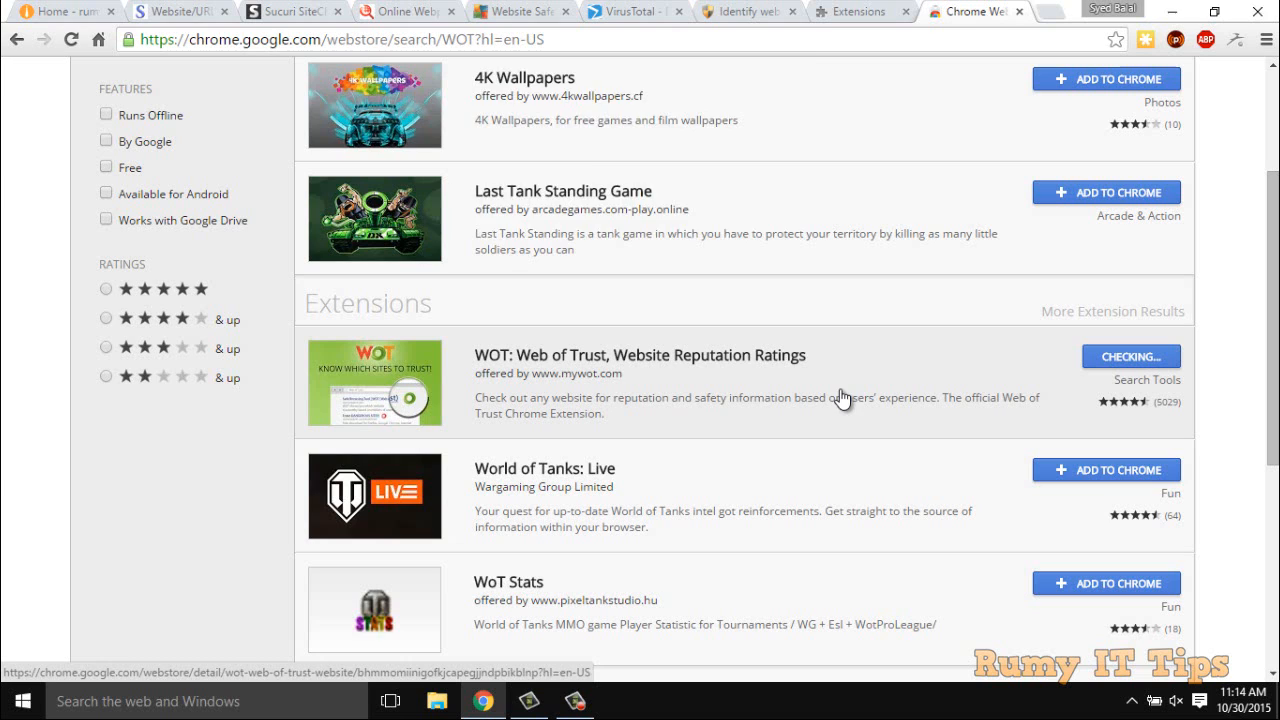
pyautogui.click(1130, 356)
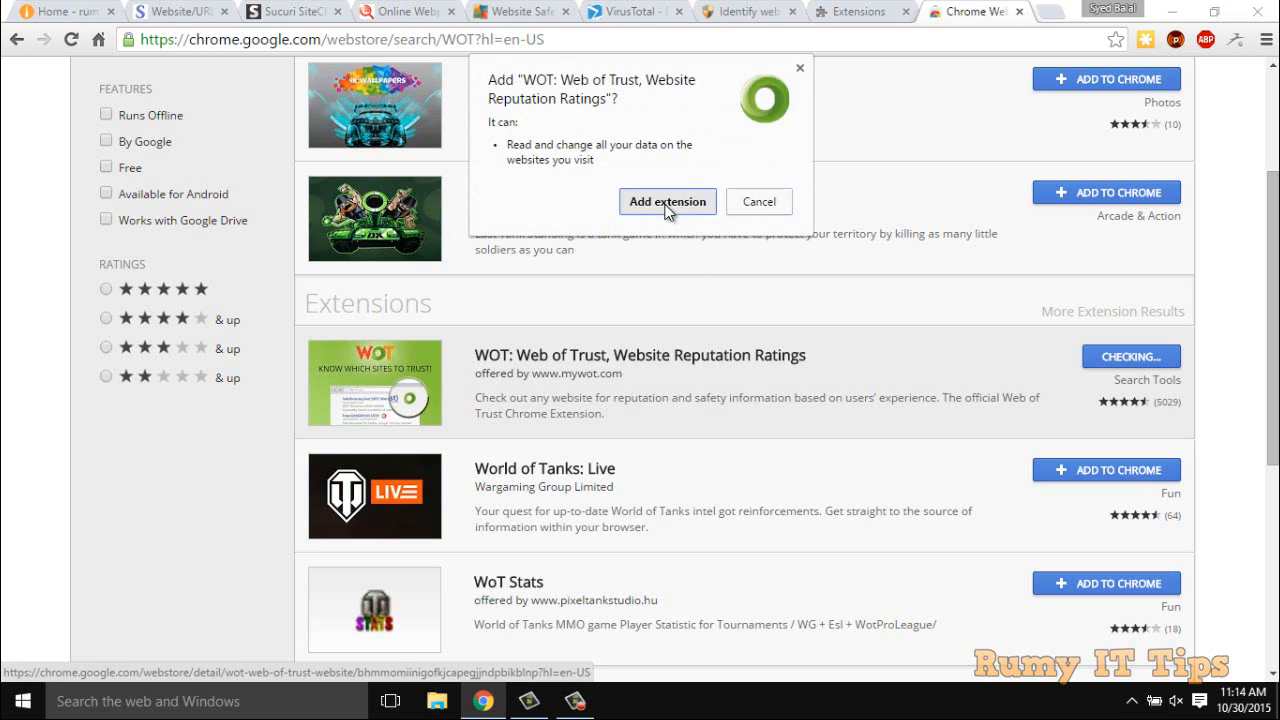
pyautogui.click(668, 200)
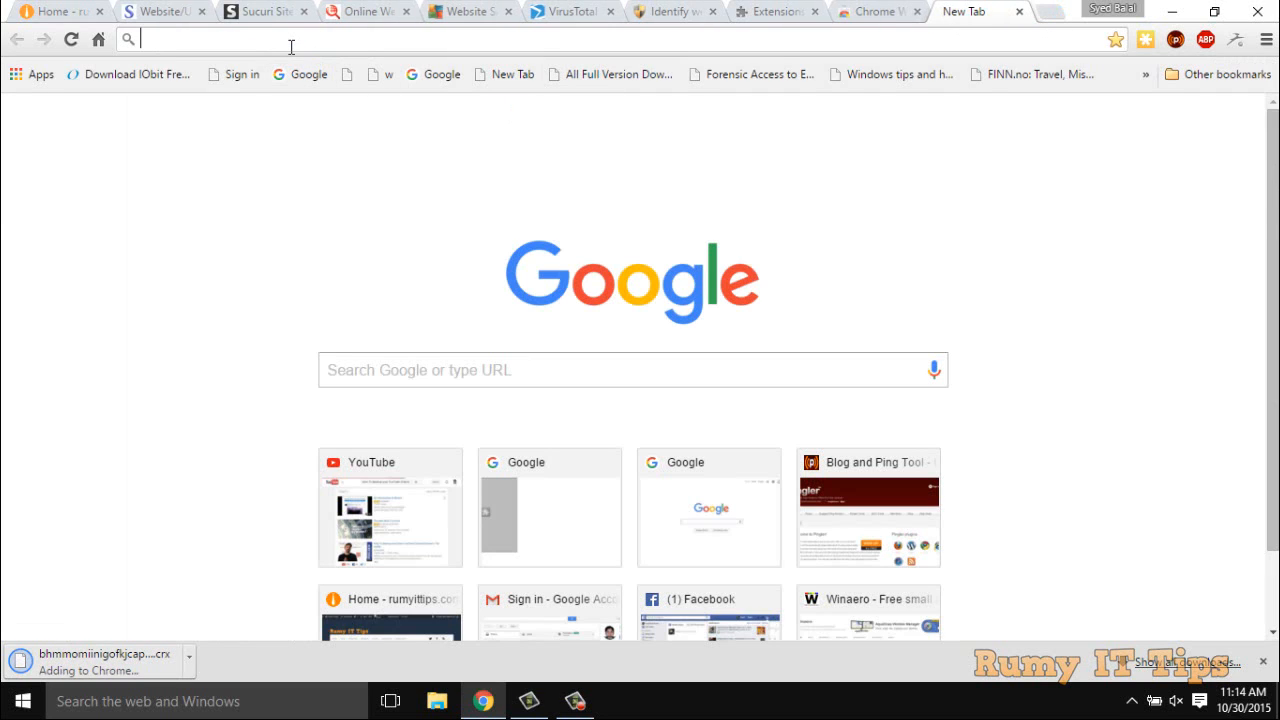
# Step: Go to Google in a new tab and acknowledge the WOT add-on installed notice
pyautogui.write('gp')
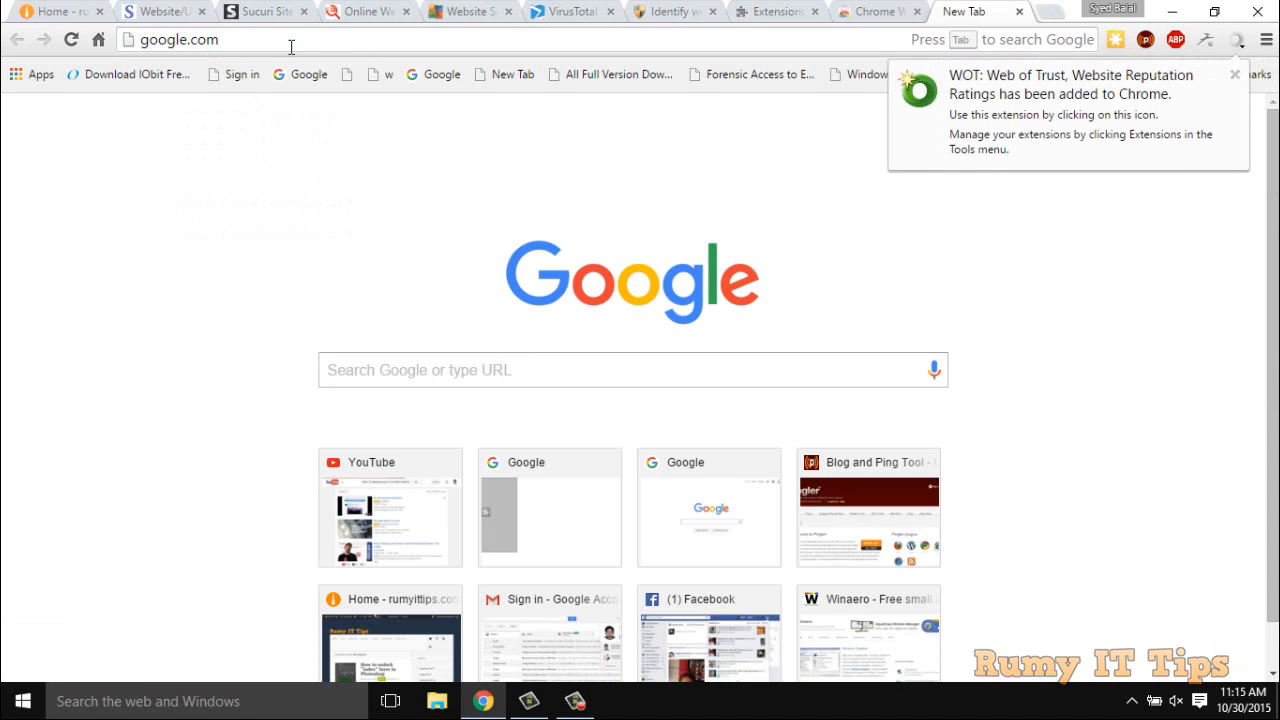
pyautogui.moveTo(676, 76)
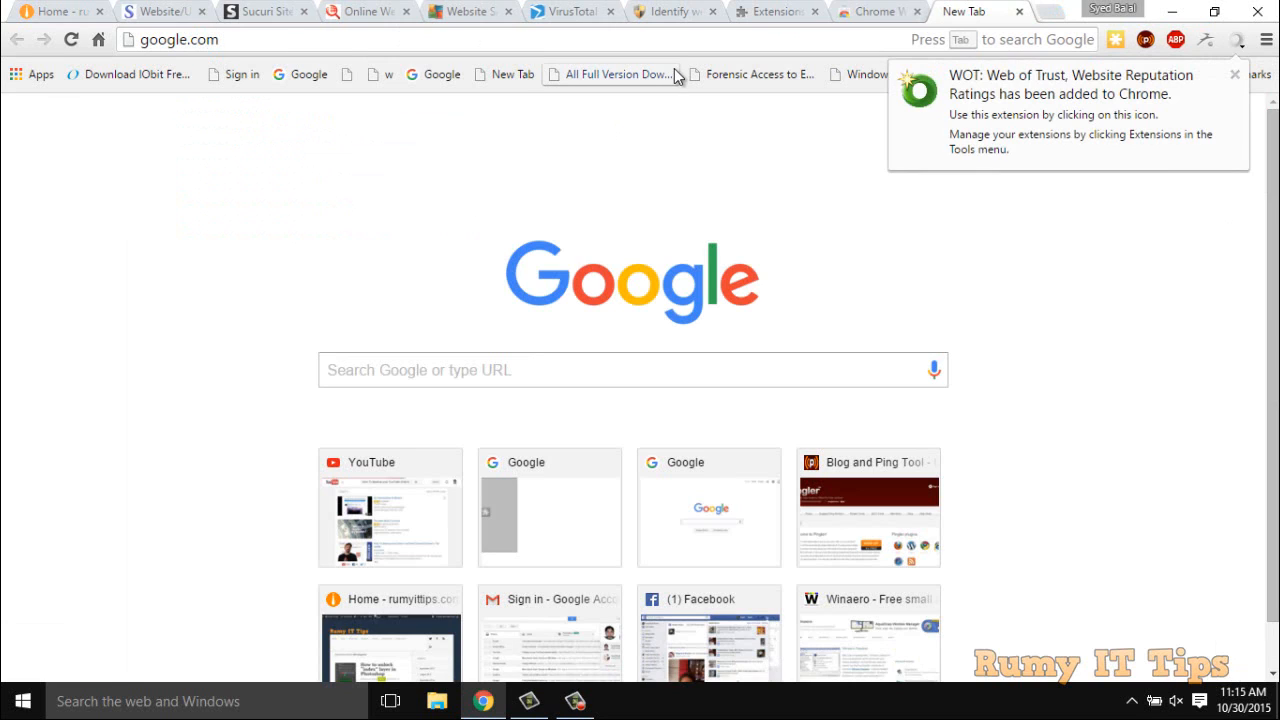
pyautogui.moveTo(968, 120)
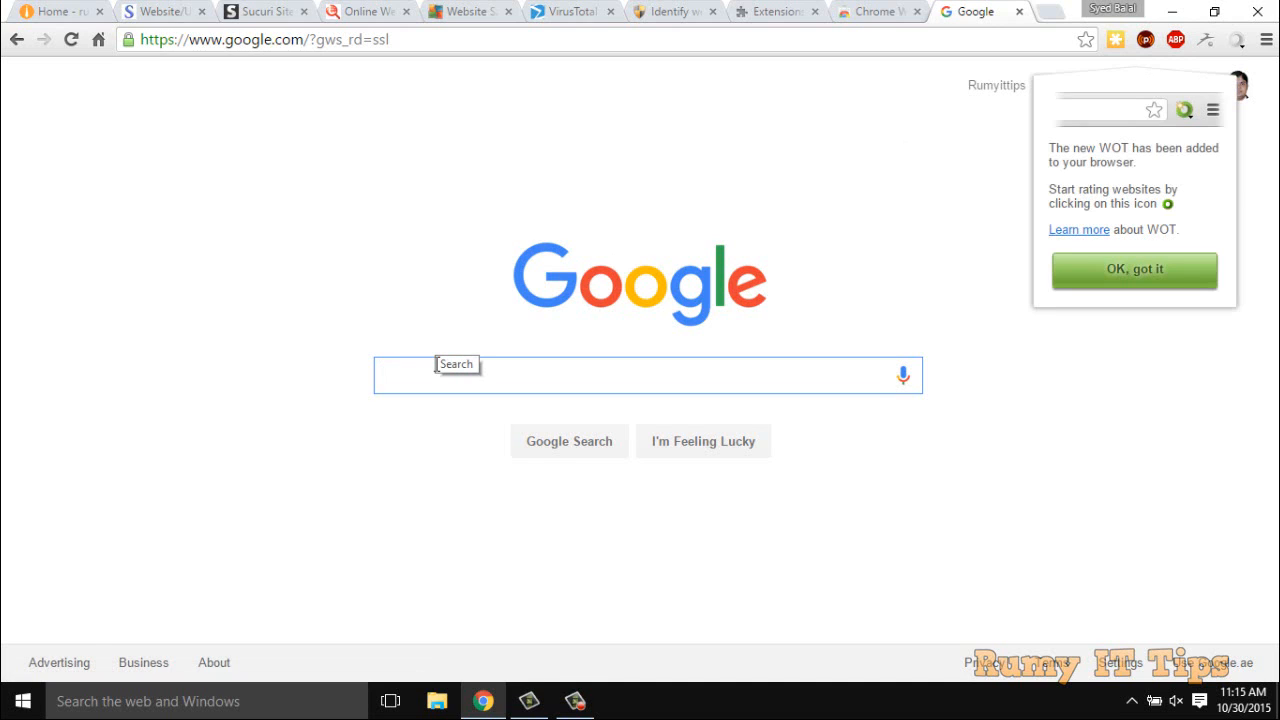
pyautogui.click(1134, 272)
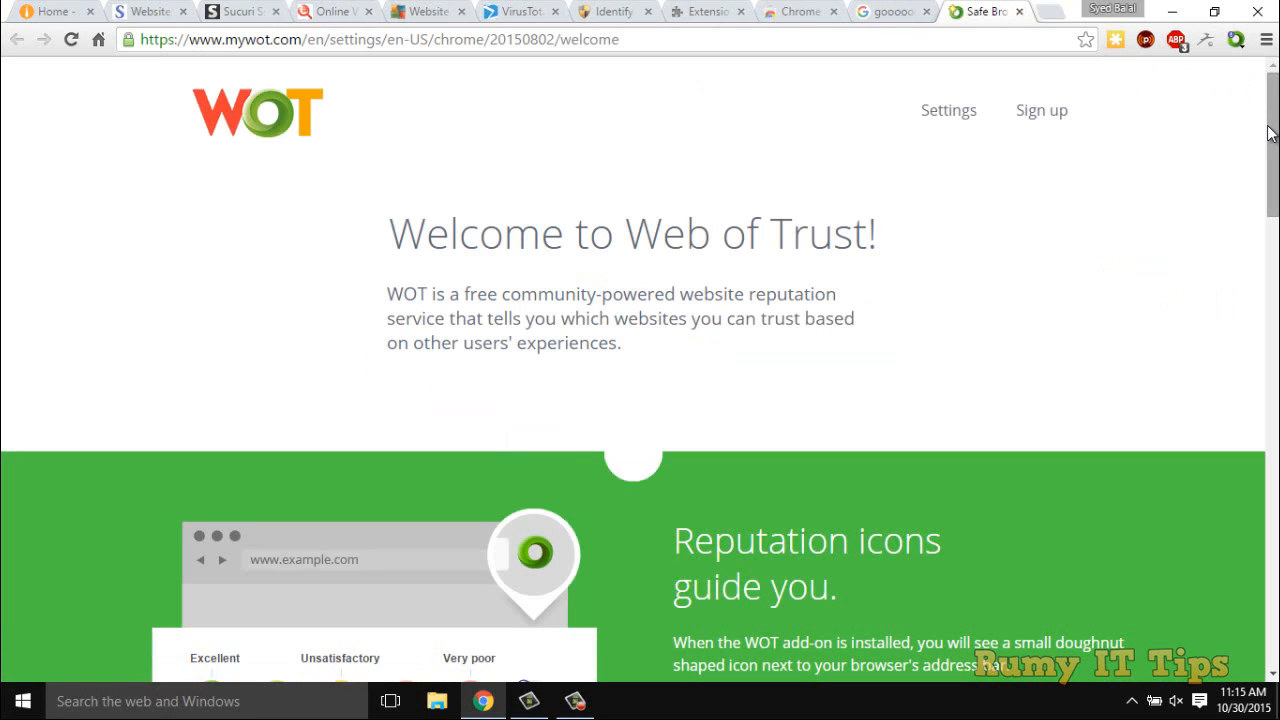
# Step: Skim the WOT welcome page and switch to the ScanURL.net tab
pyautogui.scroll(-3)
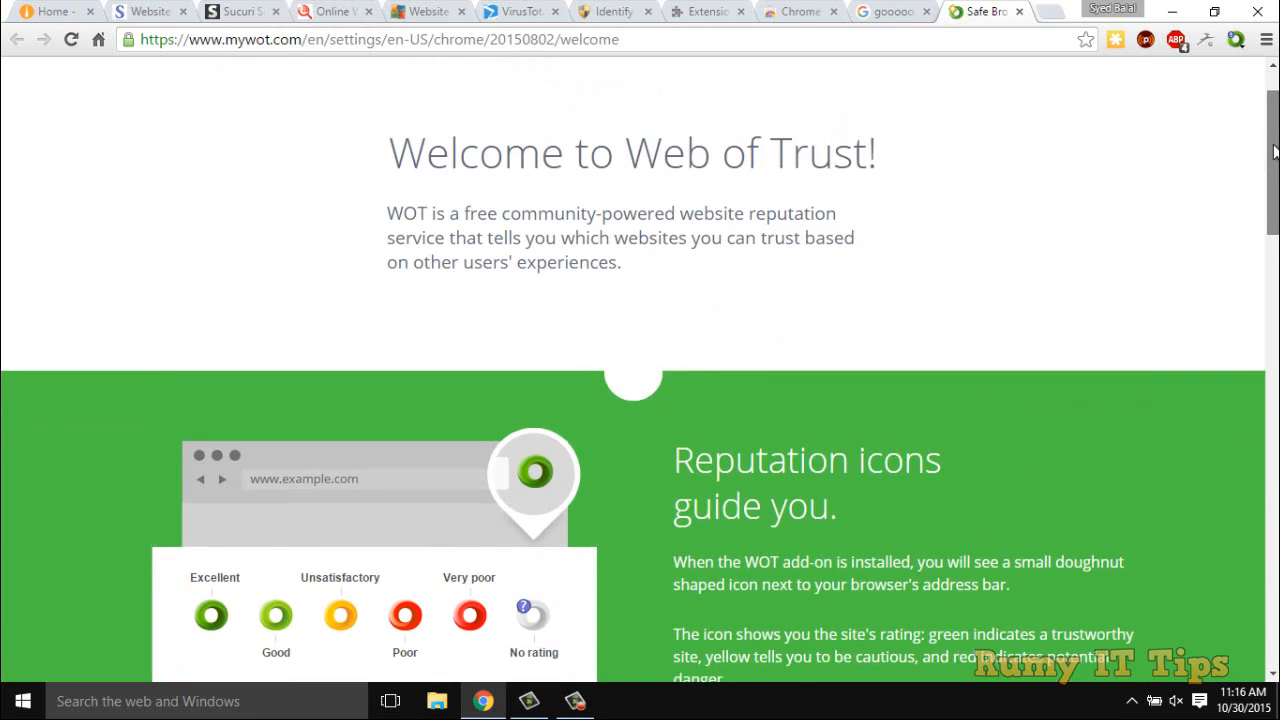
pyautogui.click(888, 12)
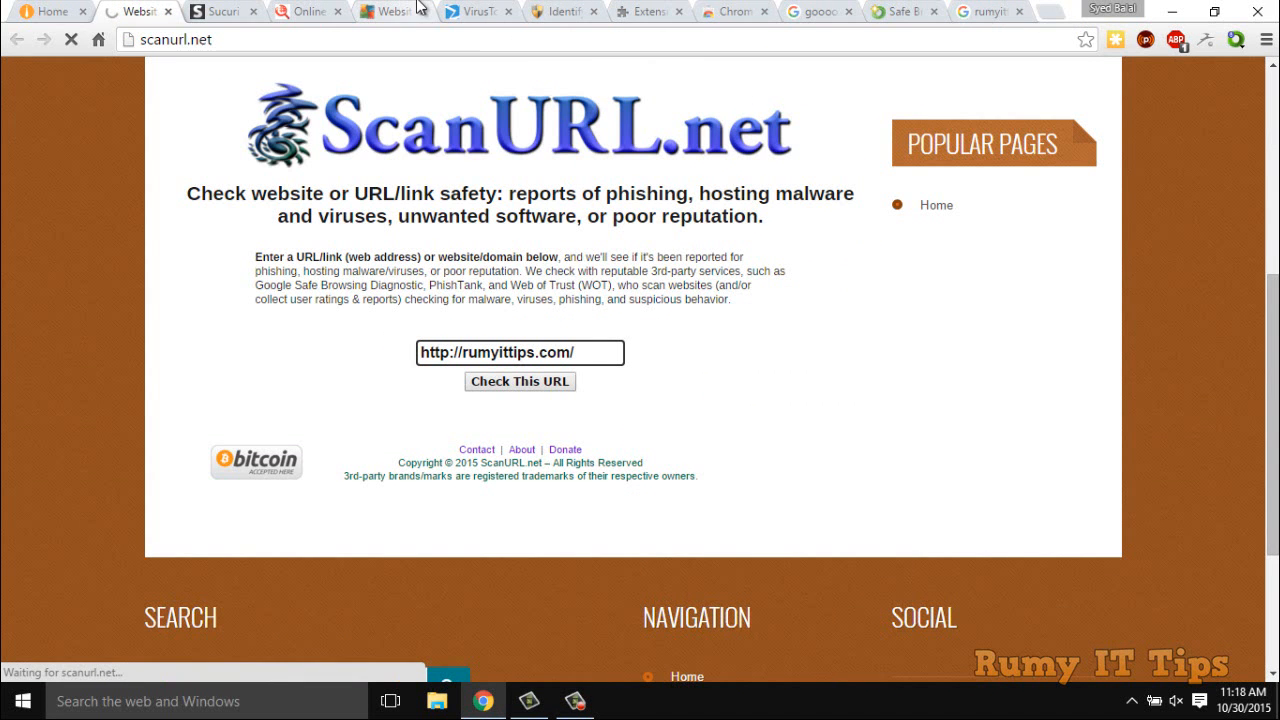
pyautogui.moveTo(70, 40)
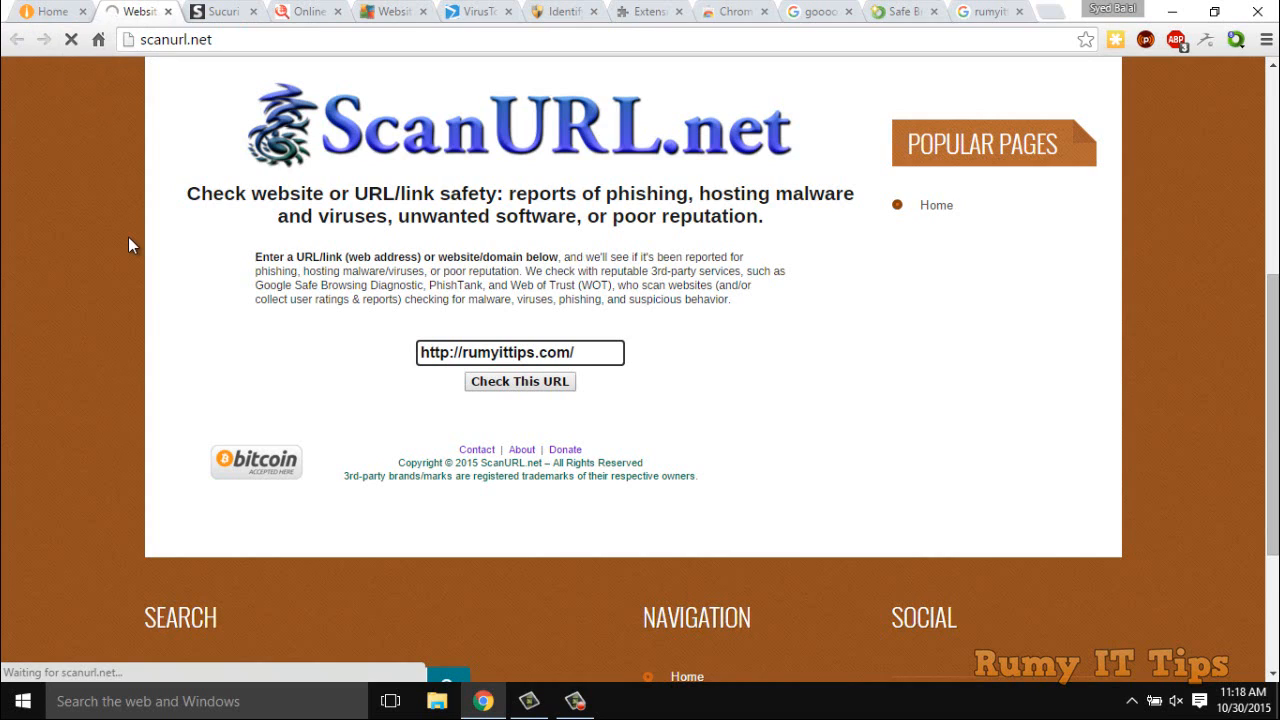
pyautogui.moveTo(320, 236)
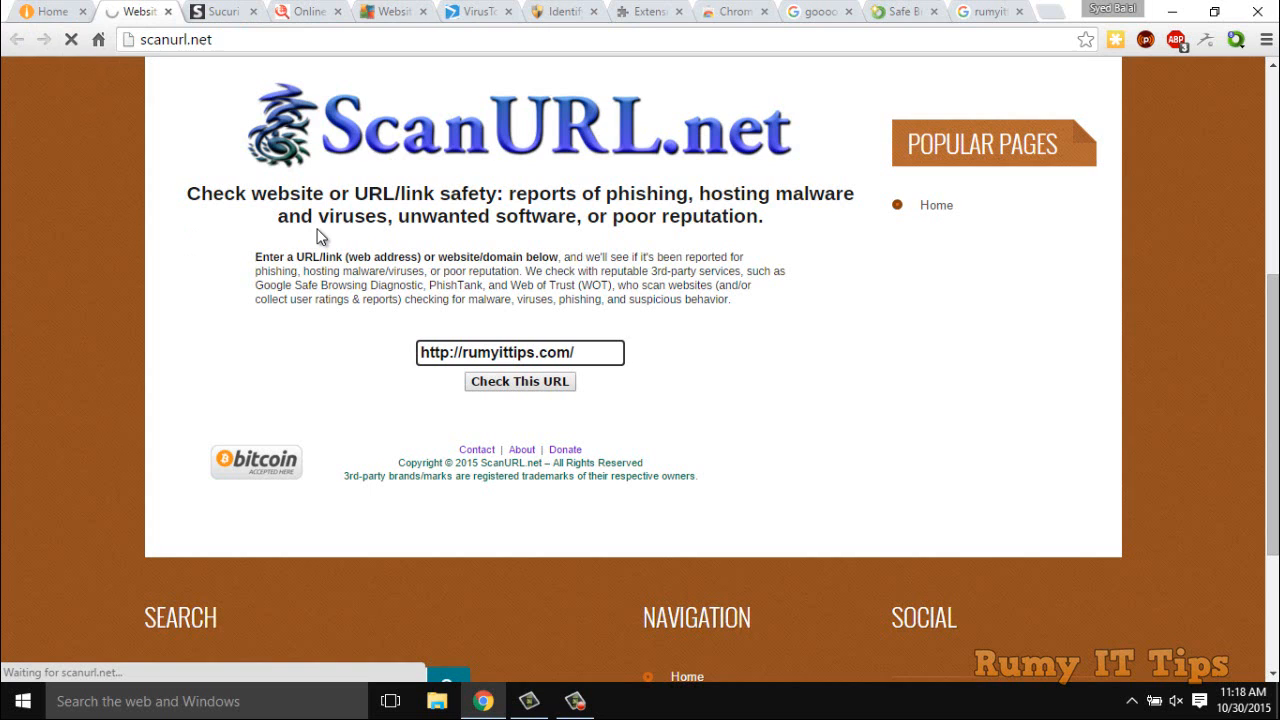
# Step: Switch from ScanURL.net to the Sucuri SiteCheck tab
pyautogui.click(216, 12)
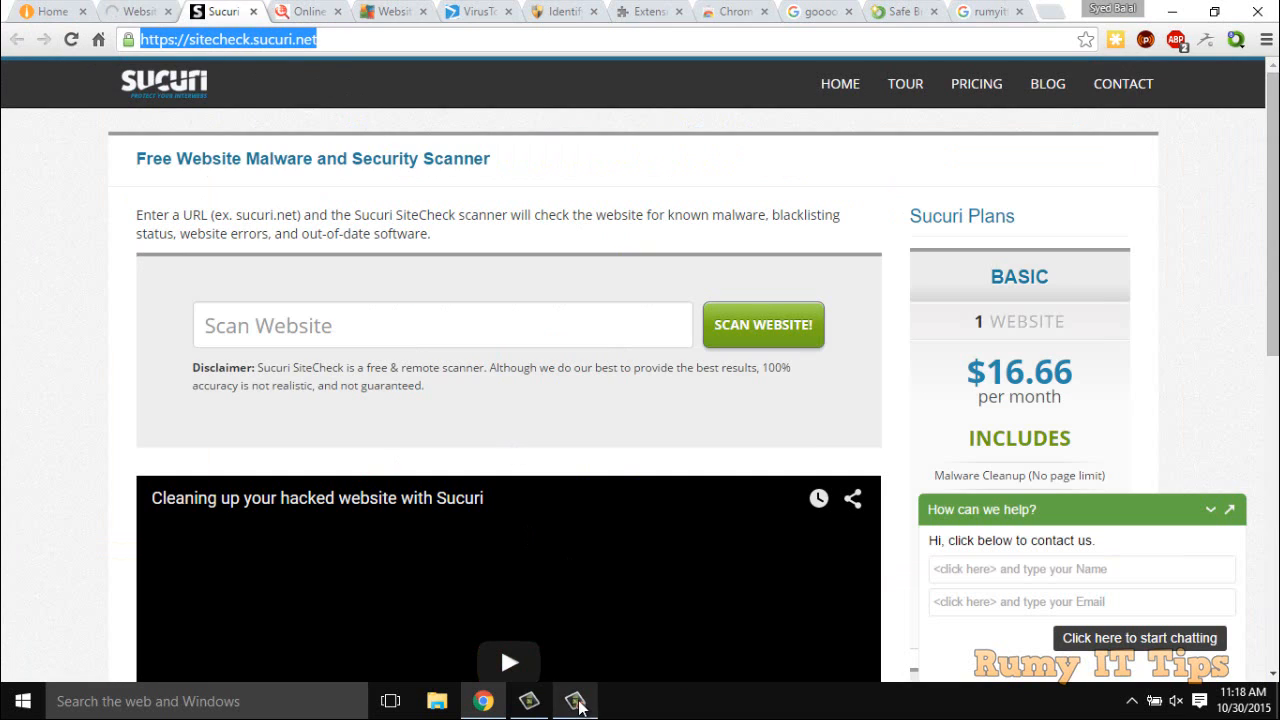
pyautogui.click(576, 700)
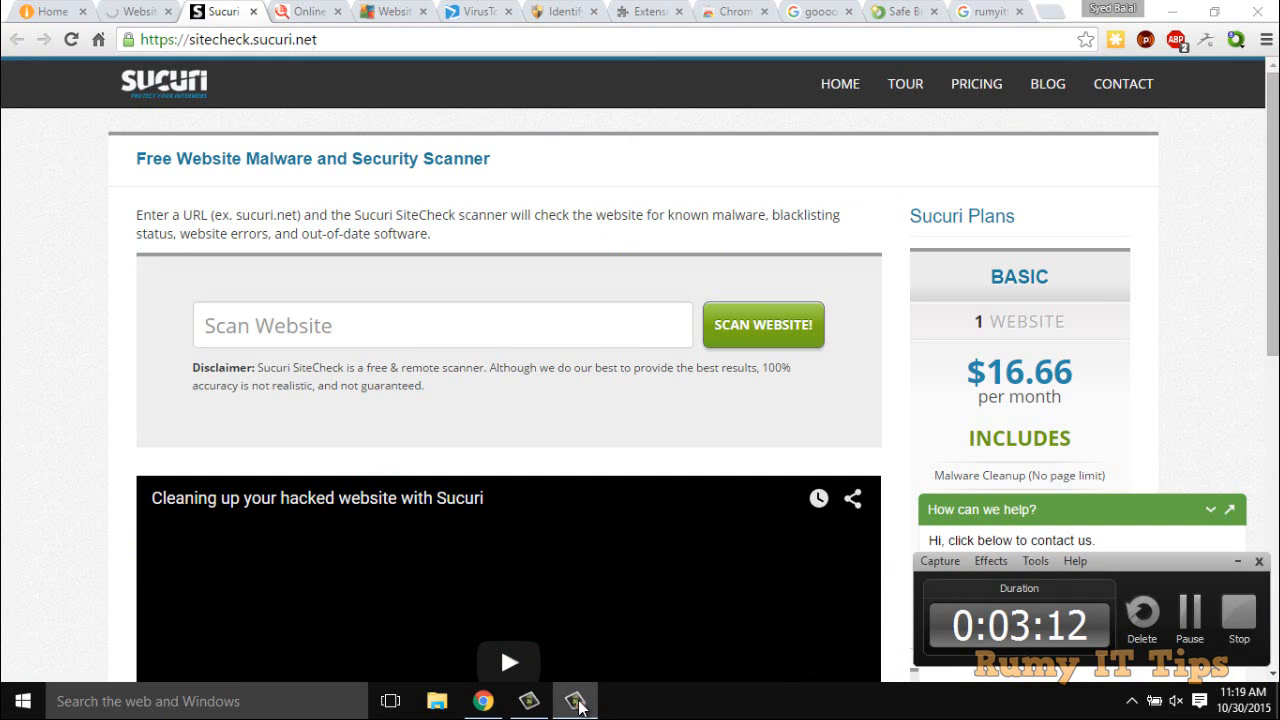
pyautogui.click(442, 324)
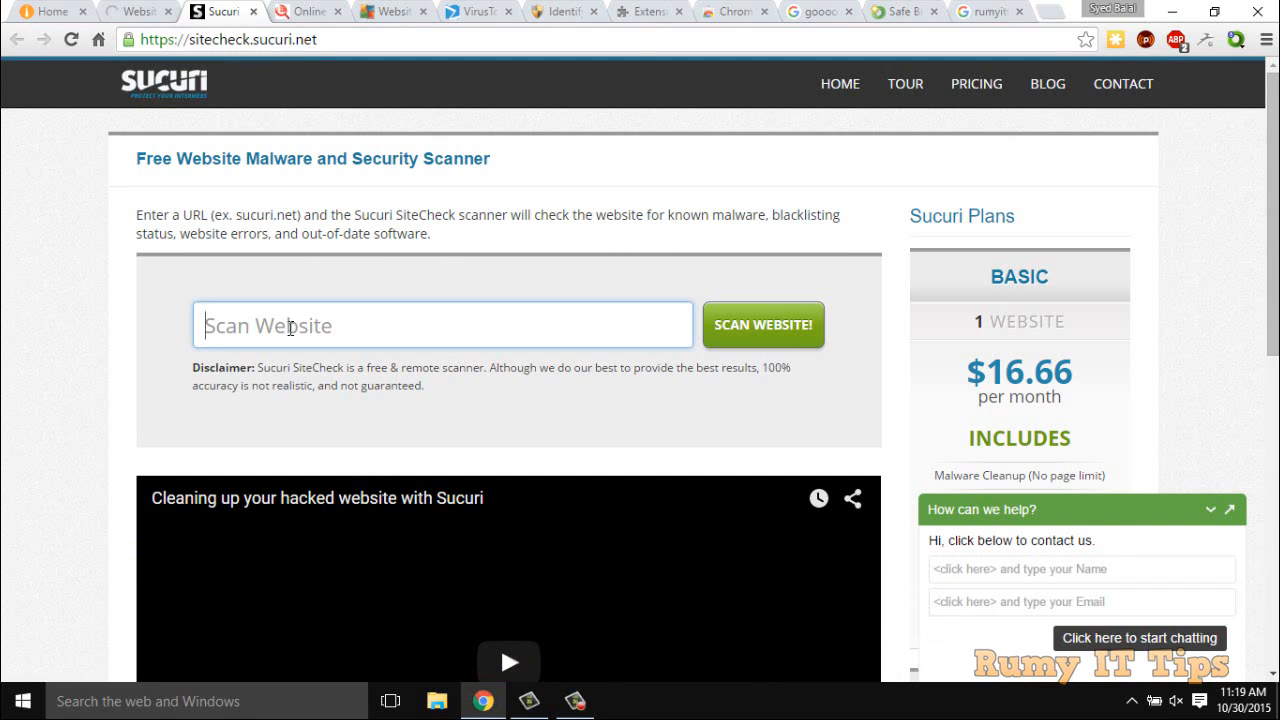
pyautogui.write('http://rumyittips.com/')
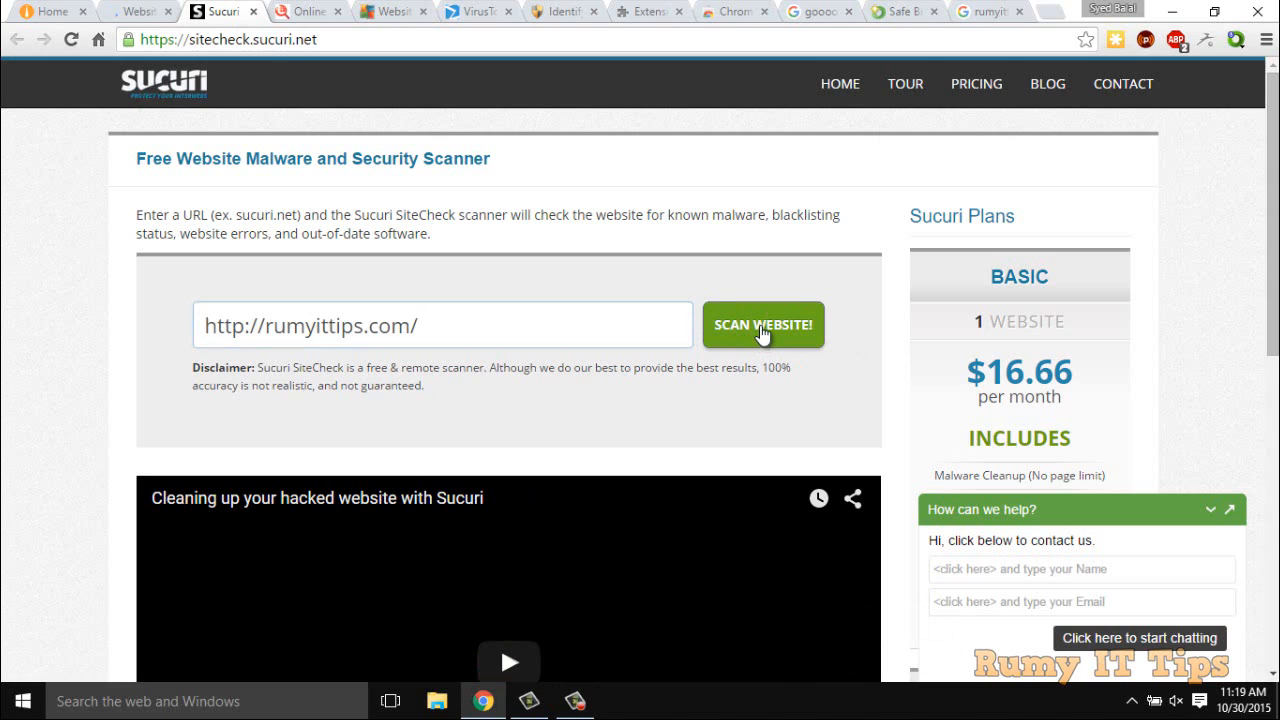
pyautogui.click(764, 324)
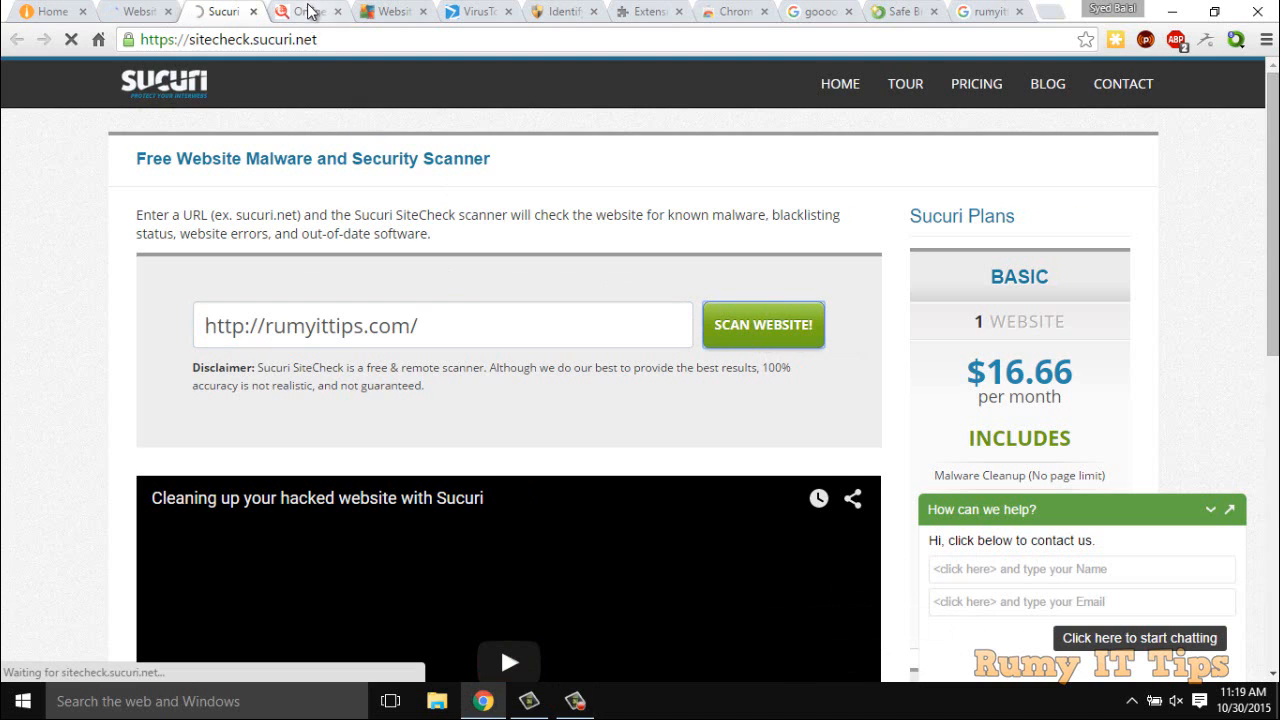
pyautogui.click(308, 12)
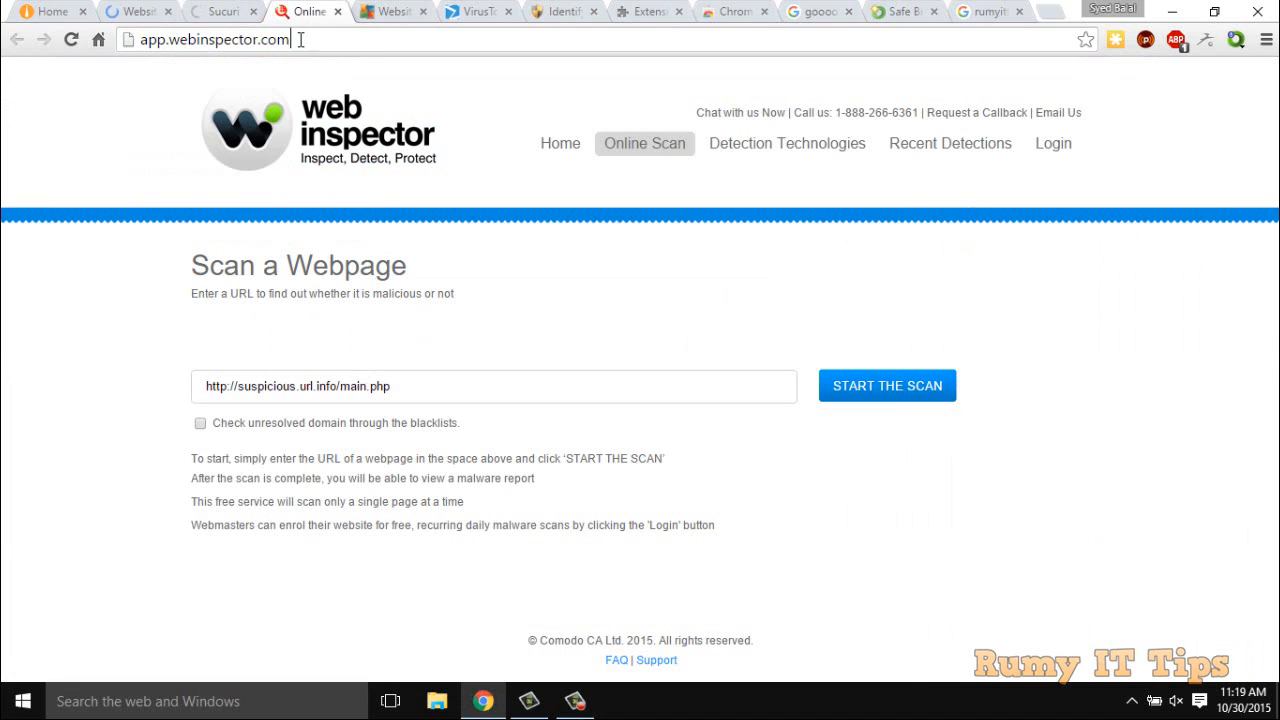
pyautogui.click(210, 40)
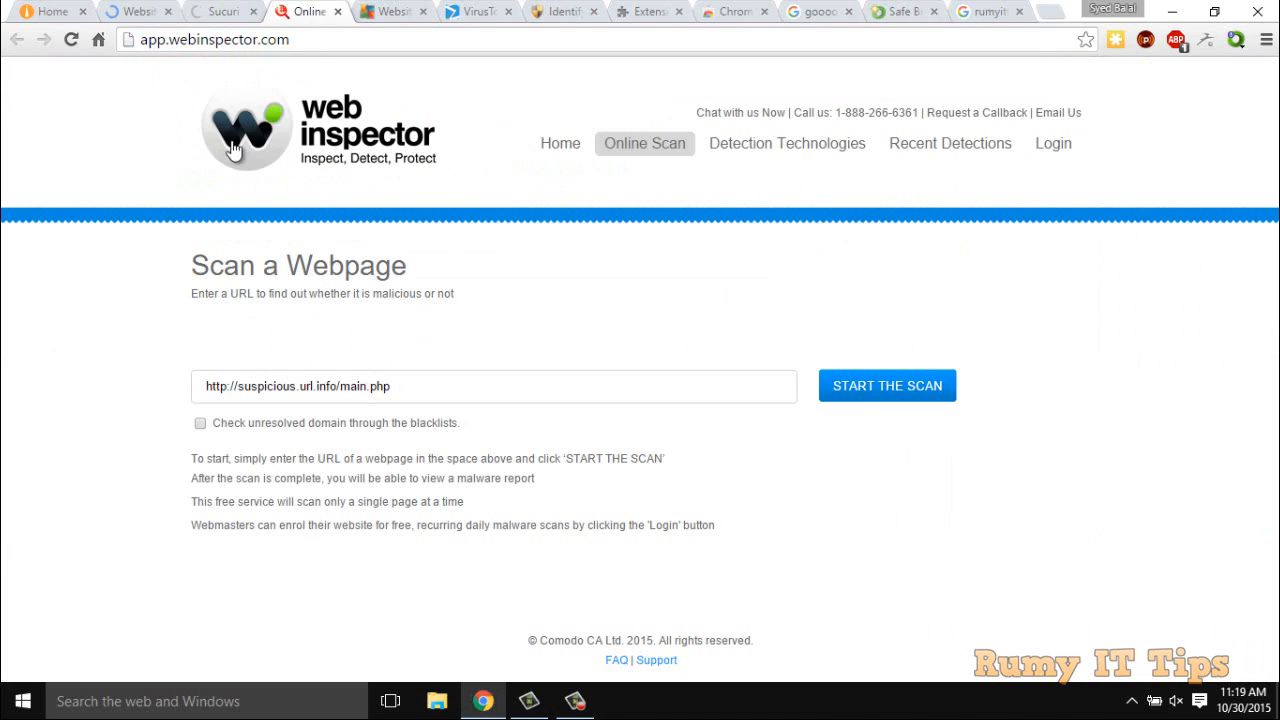
pyautogui.moveTo(232, 152)
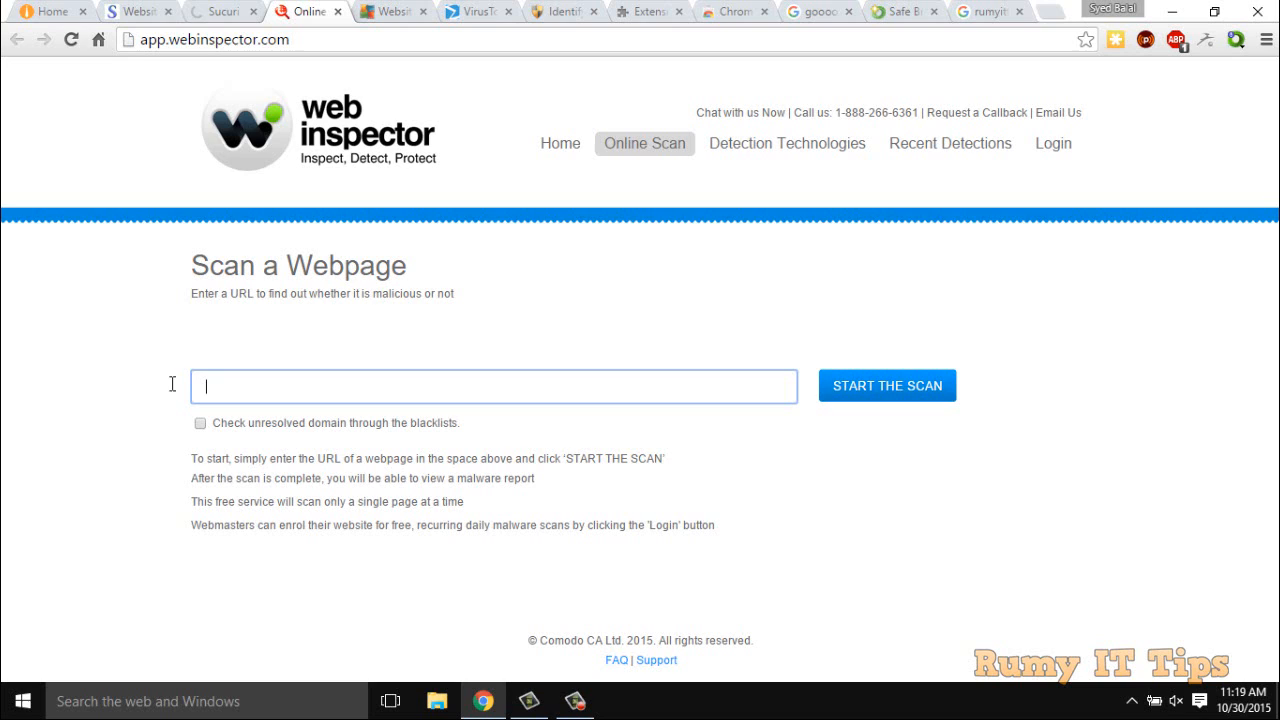
pyautogui.write('http://rumyittips.com/')
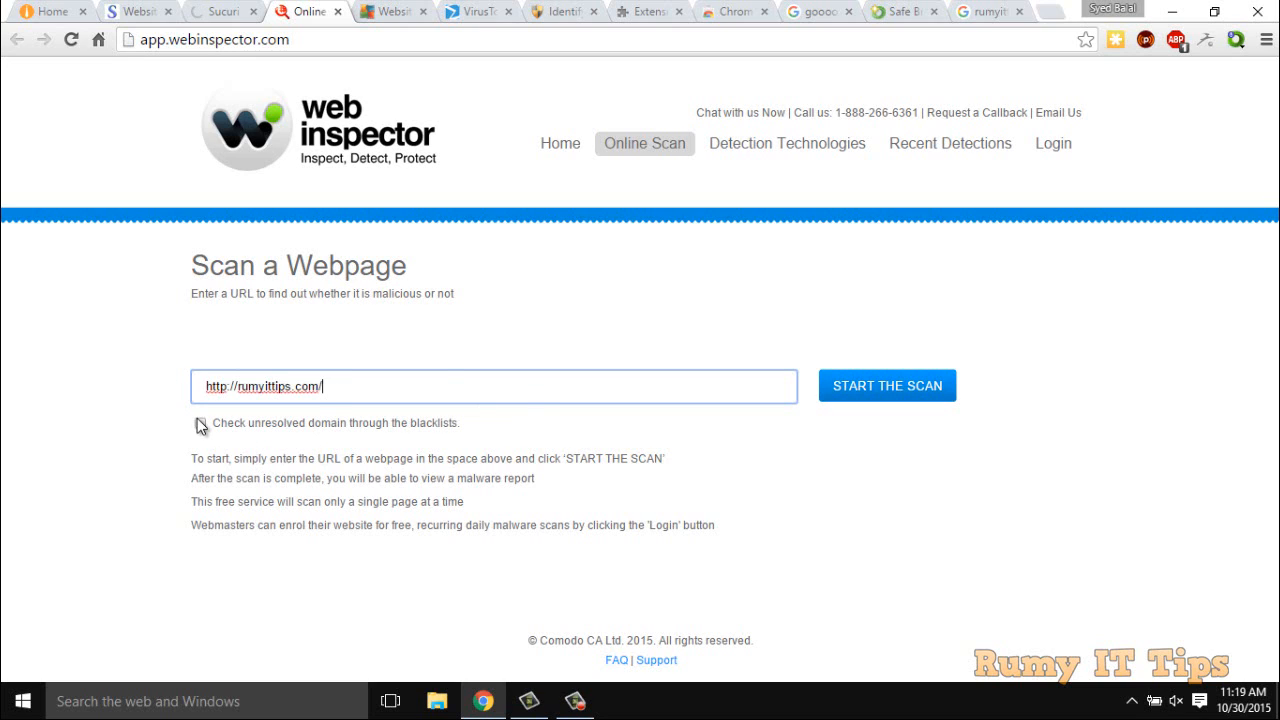
pyautogui.click(200, 422)
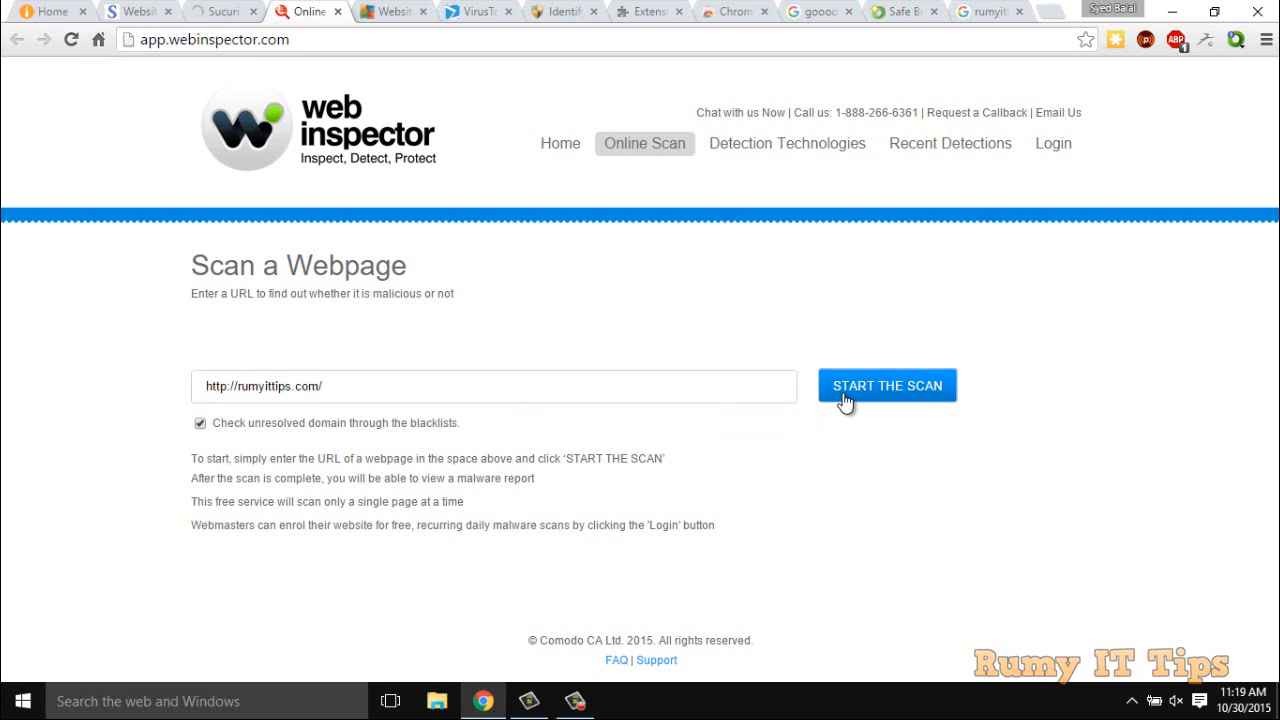
pyautogui.click(886, 384)
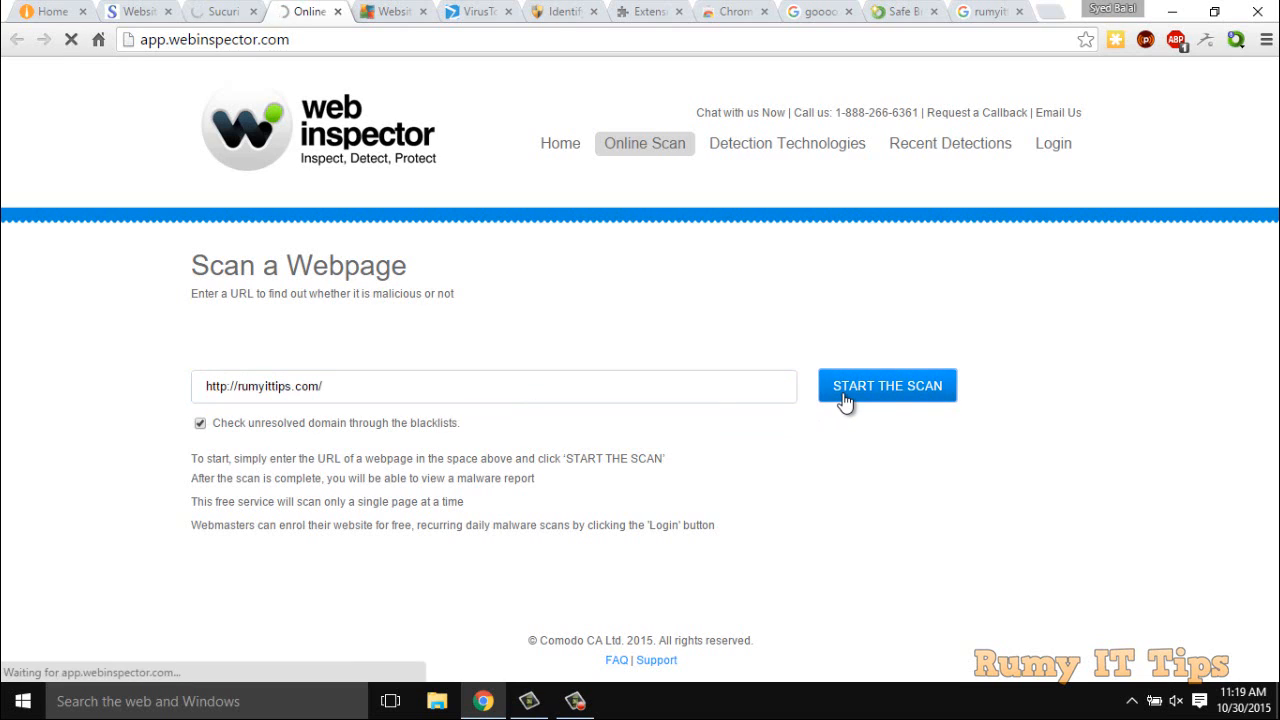
pyautogui.moveTo(436, 330)
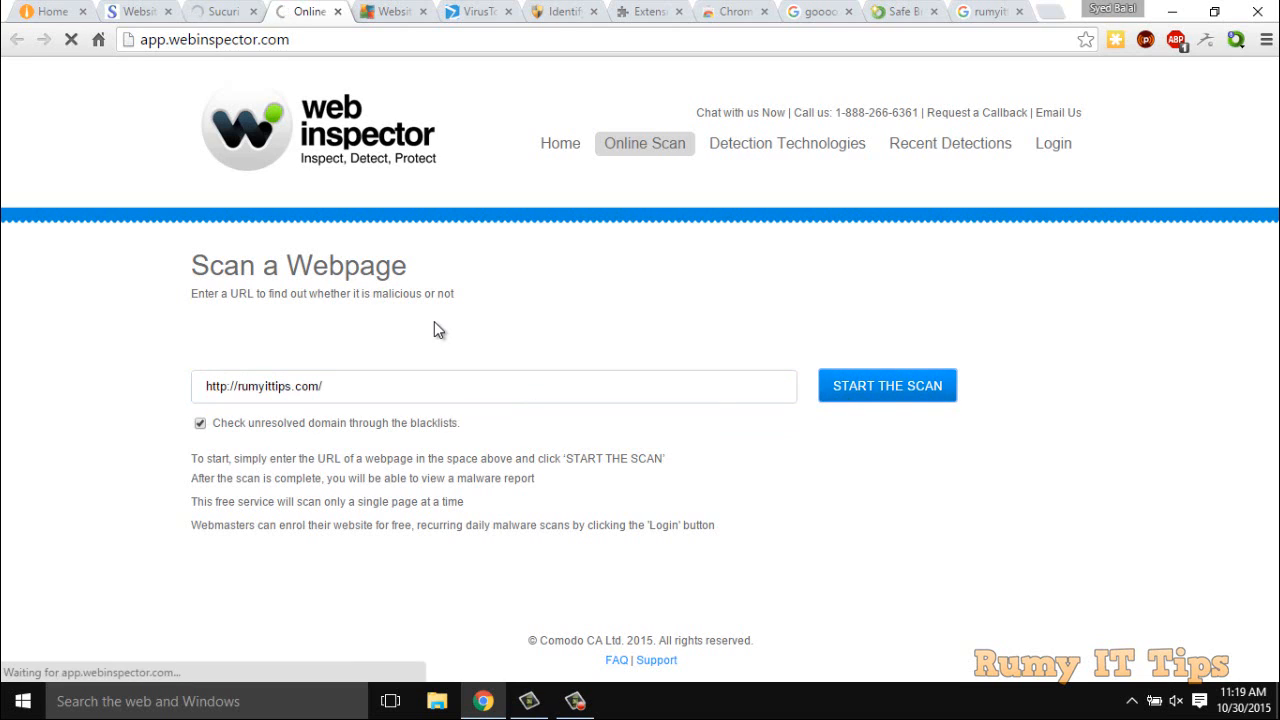
pyautogui.click(390, 12)
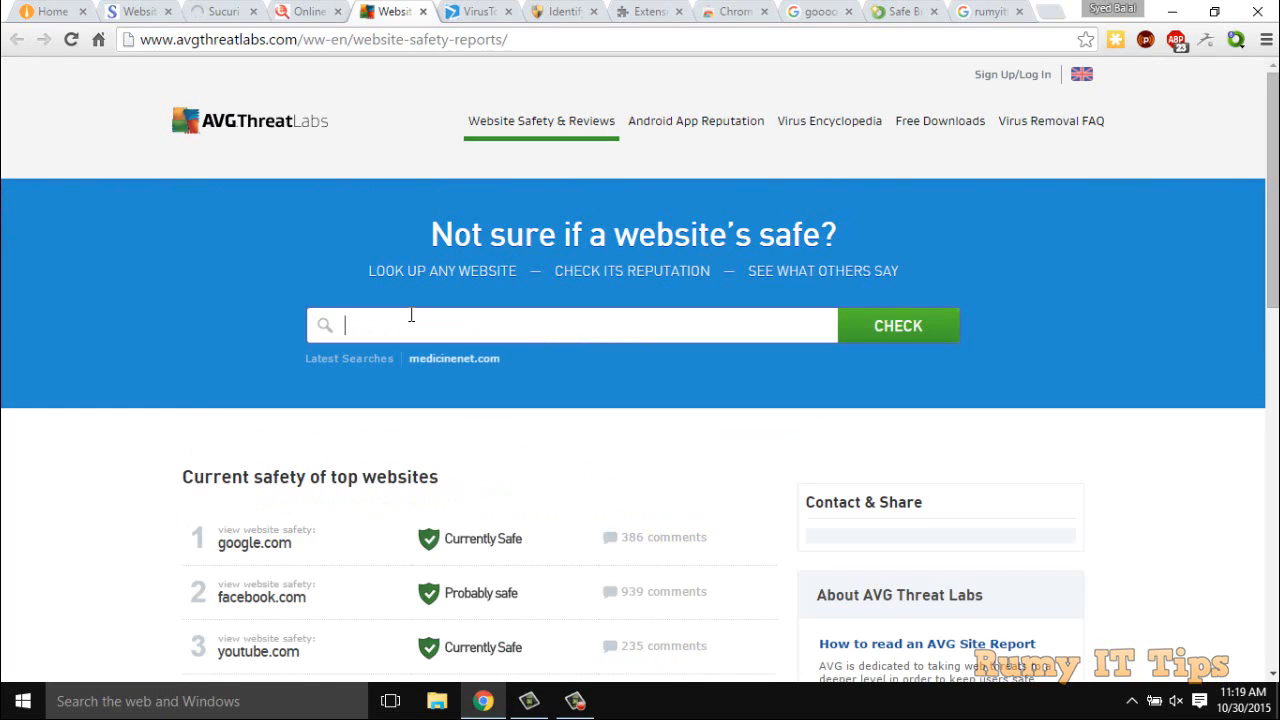
pyautogui.write('http://rumyittips.com/')
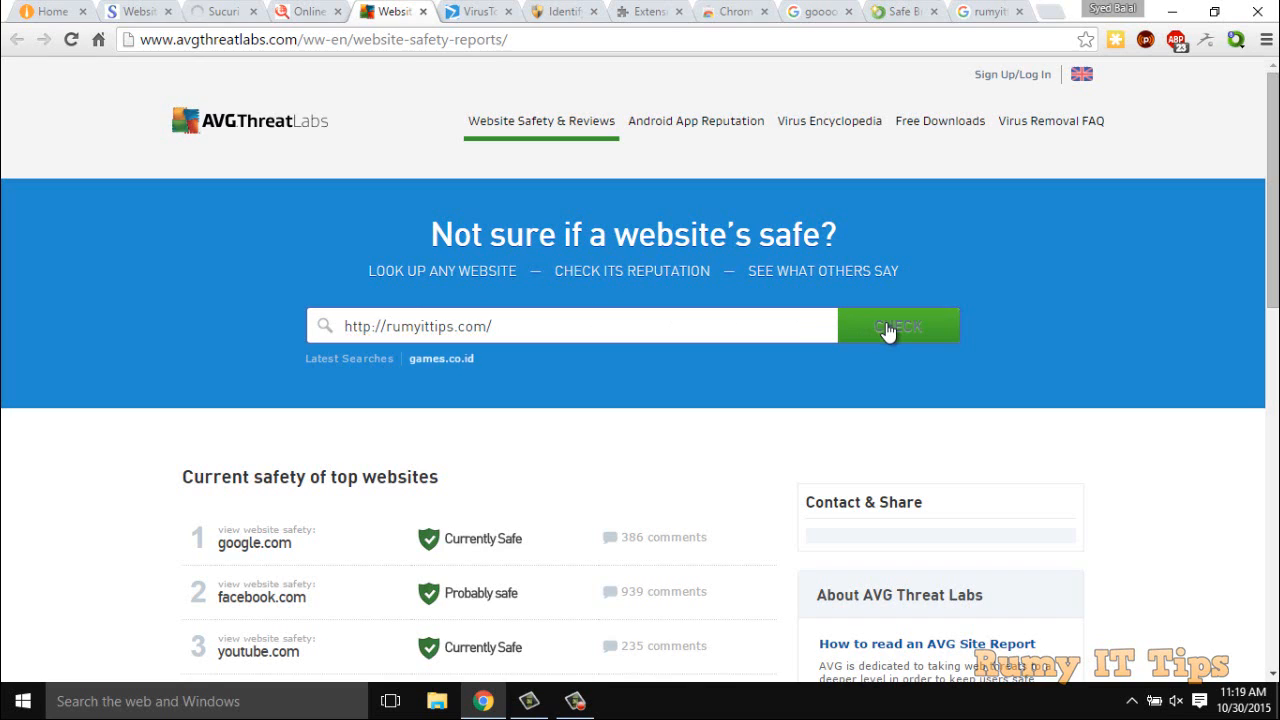
pyautogui.click(896, 324)
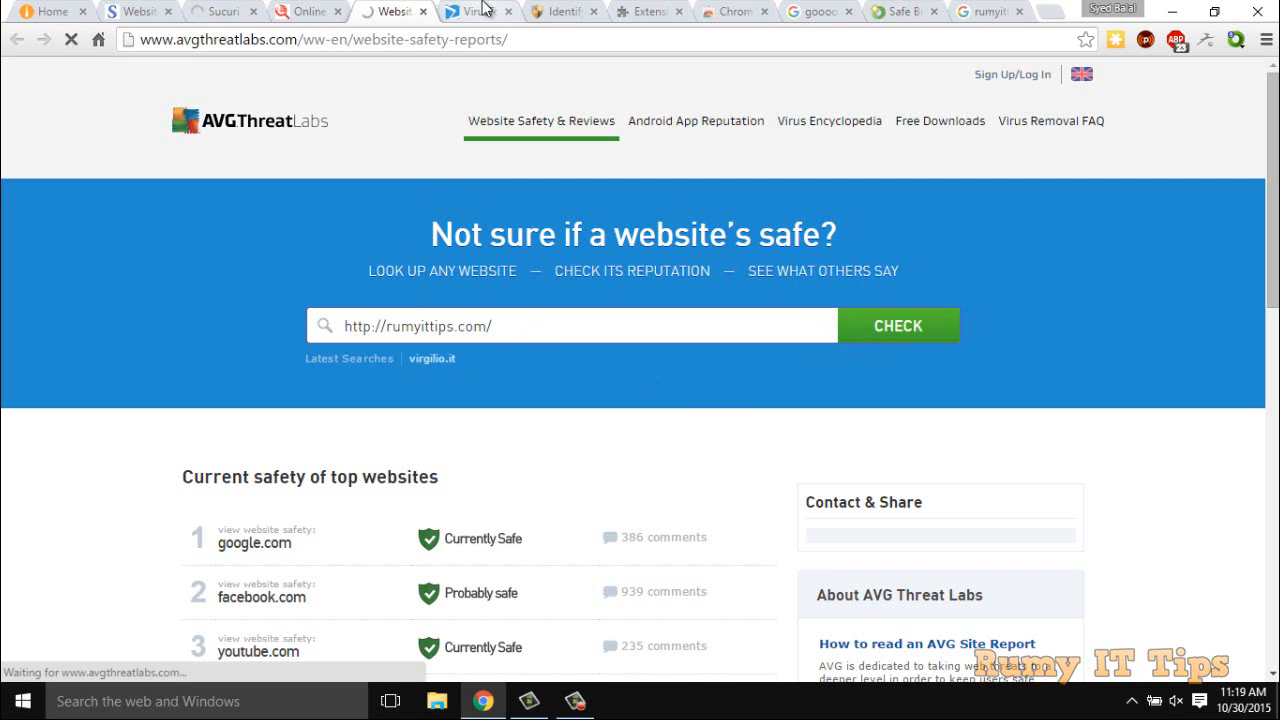
pyautogui.click(476, 12)
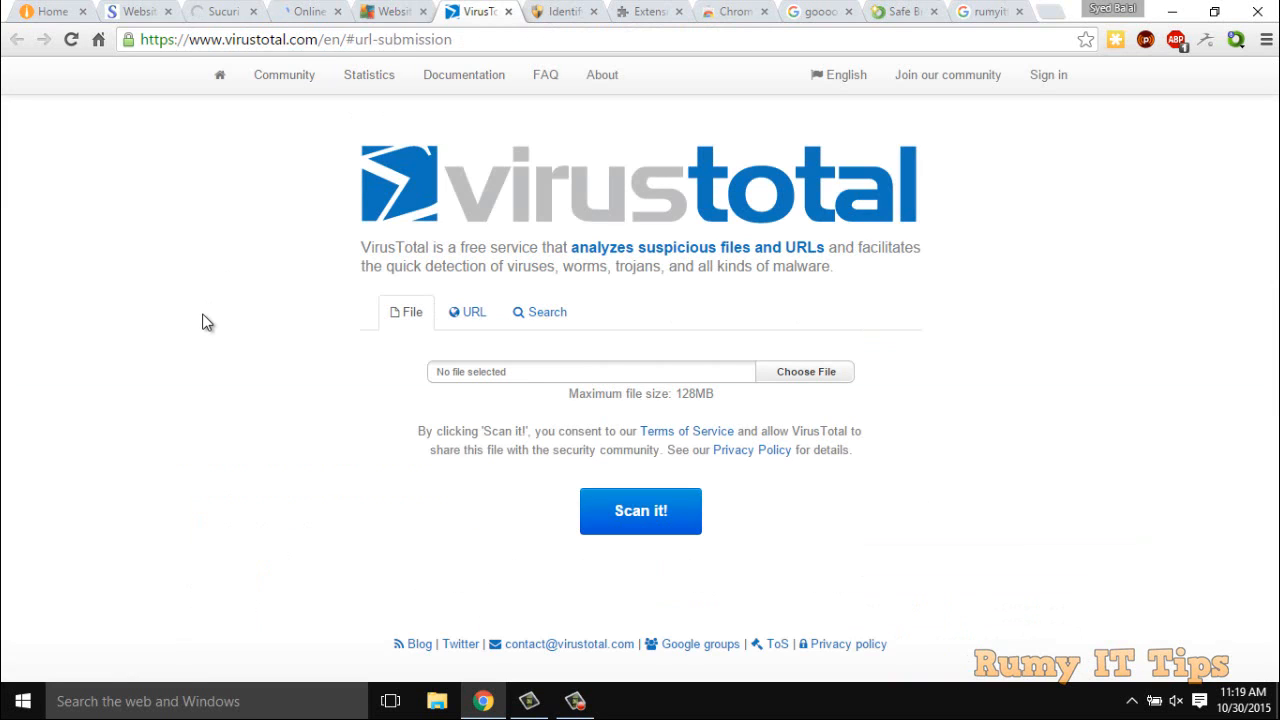
pyautogui.click(468, 312)
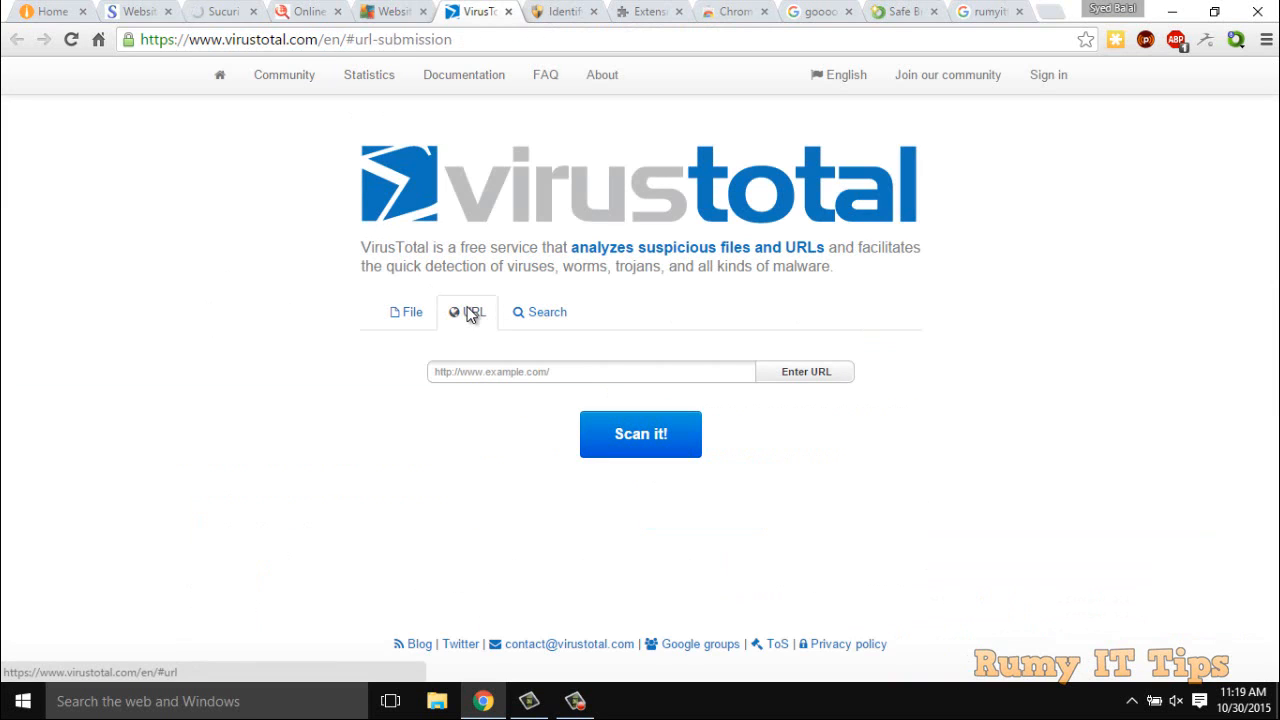
pyautogui.click(590, 370)
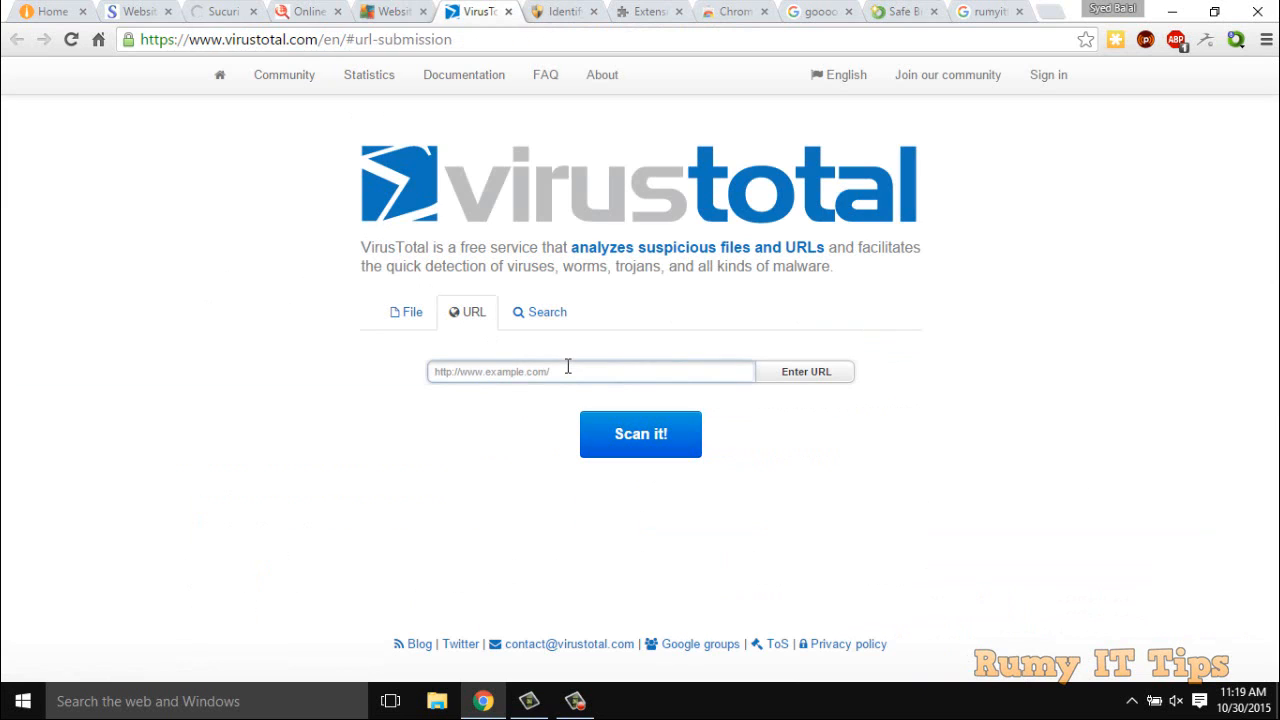
pyautogui.write('http://rumyittips.com/')
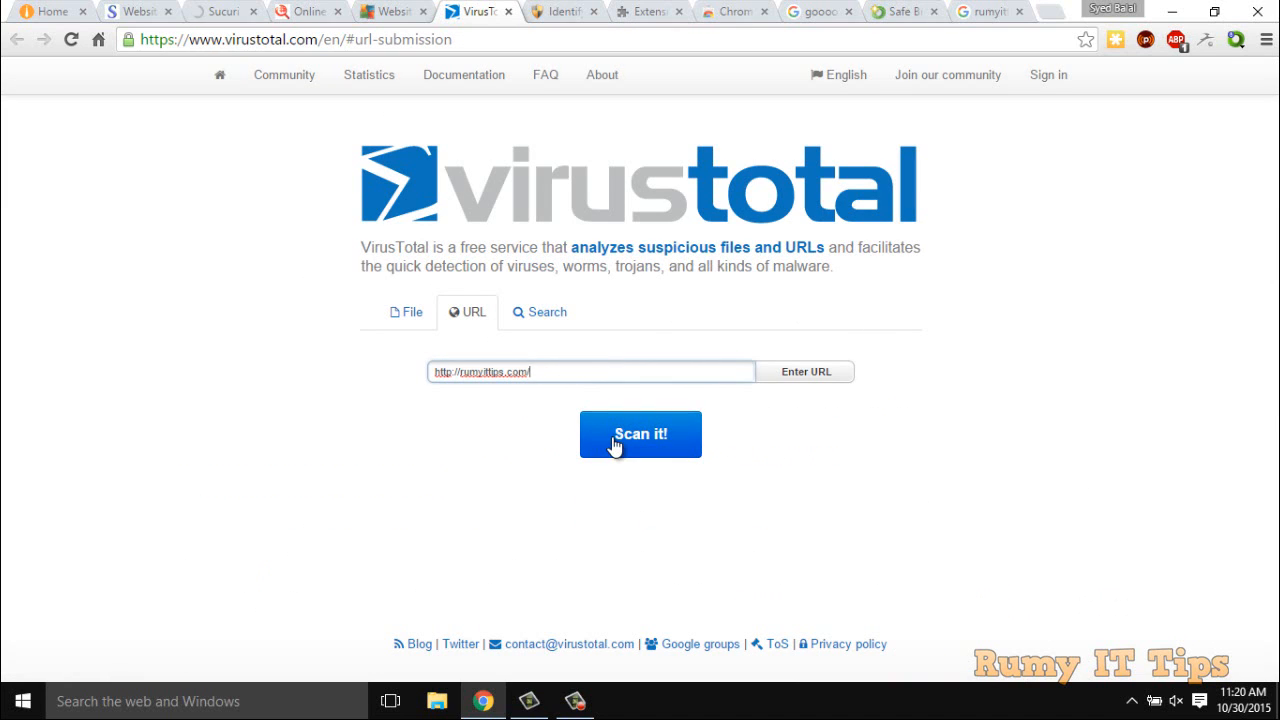
pyautogui.click(640, 434)
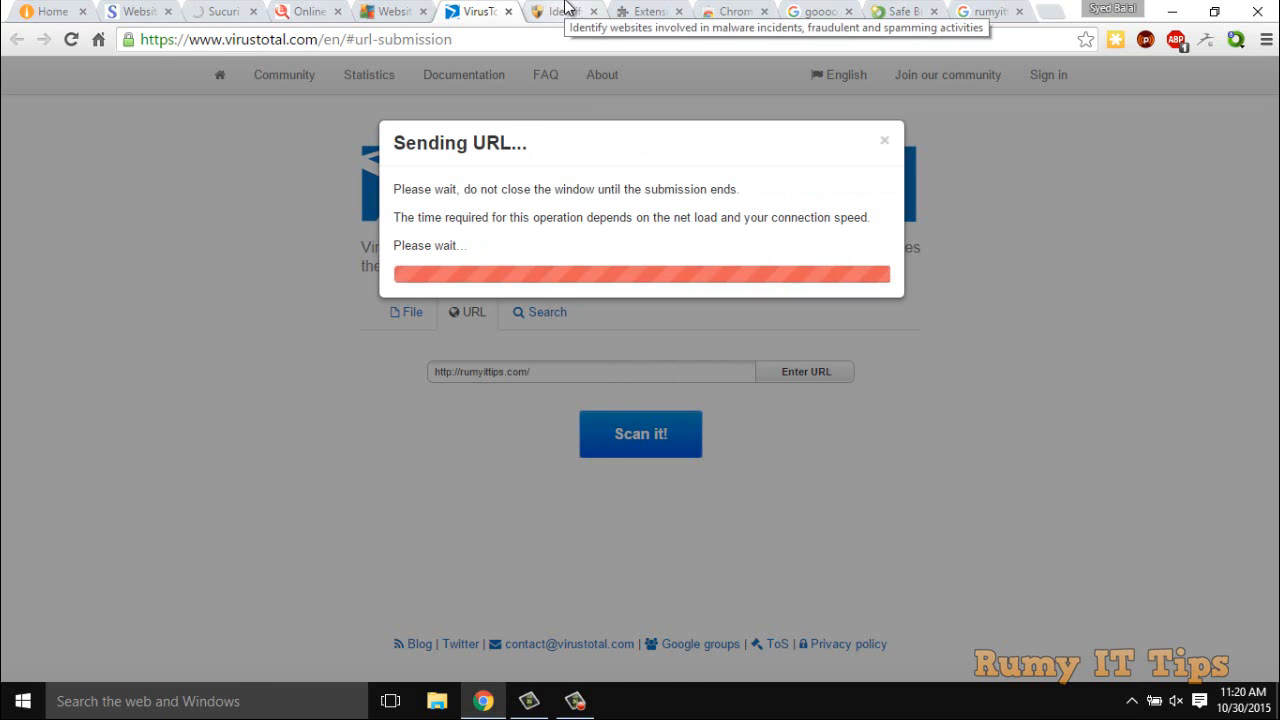
pyautogui.click(560, 12)
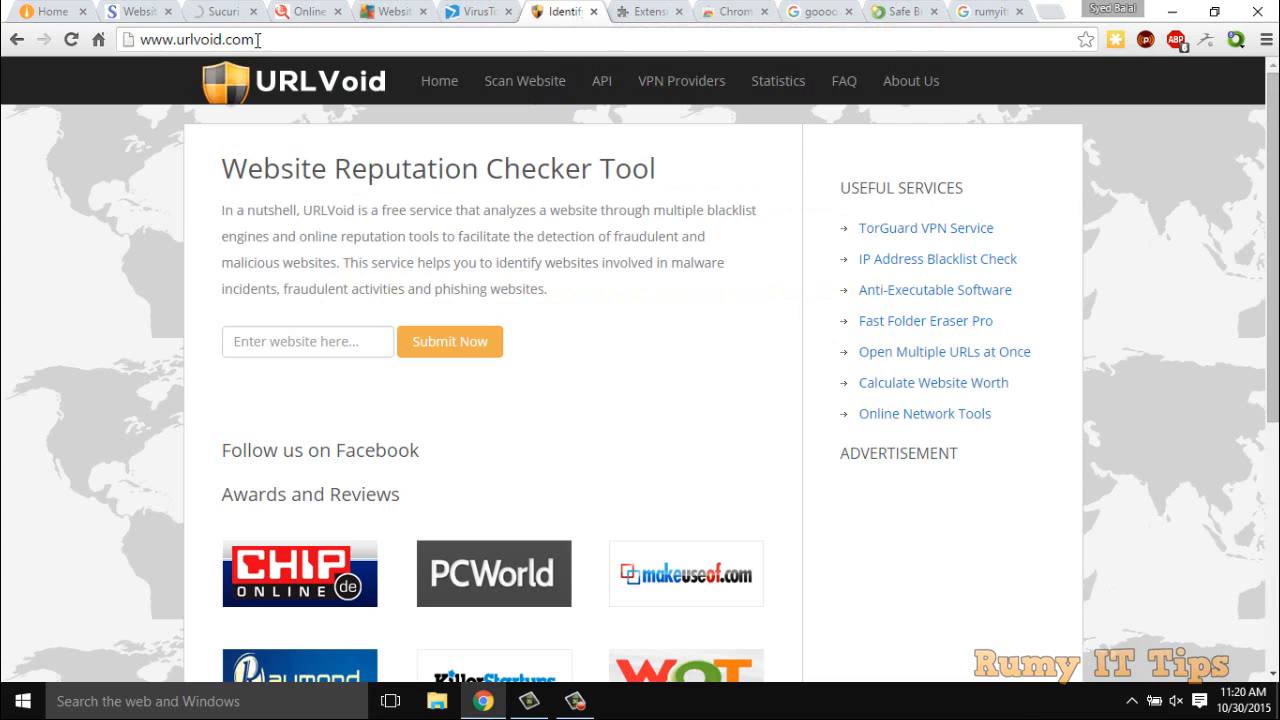
pyautogui.moveTo(116, 290)
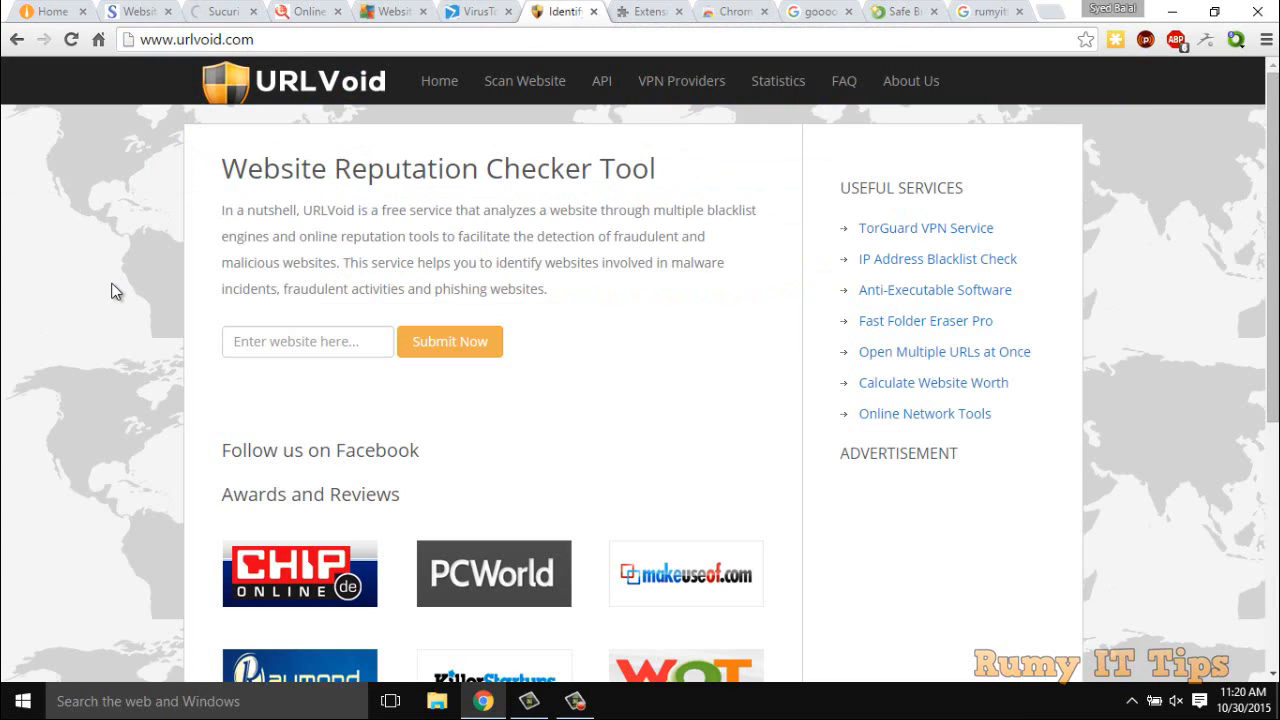
pyautogui.click(308, 340)
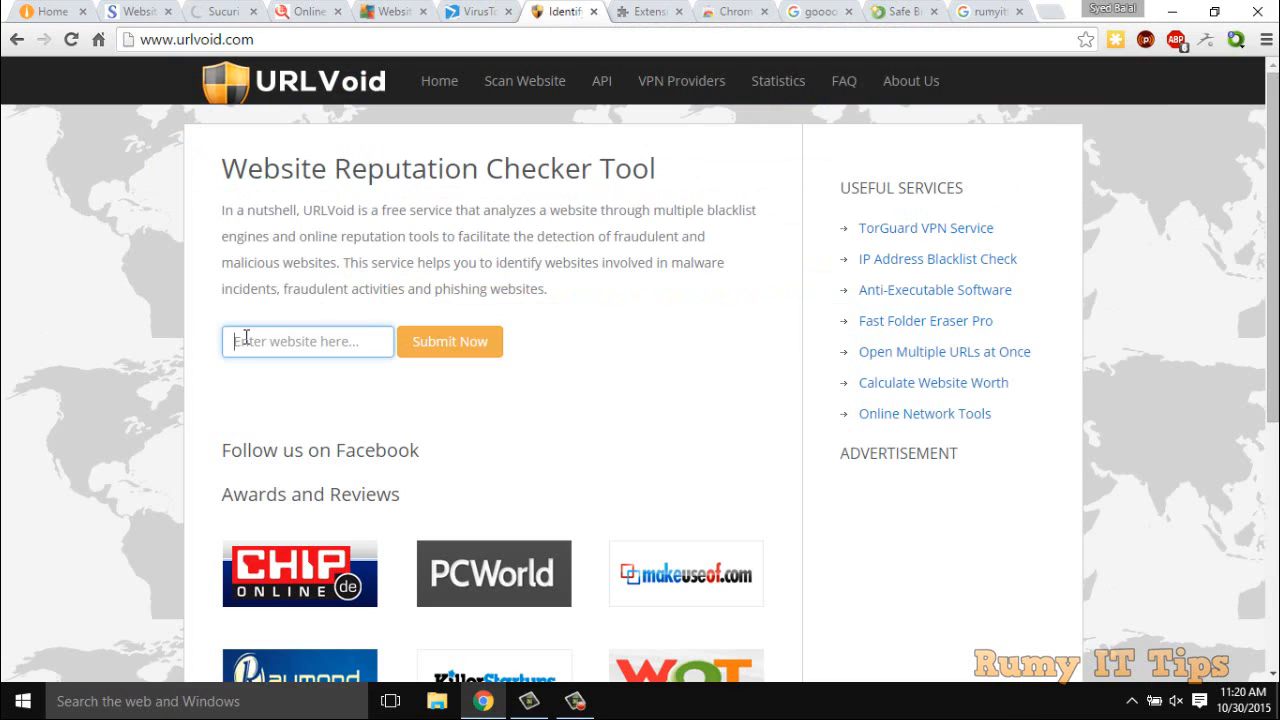
pyautogui.click(448, 340)
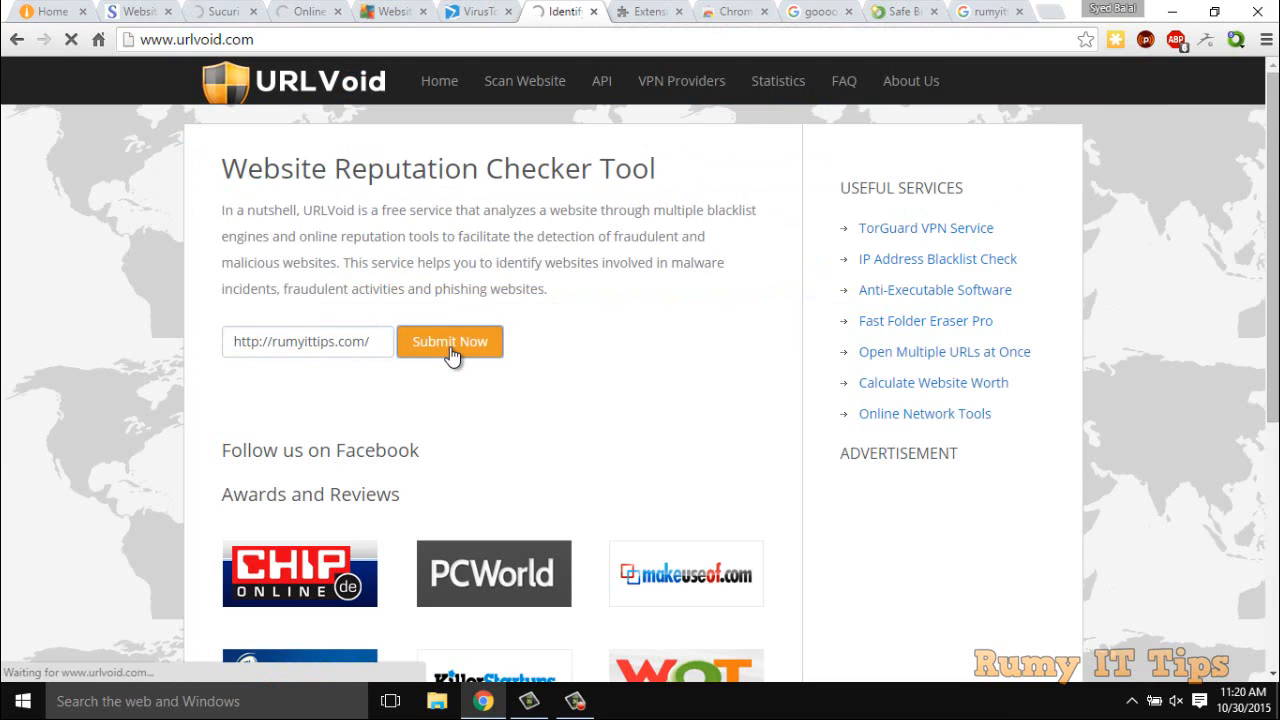
pyautogui.click(450, 340)
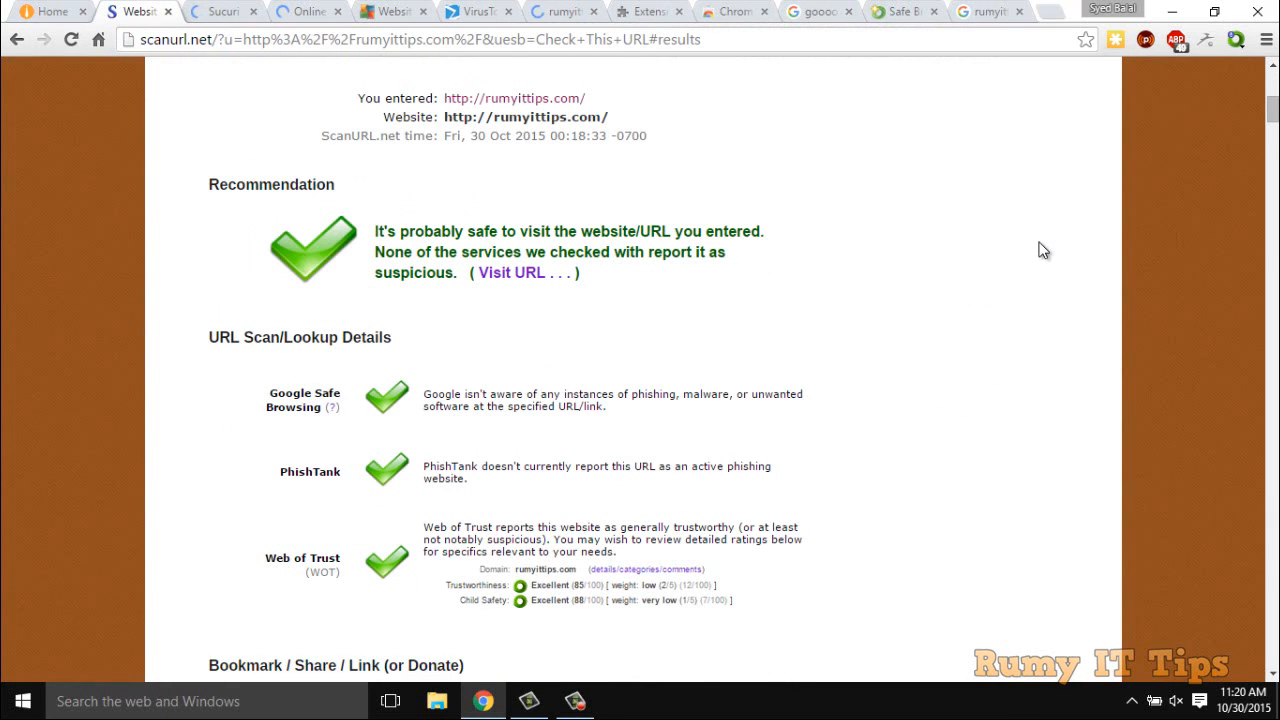
# Step: Review ScanURL.net's report clearing rumyittips.com via Google Safe Browsing, PhishTank and Web of Trust, then move to Sucuri SiteCheck
pyautogui.scroll(3)
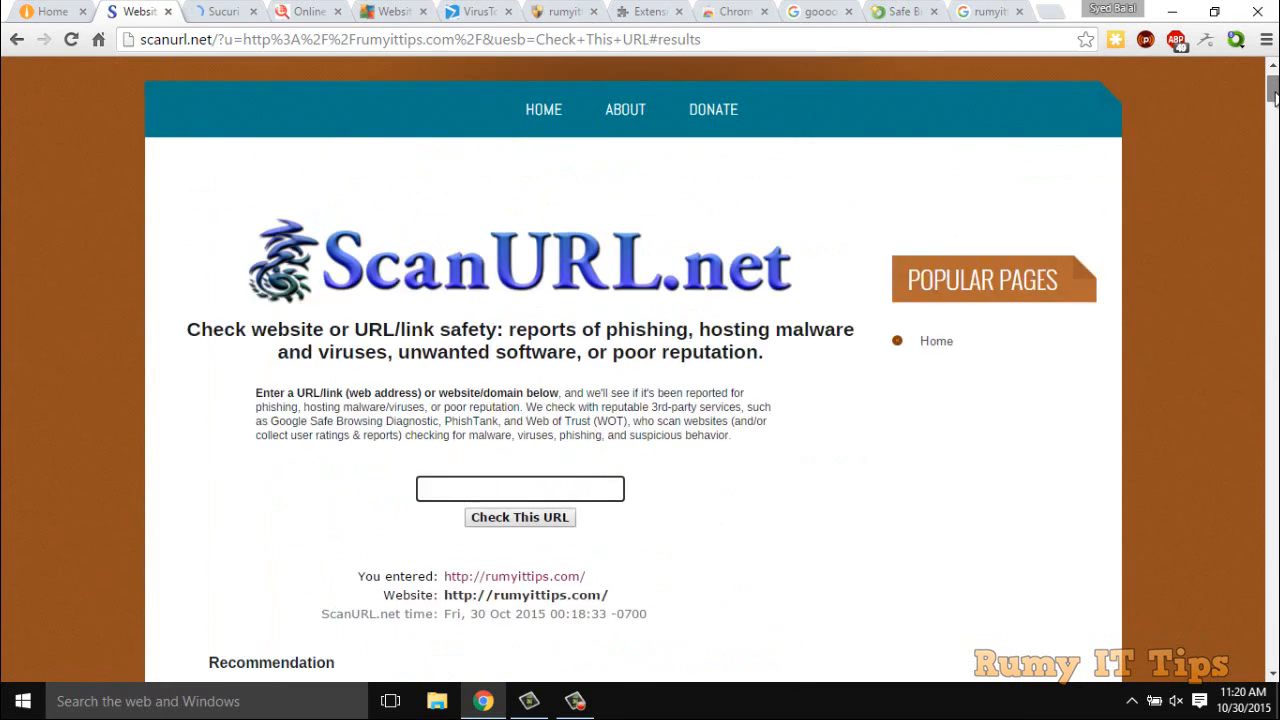
pyautogui.scroll(3)
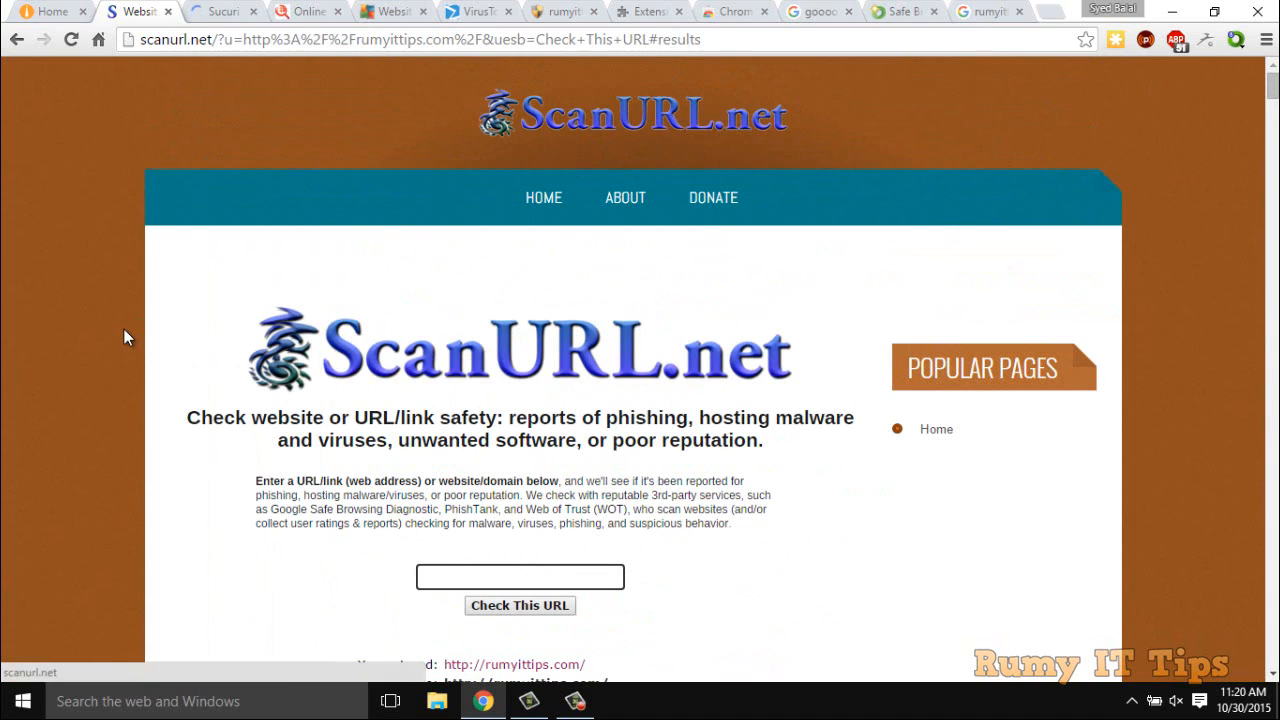
pyautogui.scroll(-3)
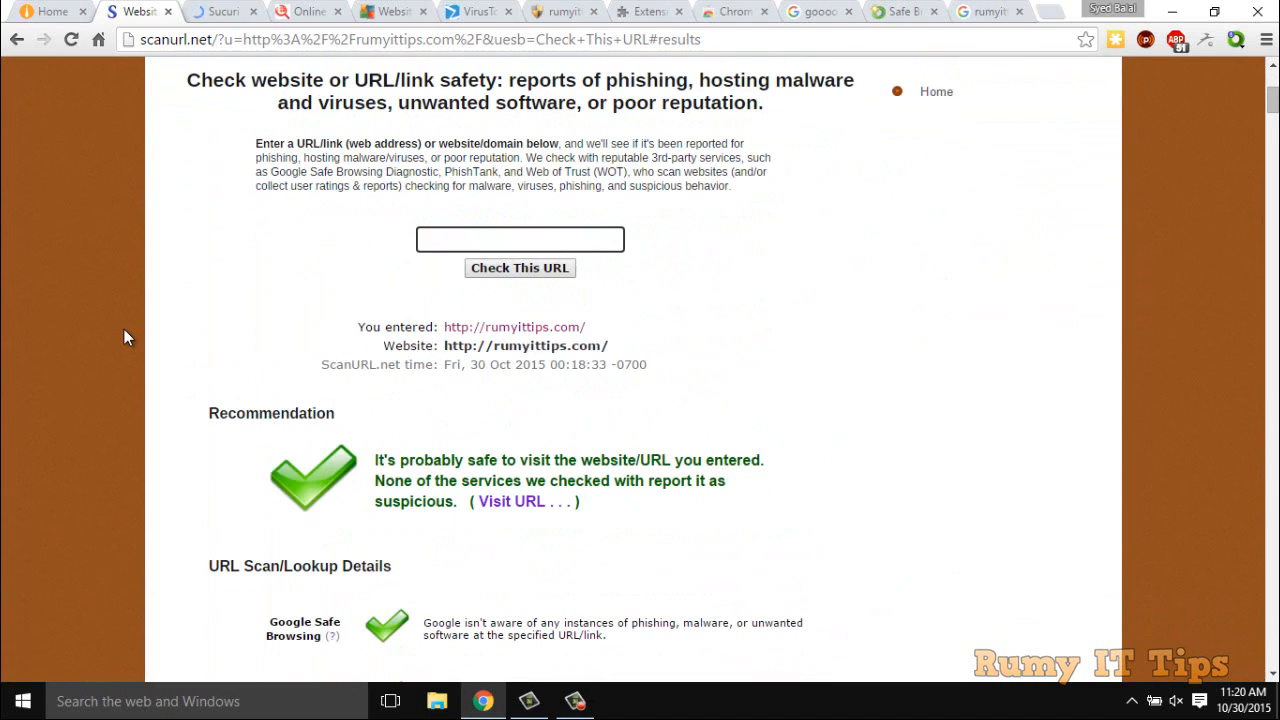
pyautogui.scroll(-3)
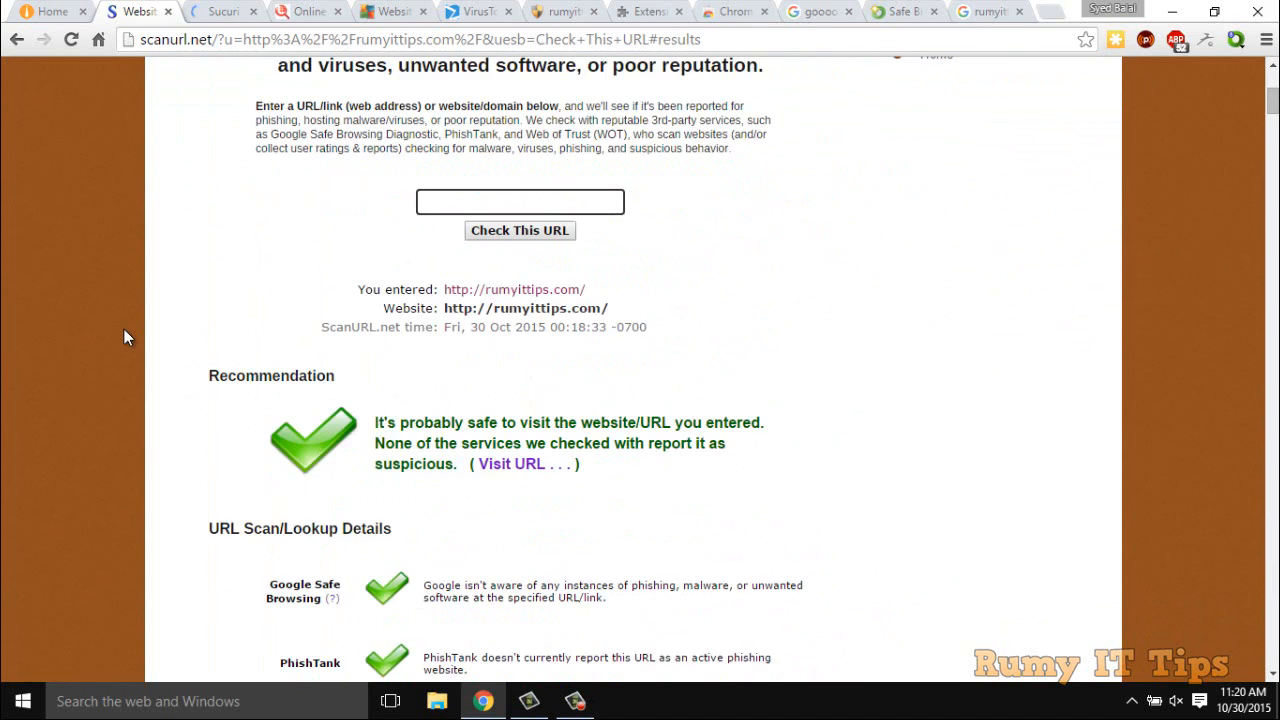
pyautogui.scroll(-3)
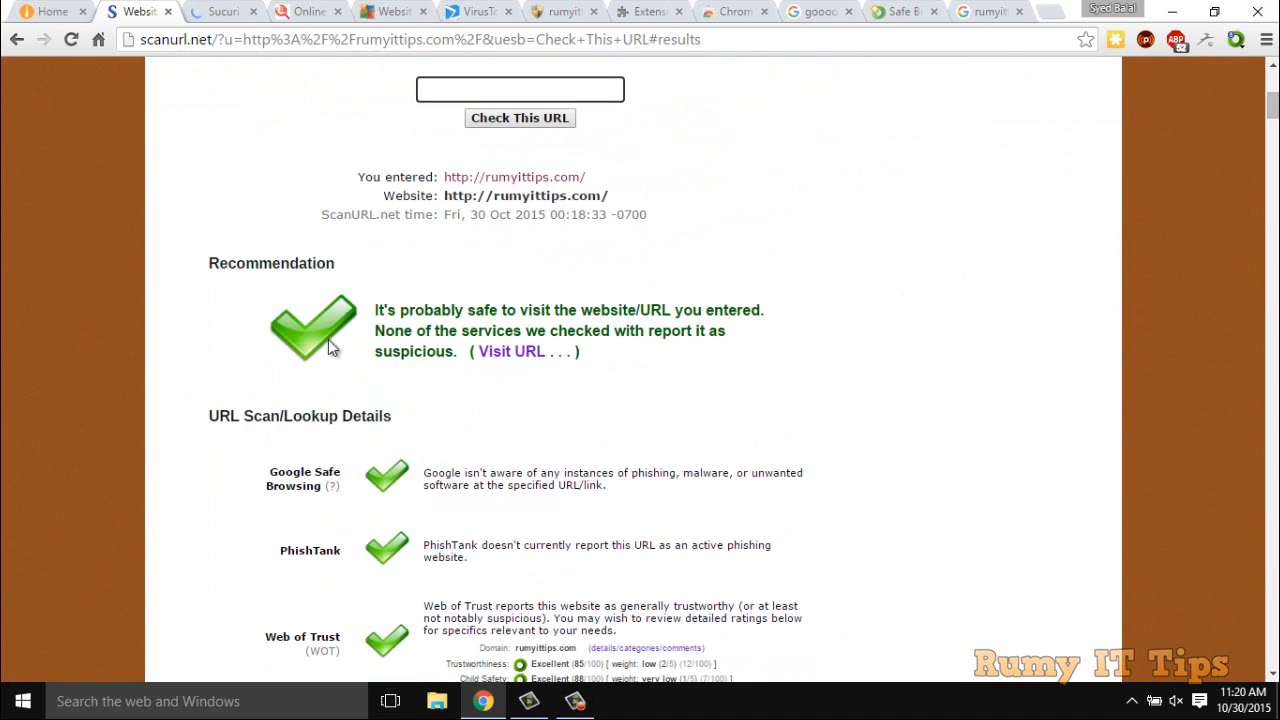
pyautogui.scroll(-3)
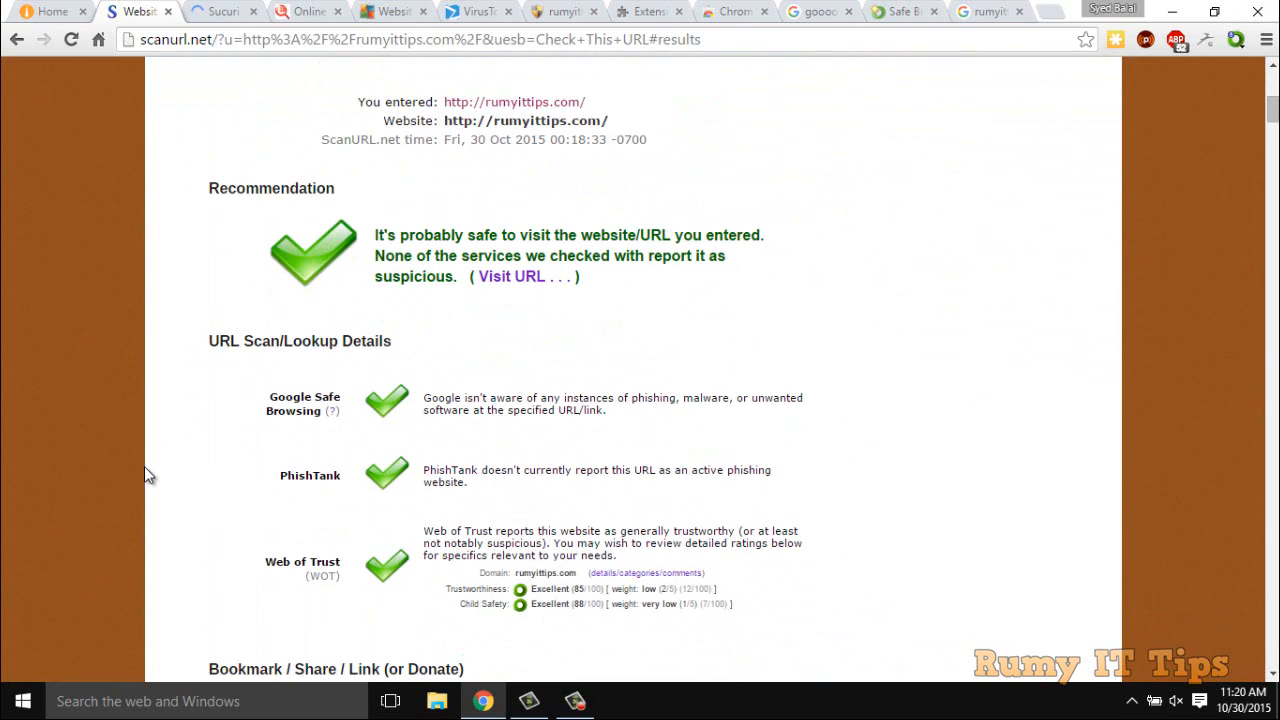
pyautogui.scroll(-3)
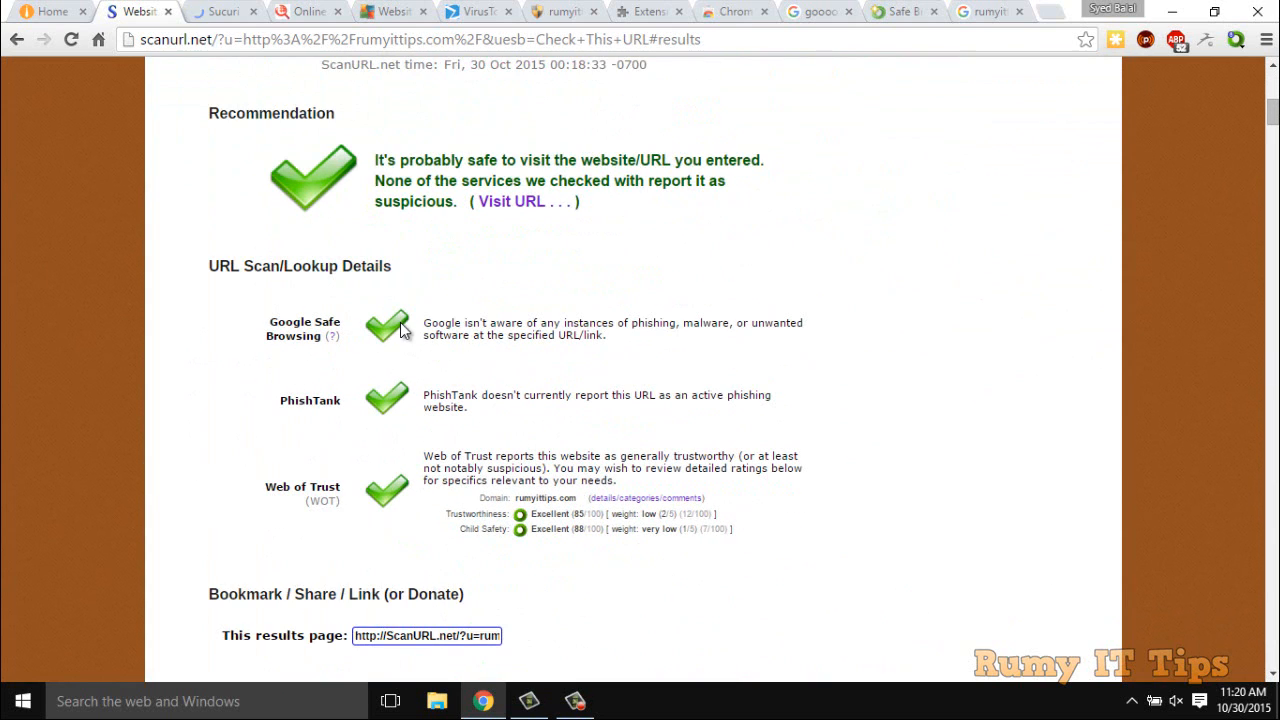
pyautogui.moveTo(388, 408)
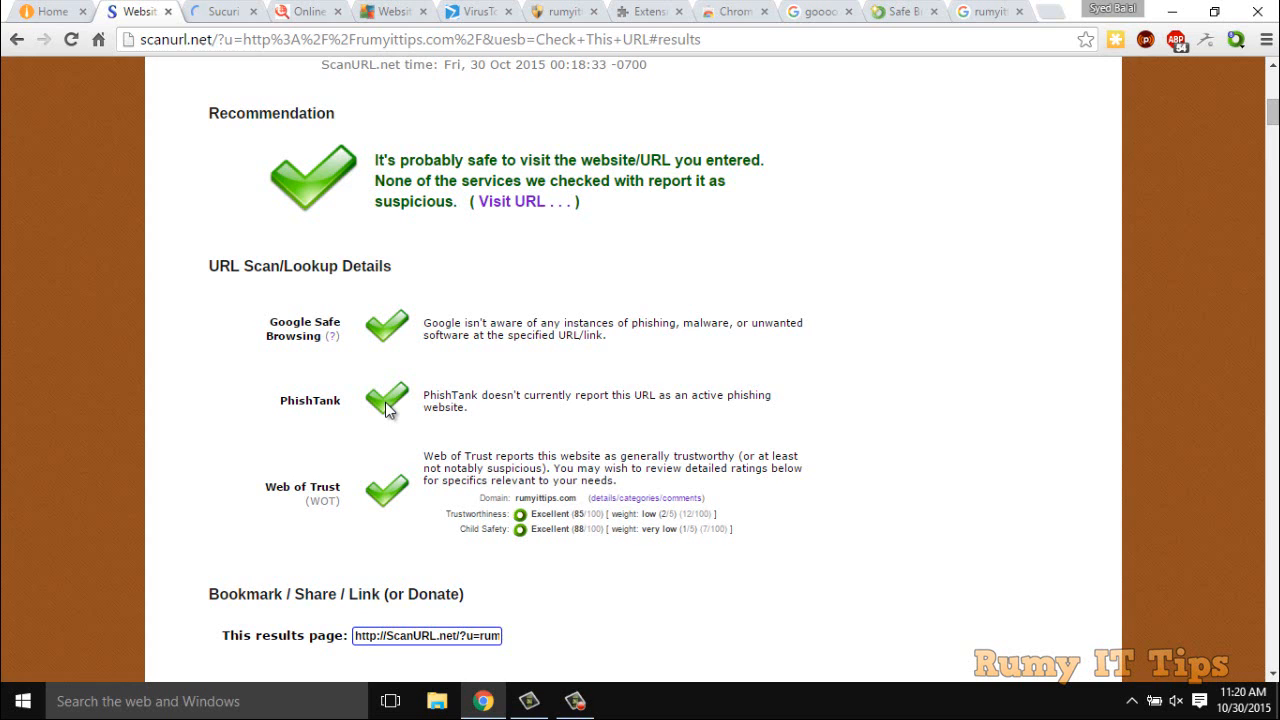
pyautogui.moveTo(84, 498)
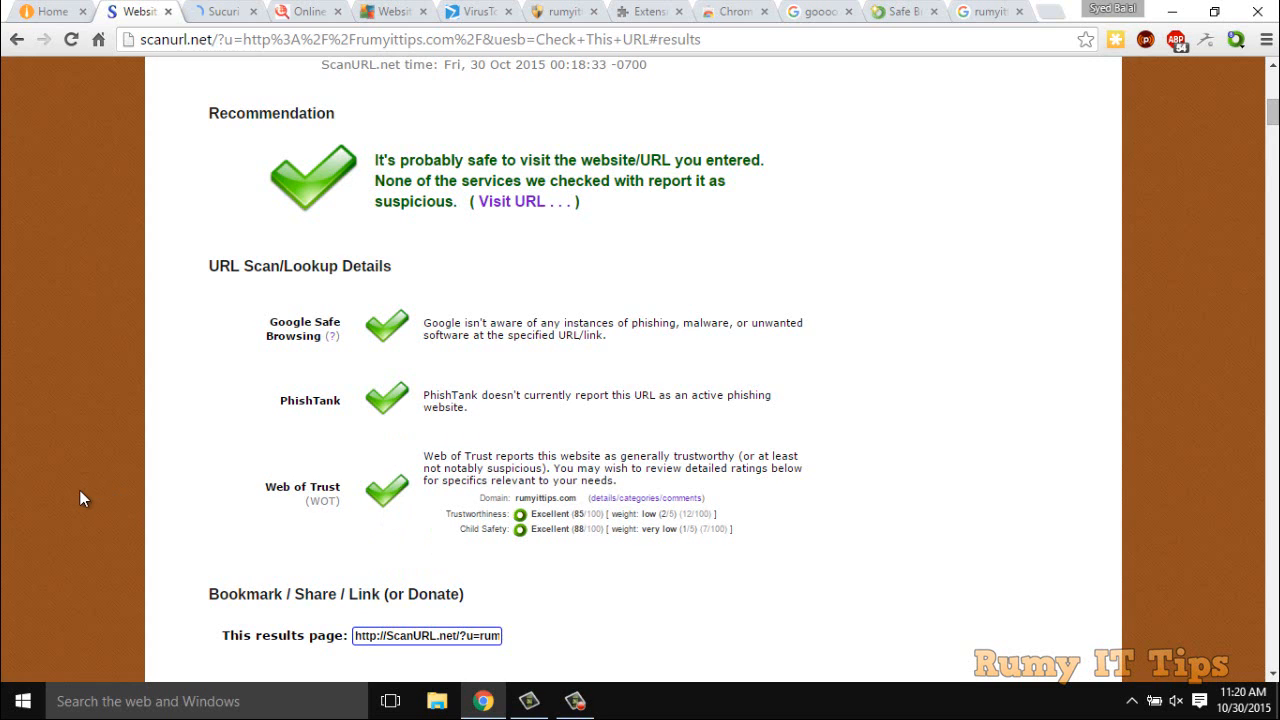
pyautogui.scroll(-3)
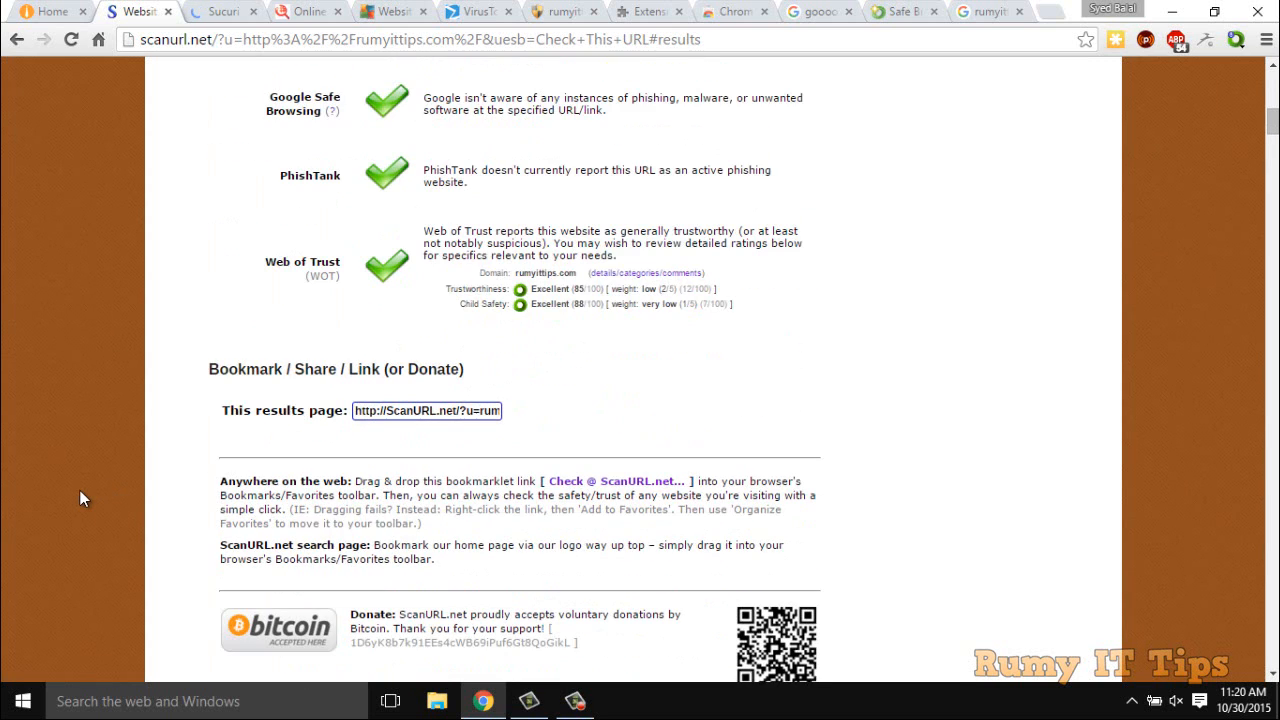
pyautogui.scroll(3)
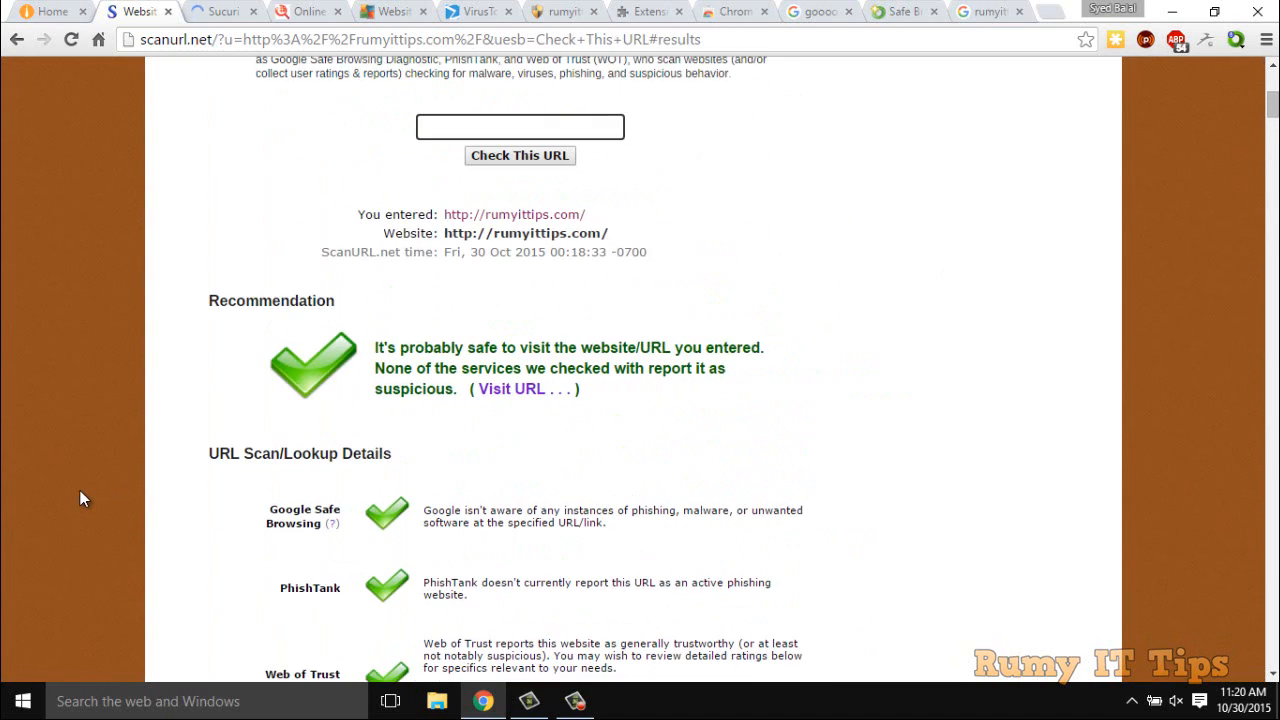
pyautogui.scroll(3)
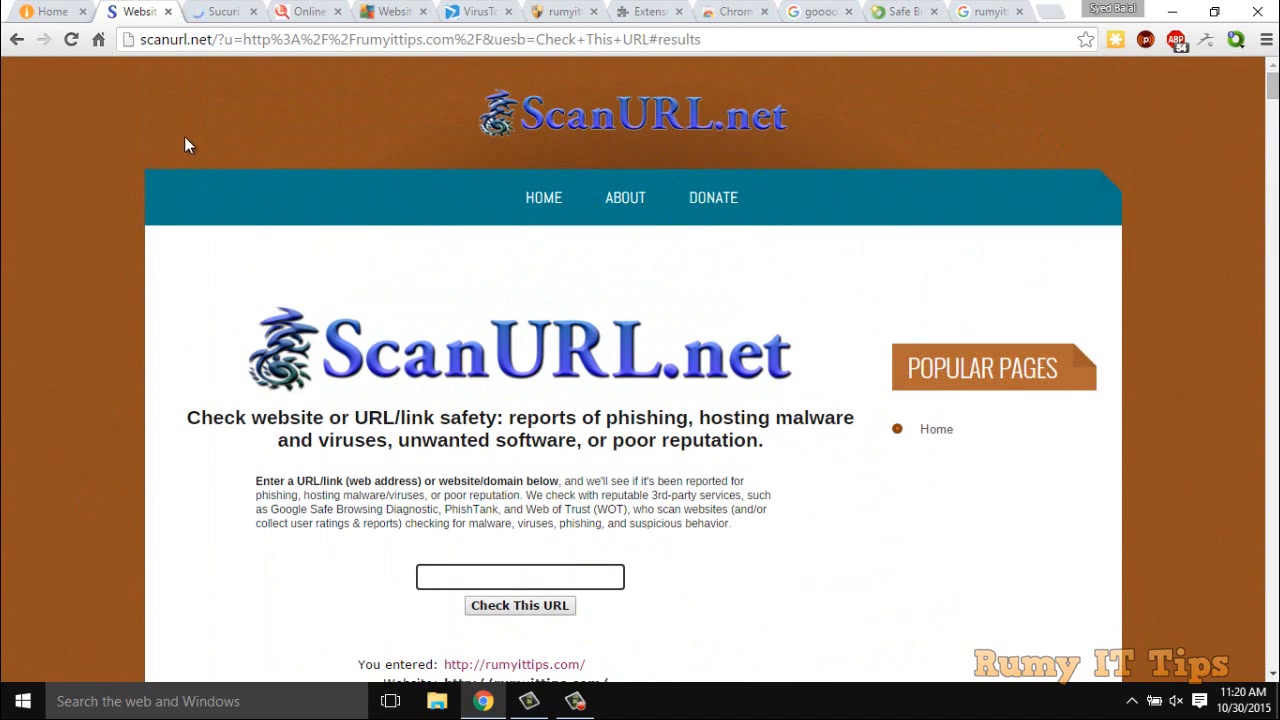
pyautogui.click(222, 12)
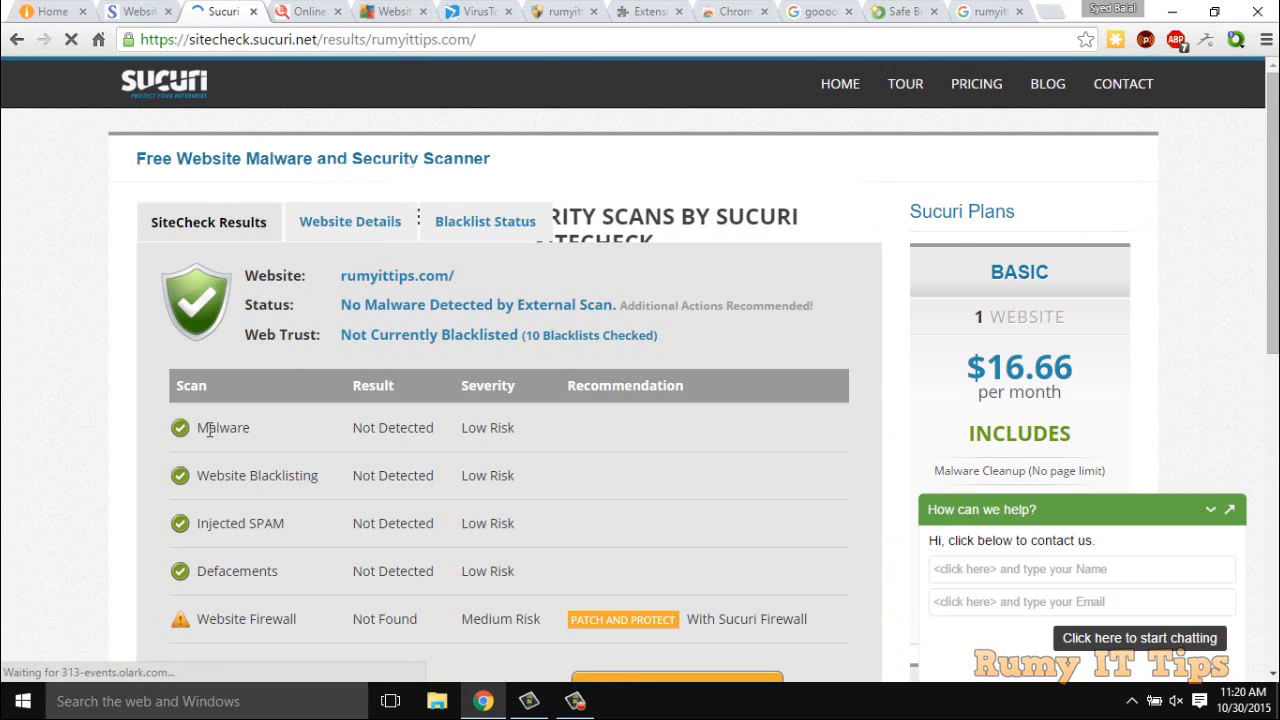
pyautogui.doubleClick(392, 428)
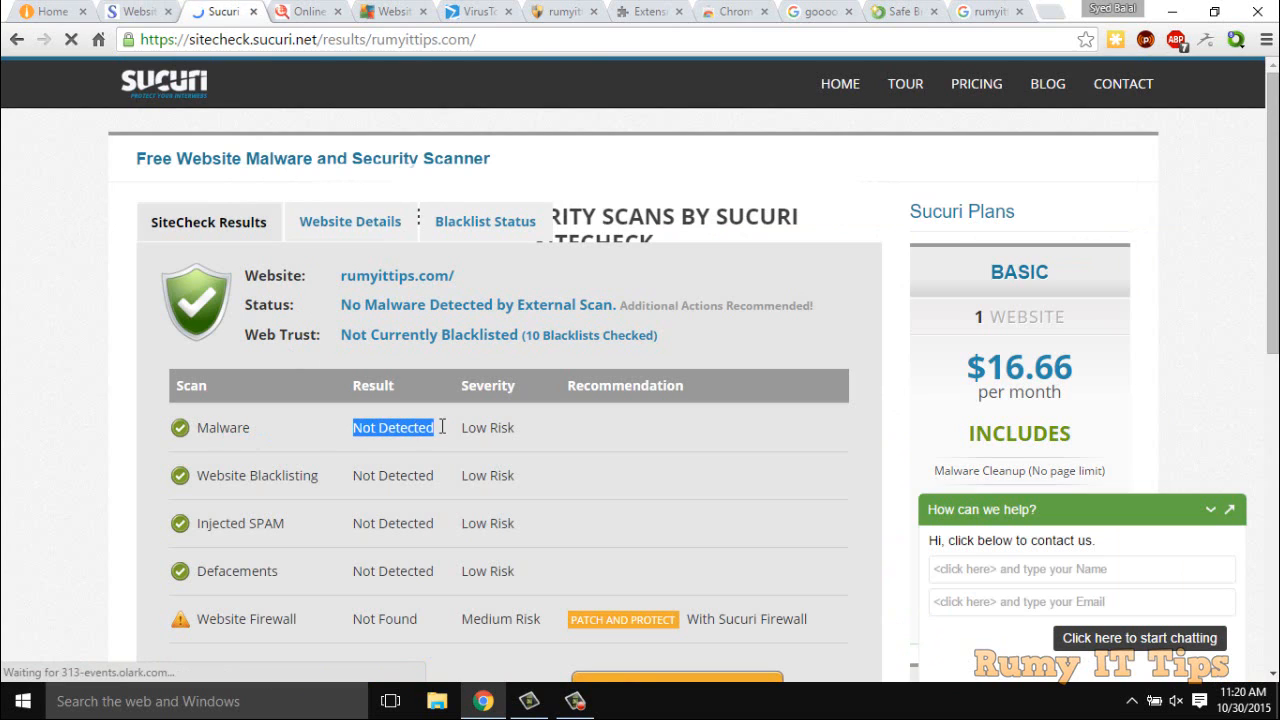
pyautogui.doubleClick(256, 476)
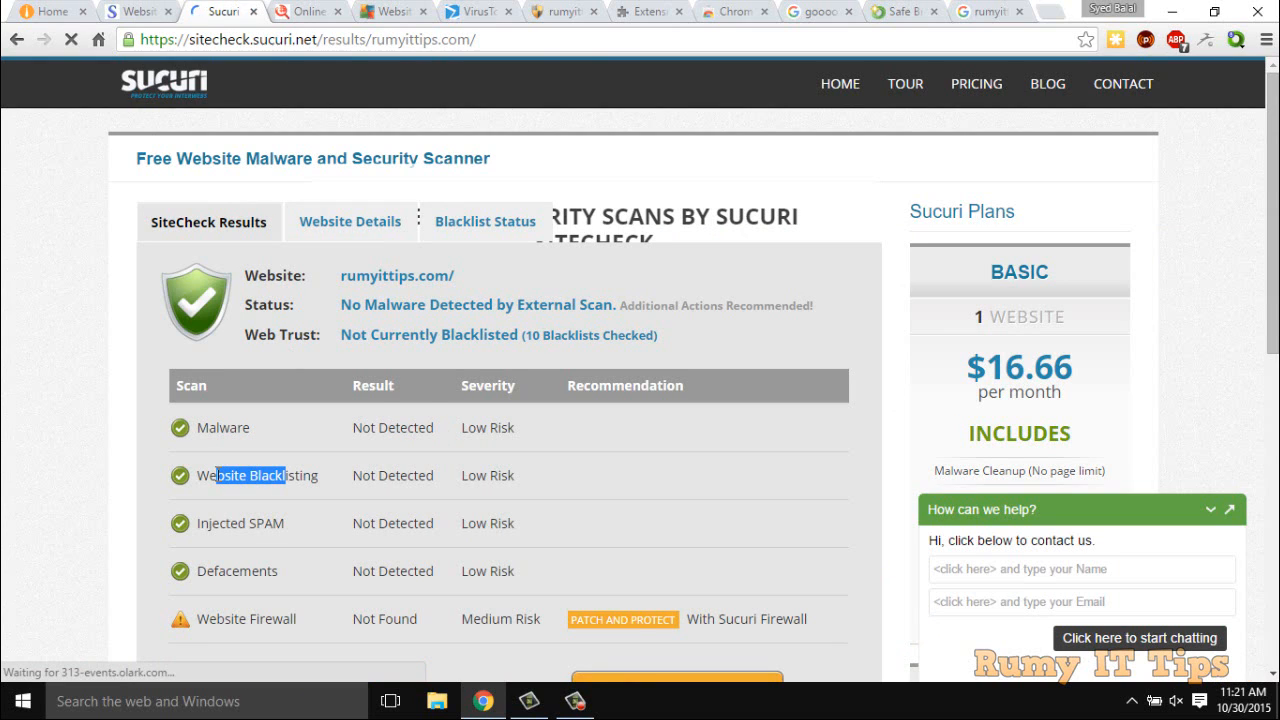
pyautogui.doubleClick(392, 476)
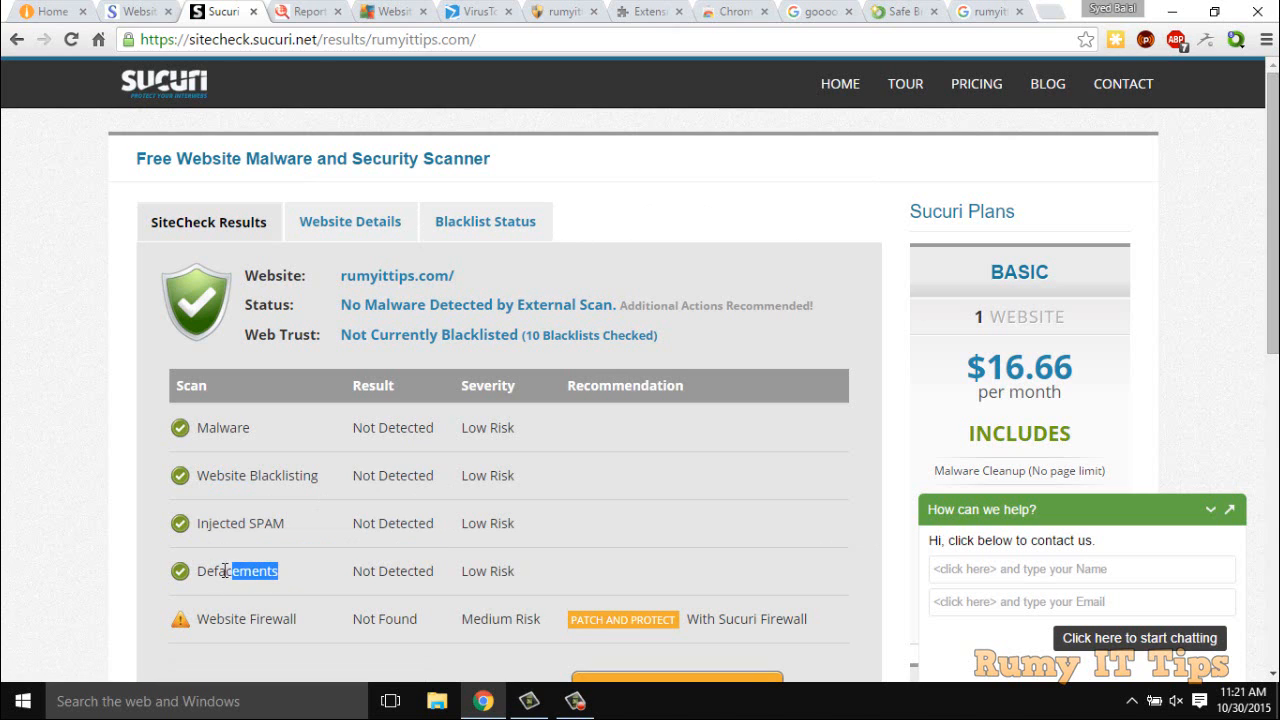
pyautogui.scroll(-3)
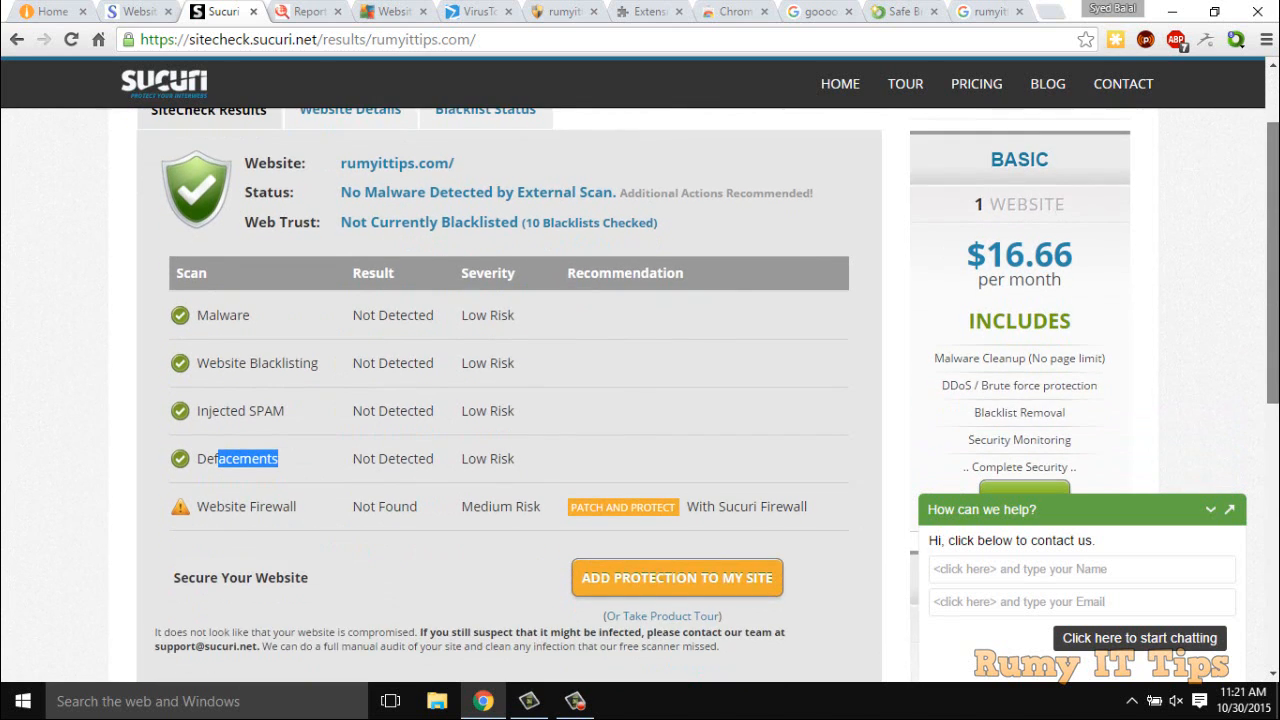
pyautogui.scroll(-3)
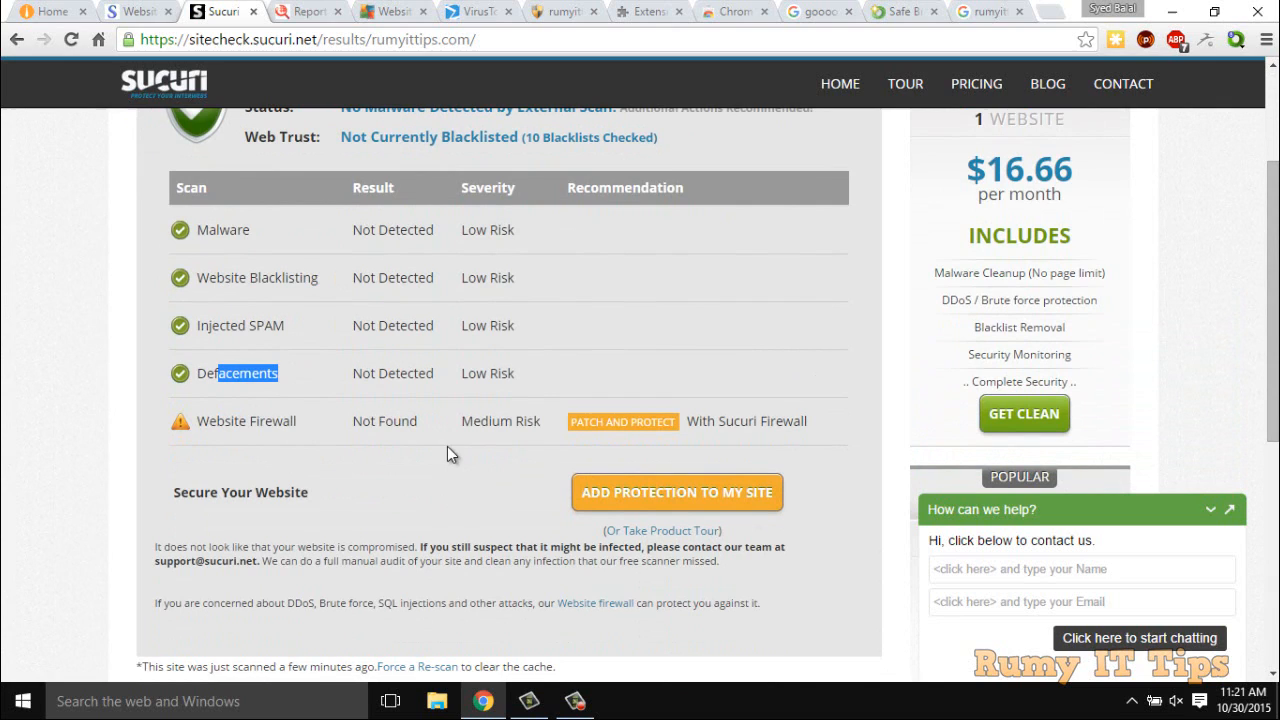
pyautogui.doubleClick(244, 420)
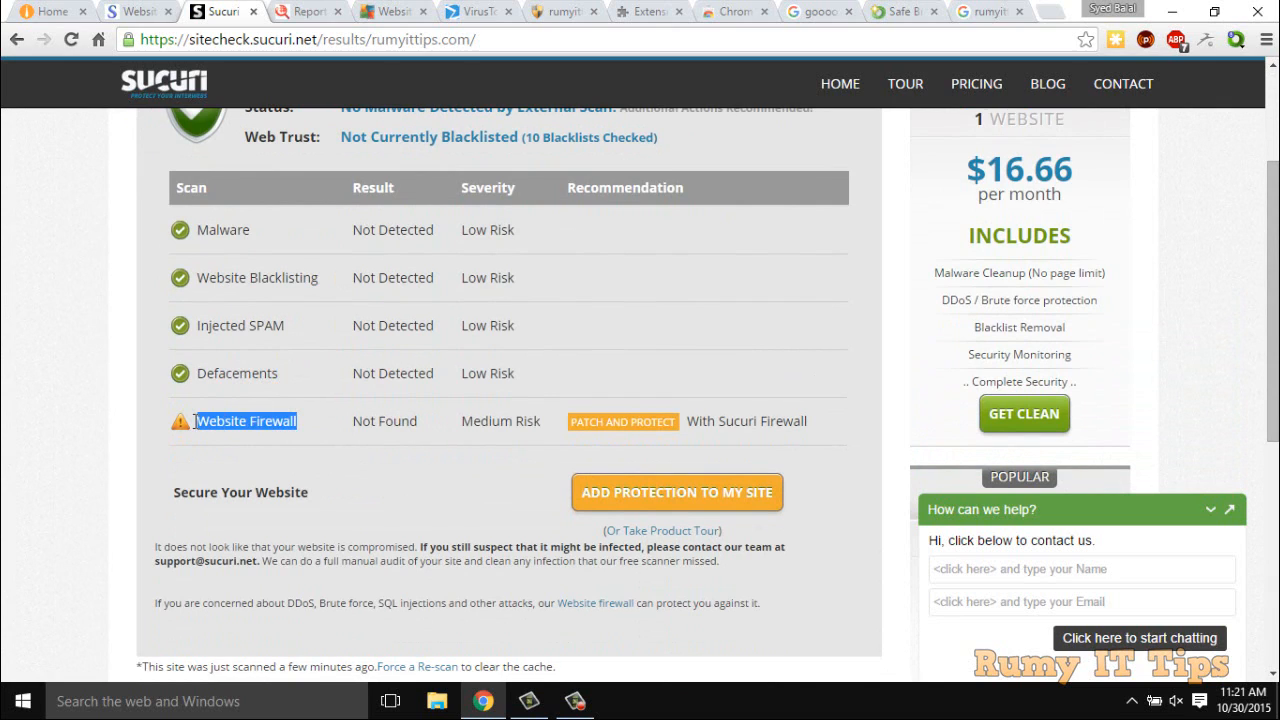
pyautogui.moveTo(816, 430)
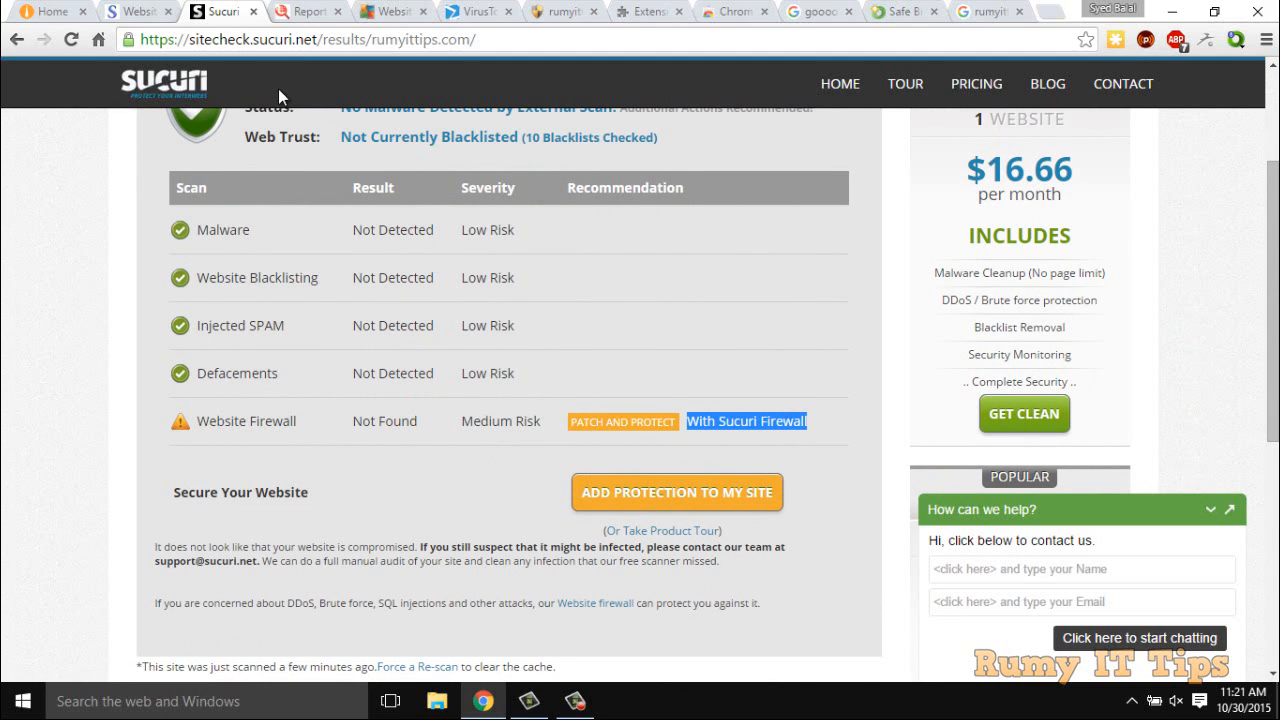
# Step: Review Web Inspector's Threat Report for rumyittips.com showing no malicious activity and all checks passed
pyautogui.click(304, 12)
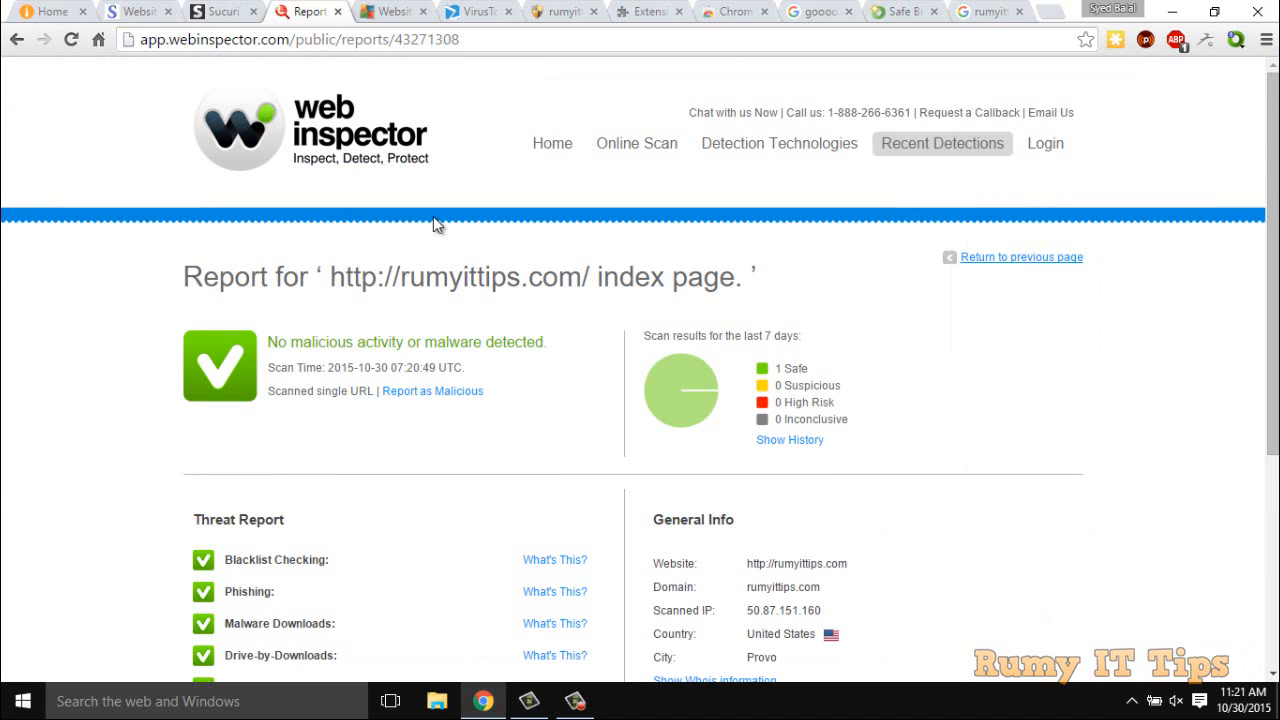
pyautogui.moveTo(302, 110)
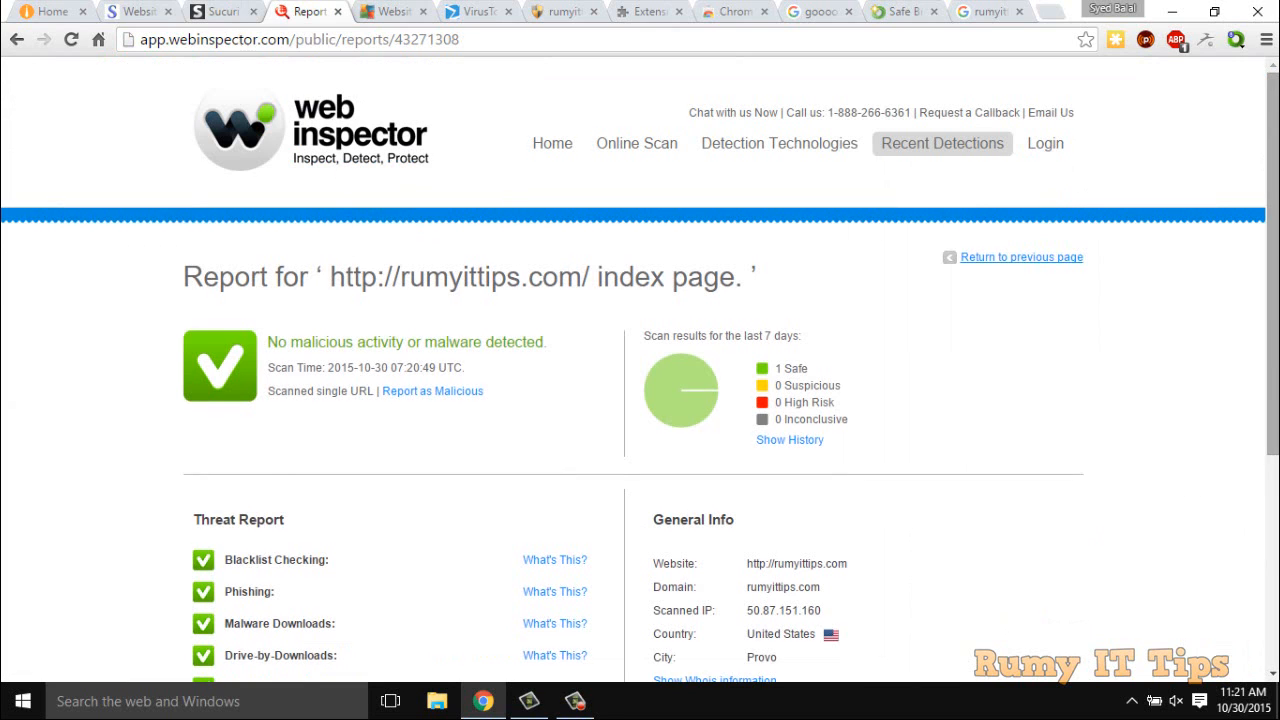
pyautogui.scroll(-3)
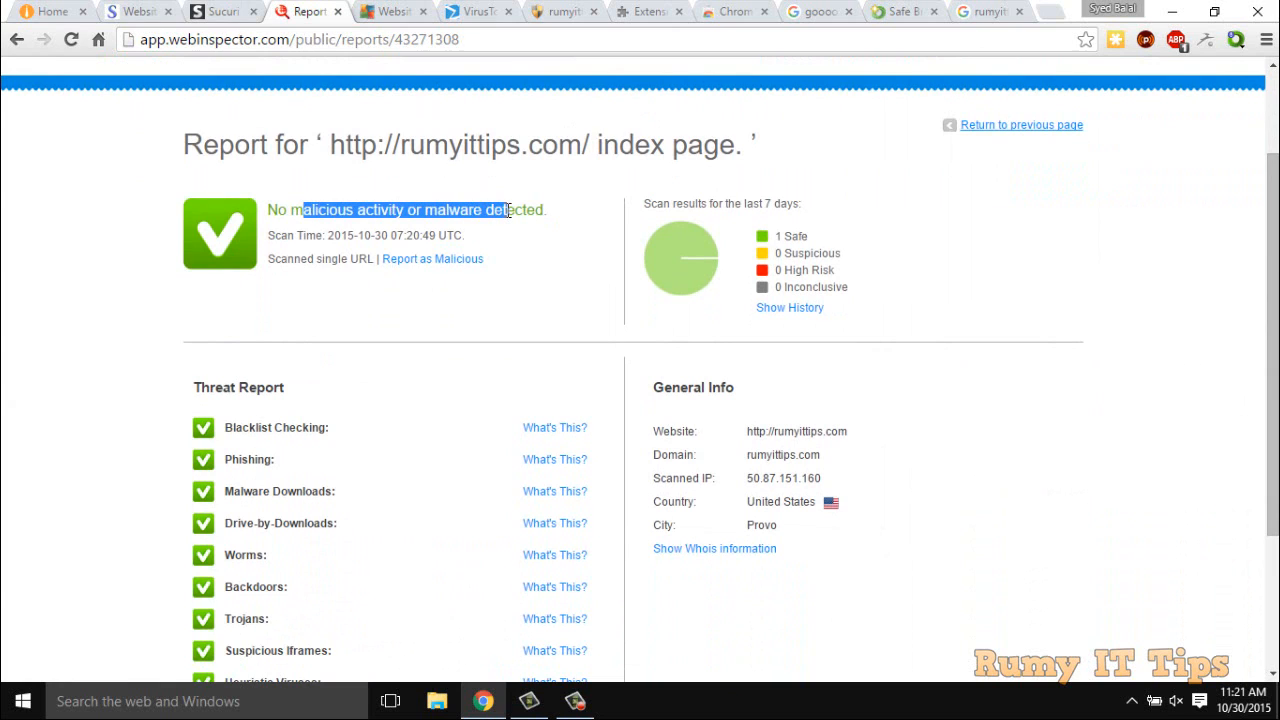
pyautogui.moveTo(864, 432)
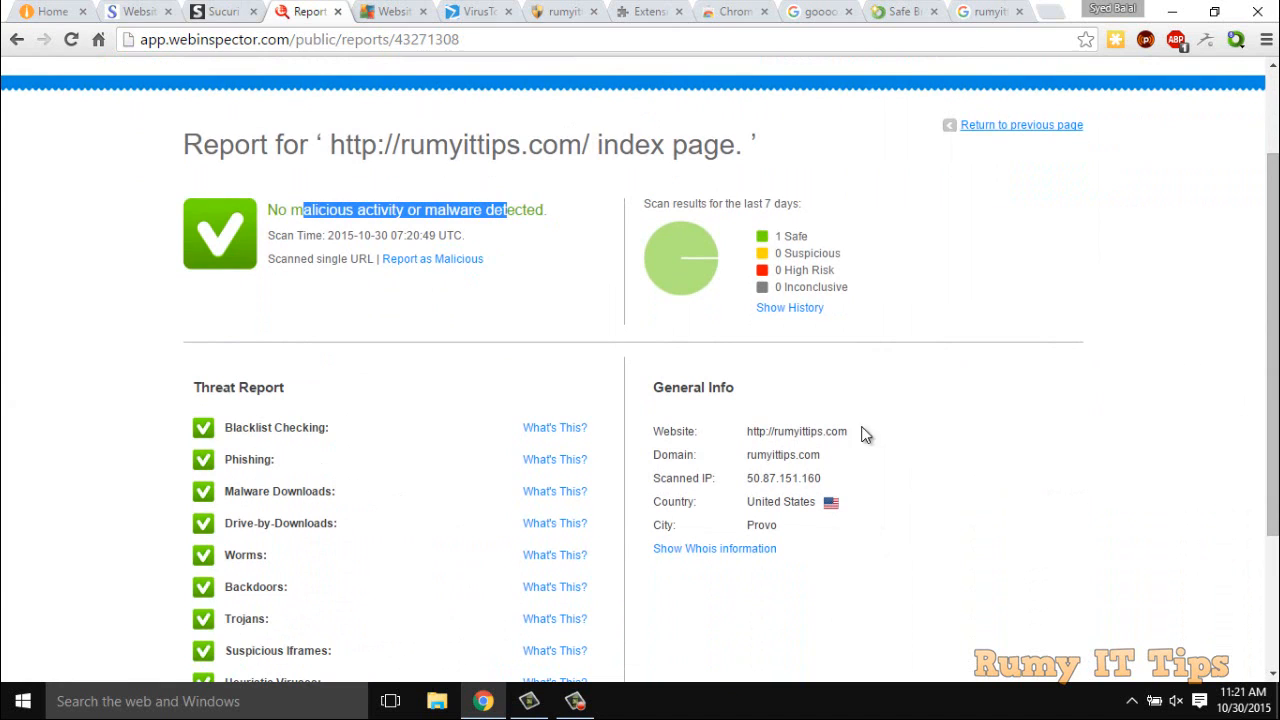
pyautogui.scroll(-3)
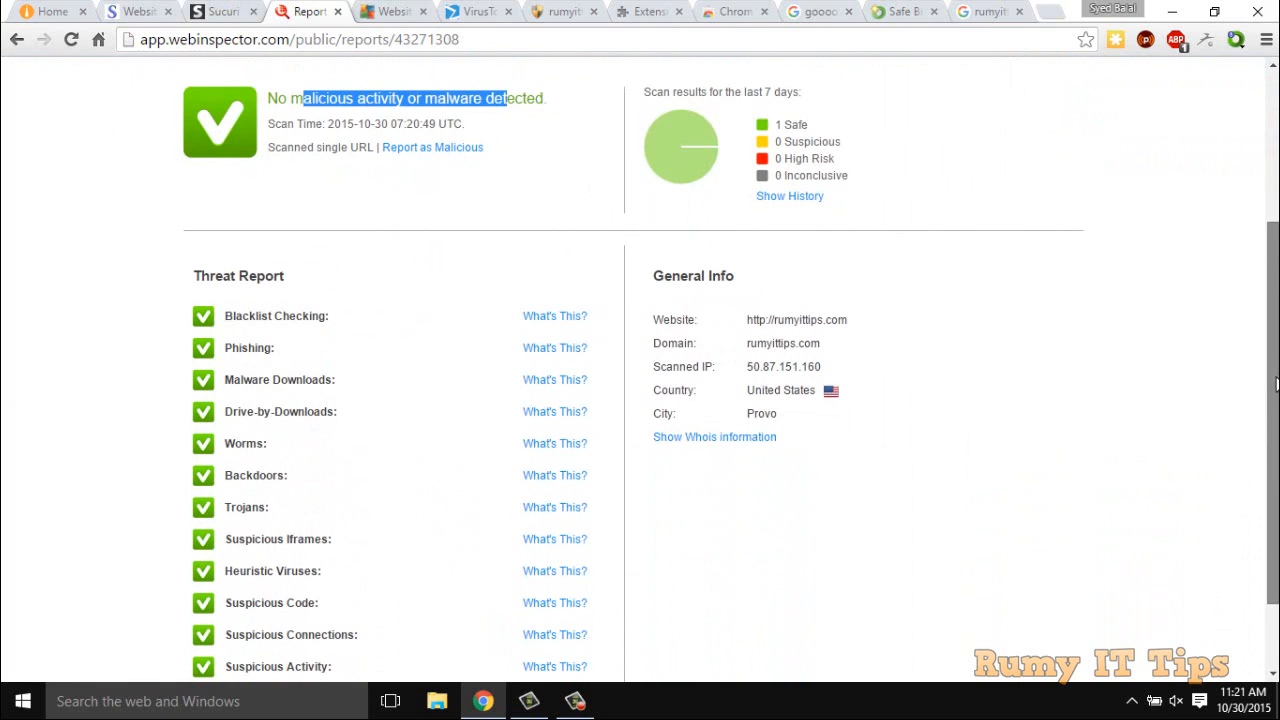
pyautogui.scroll(-3)
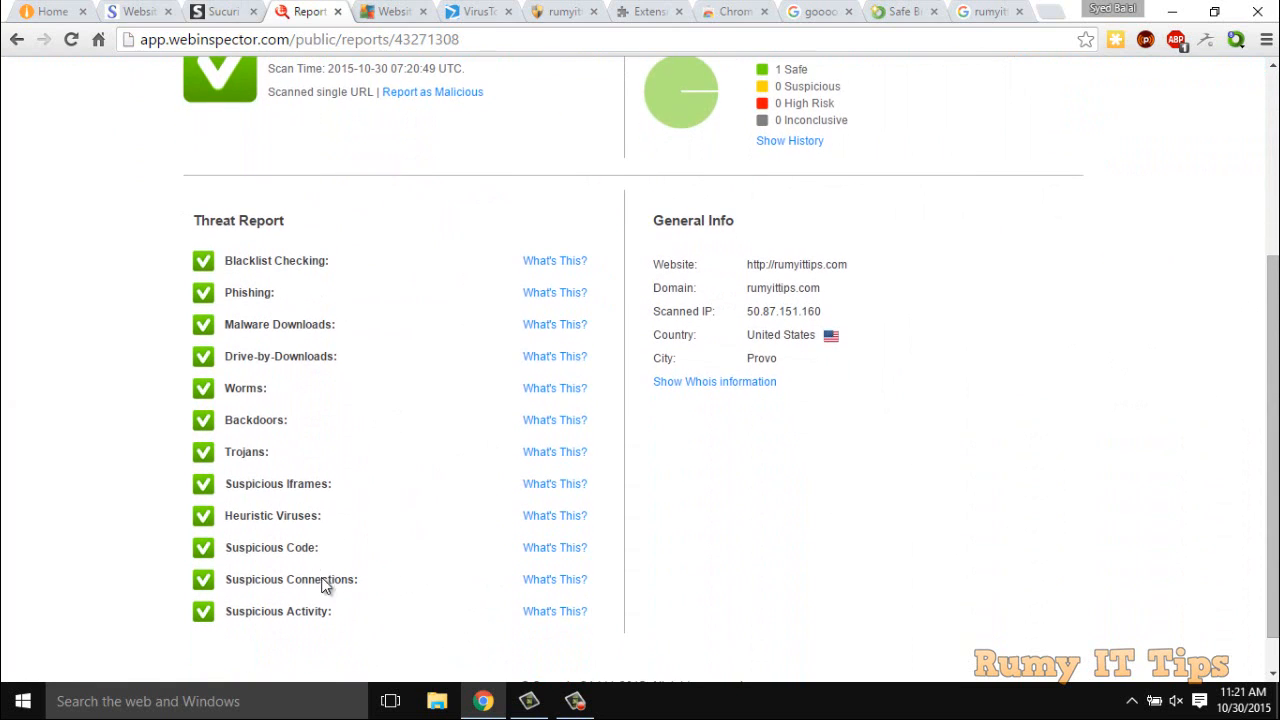
pyautogui.moveTo(260, 470)
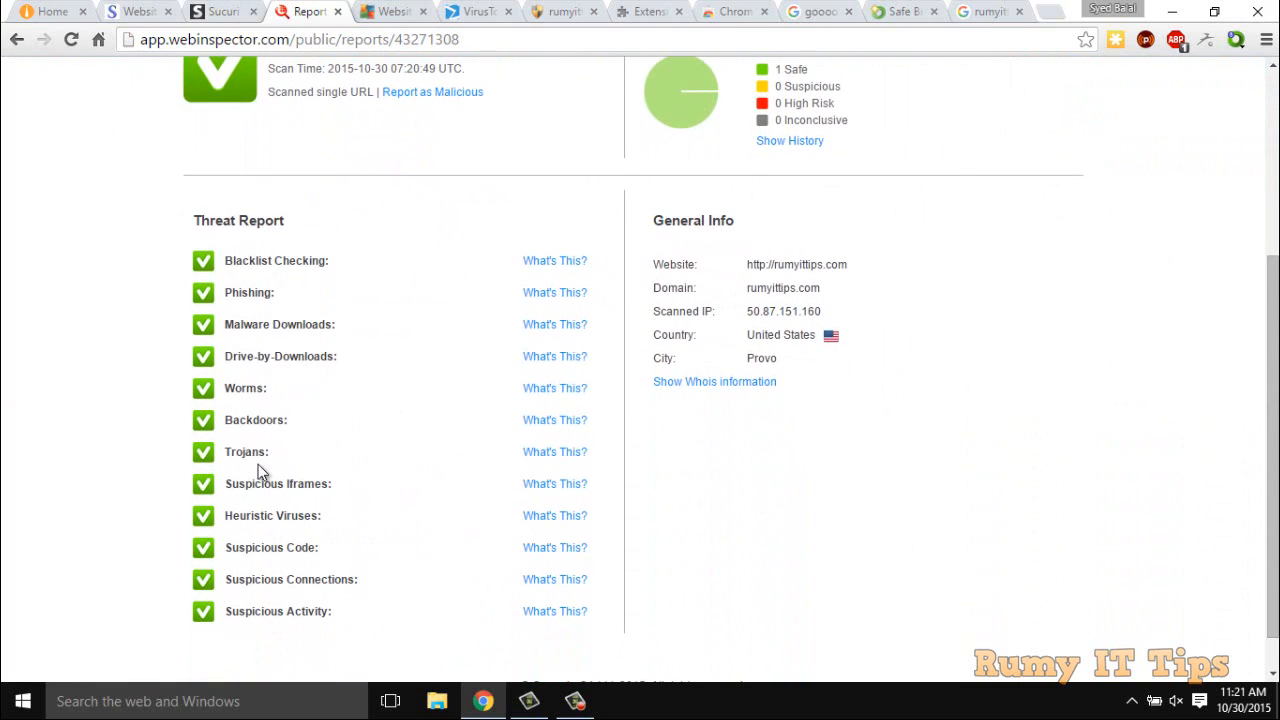
pyautogui.moveTo(370, 8)
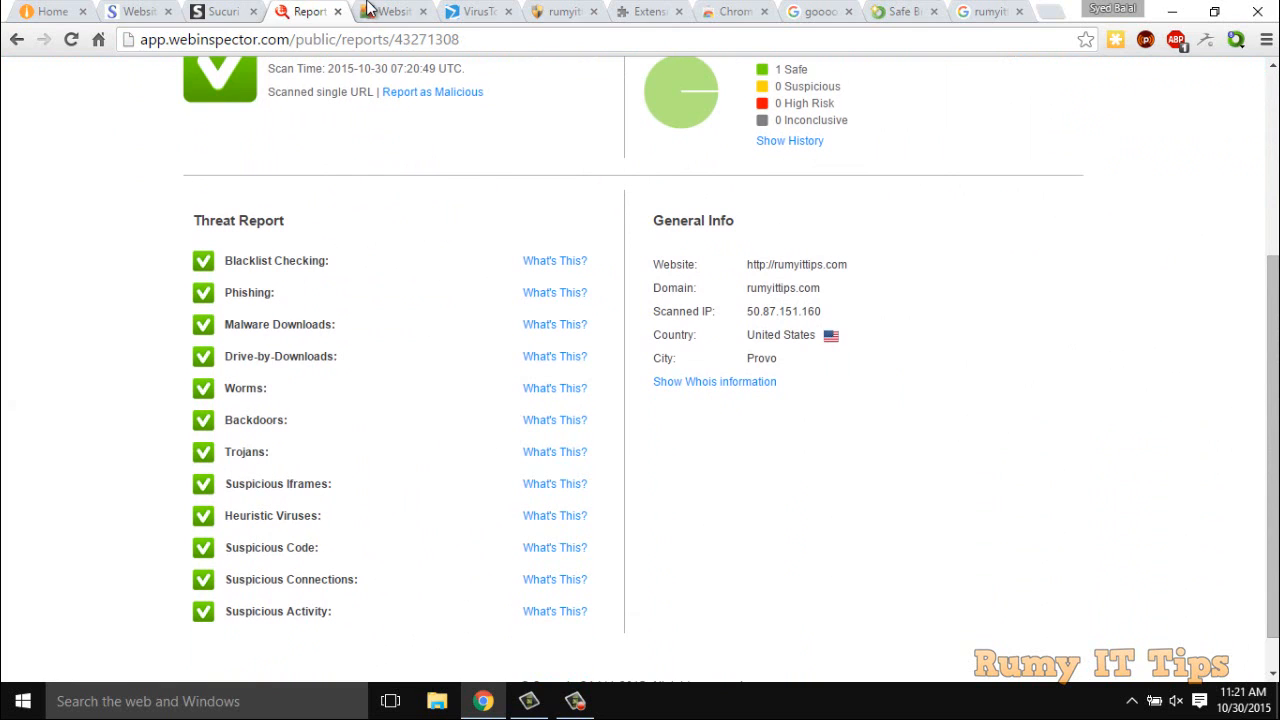
pyautogui.click(390, 12)
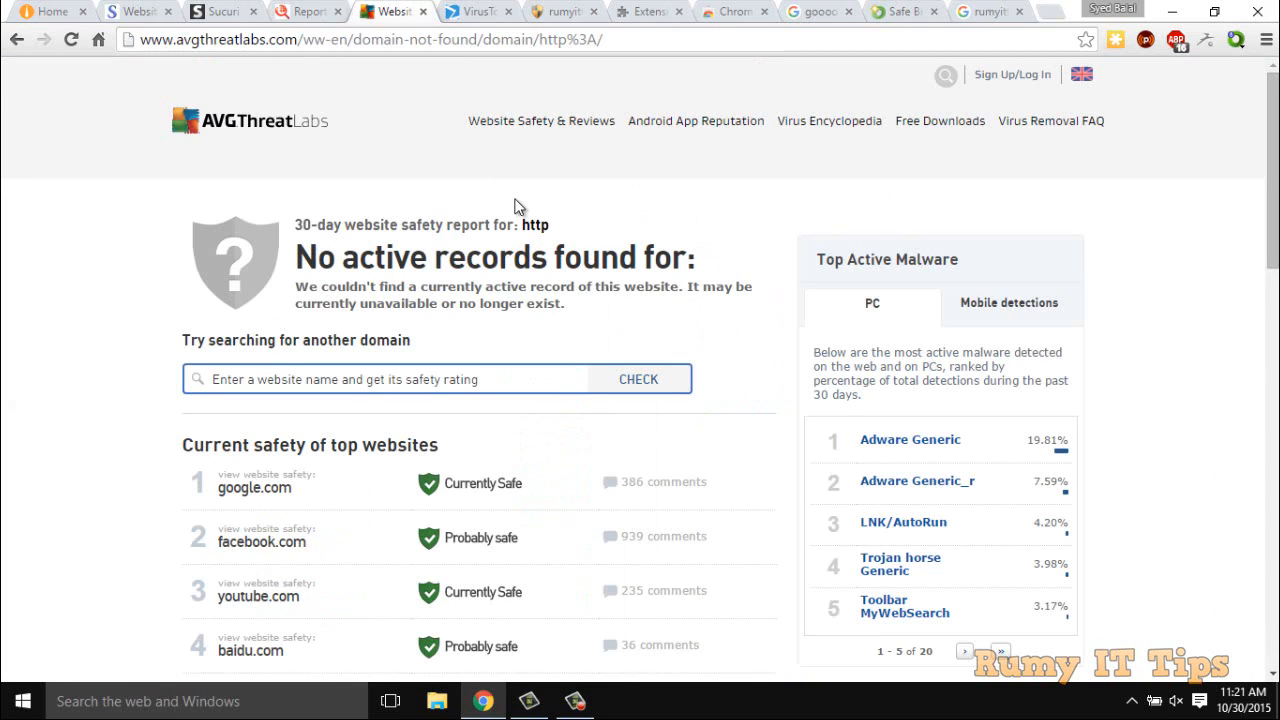
pyautogui.moveTo(738, 256)
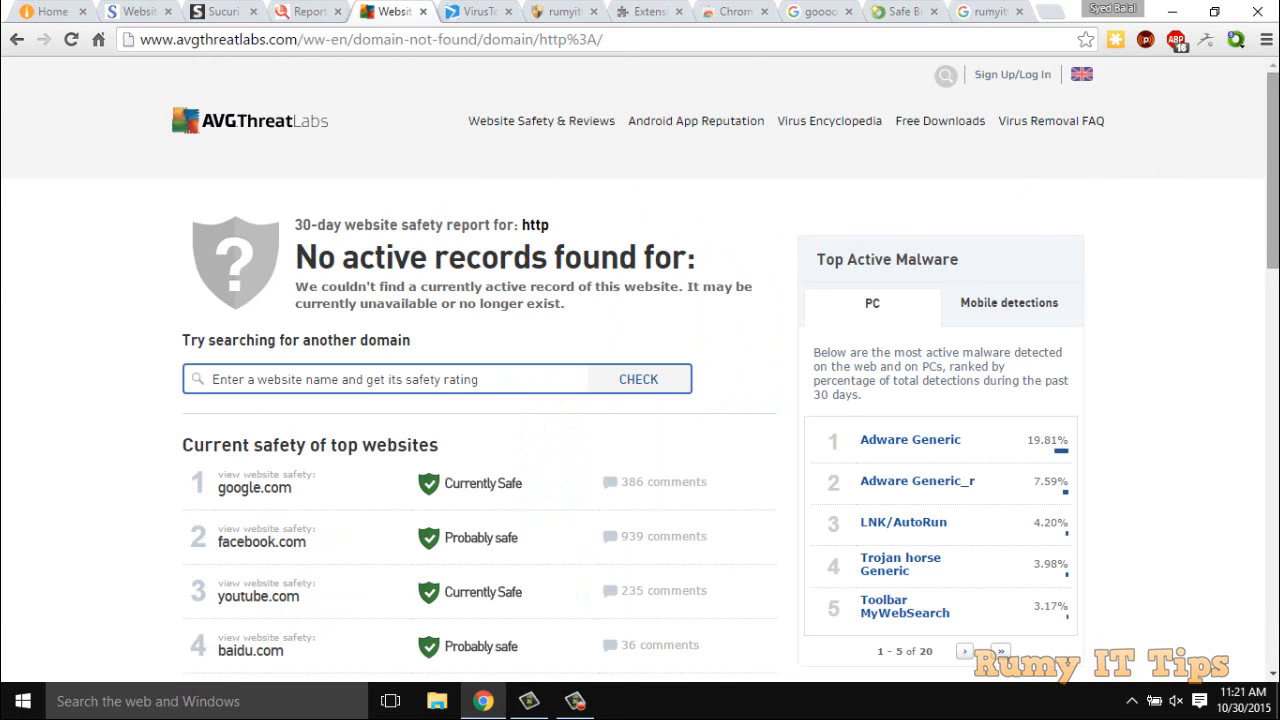
pyautogui.scroll(-3)
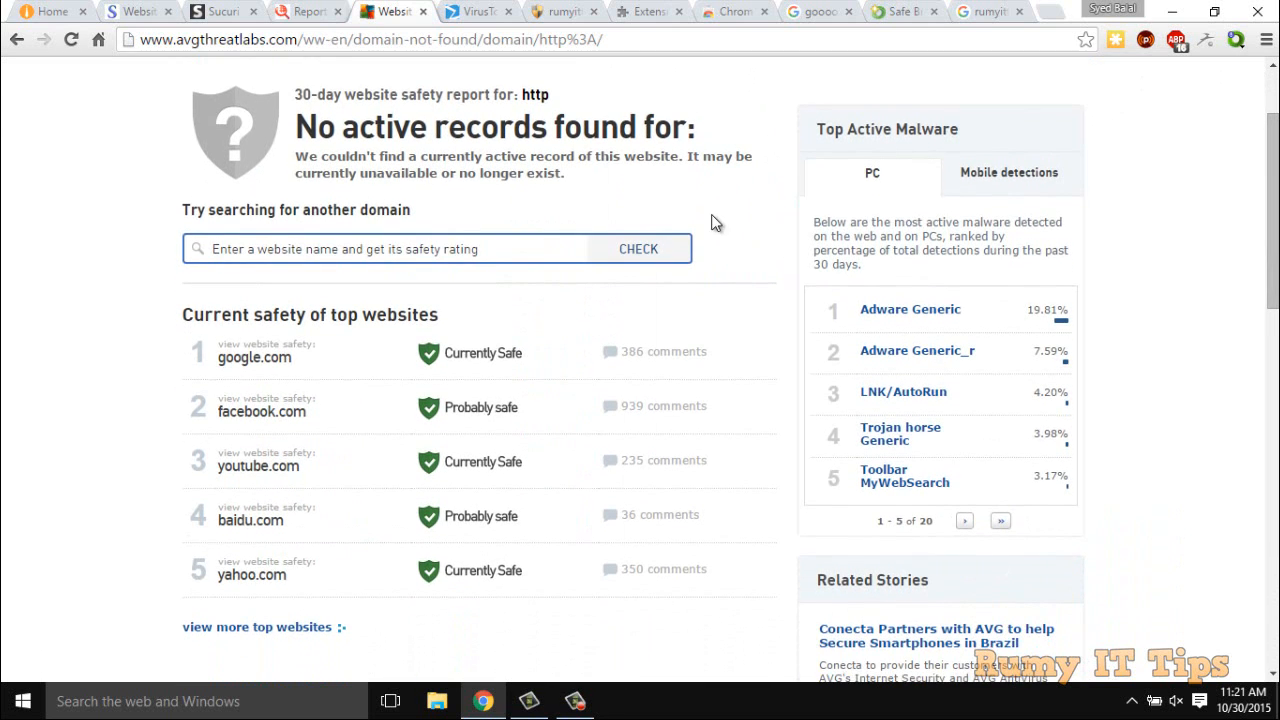
pyautogui.moveTo(476, 408)
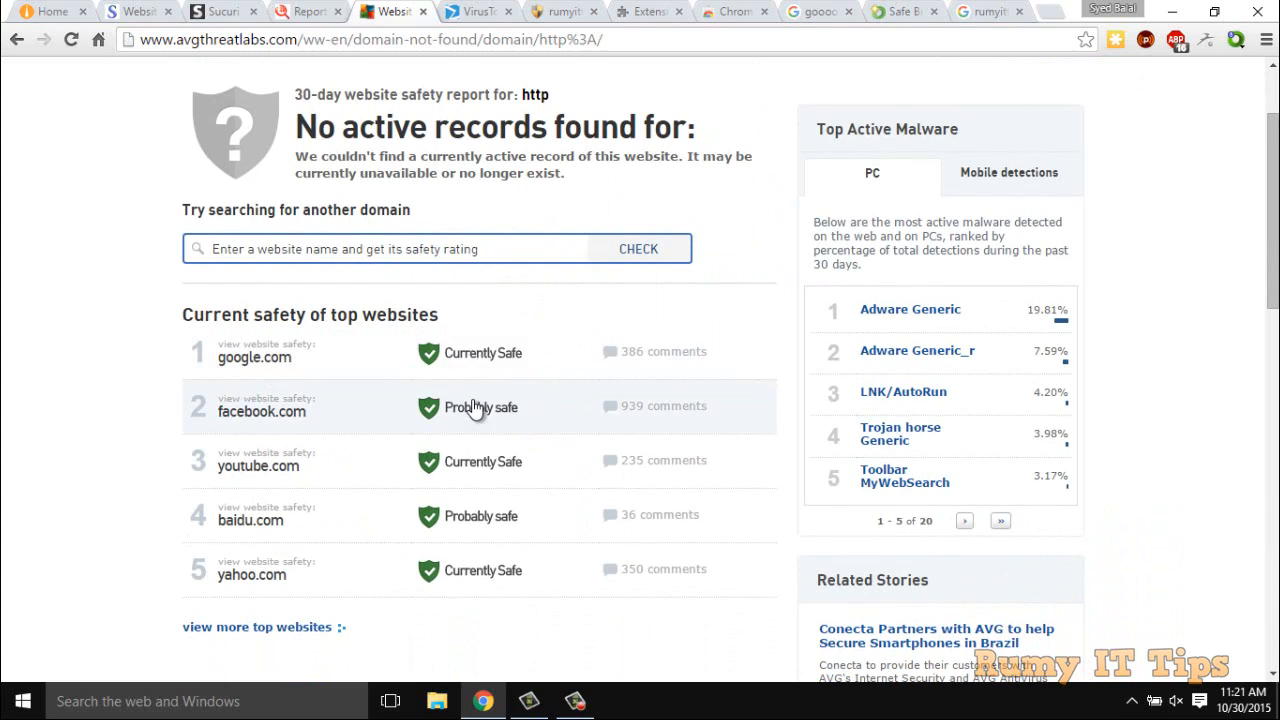
pyautogui.moveTo(478, 570)
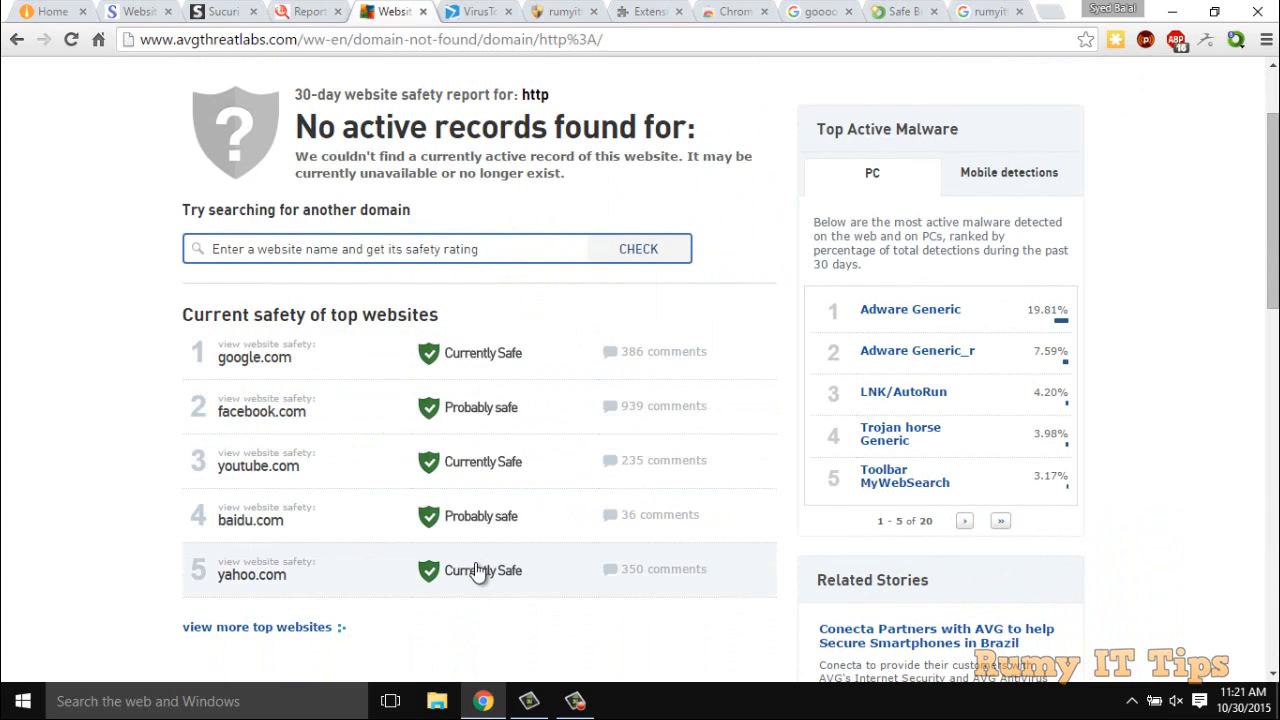
pyautogui.moveTo(464, 216)
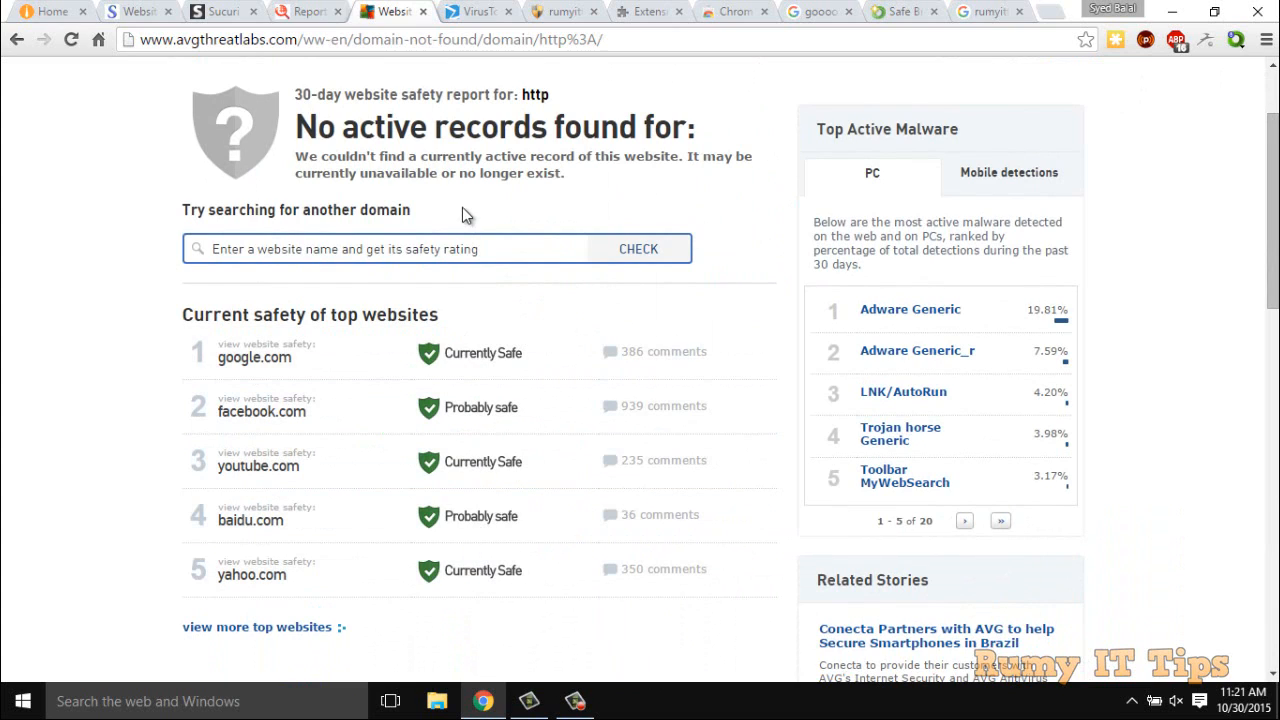
pyautogui.click(476, 12)
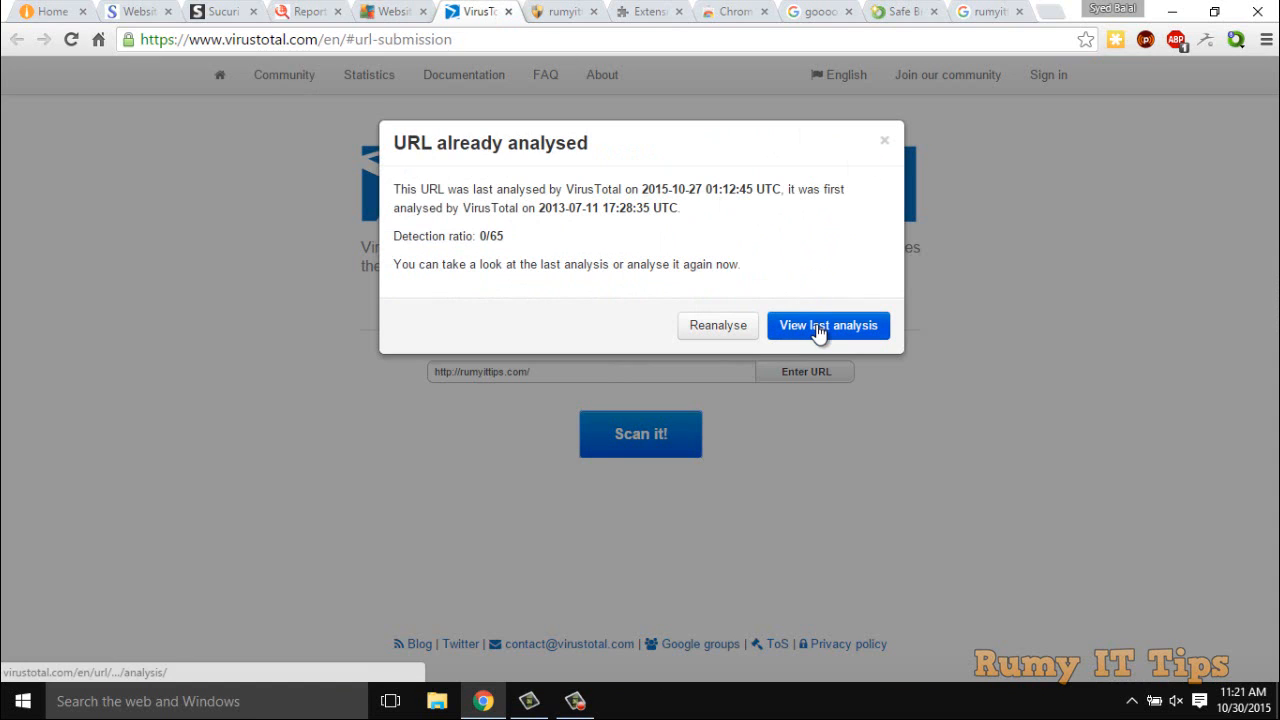
pyautogui.click(828, 324)
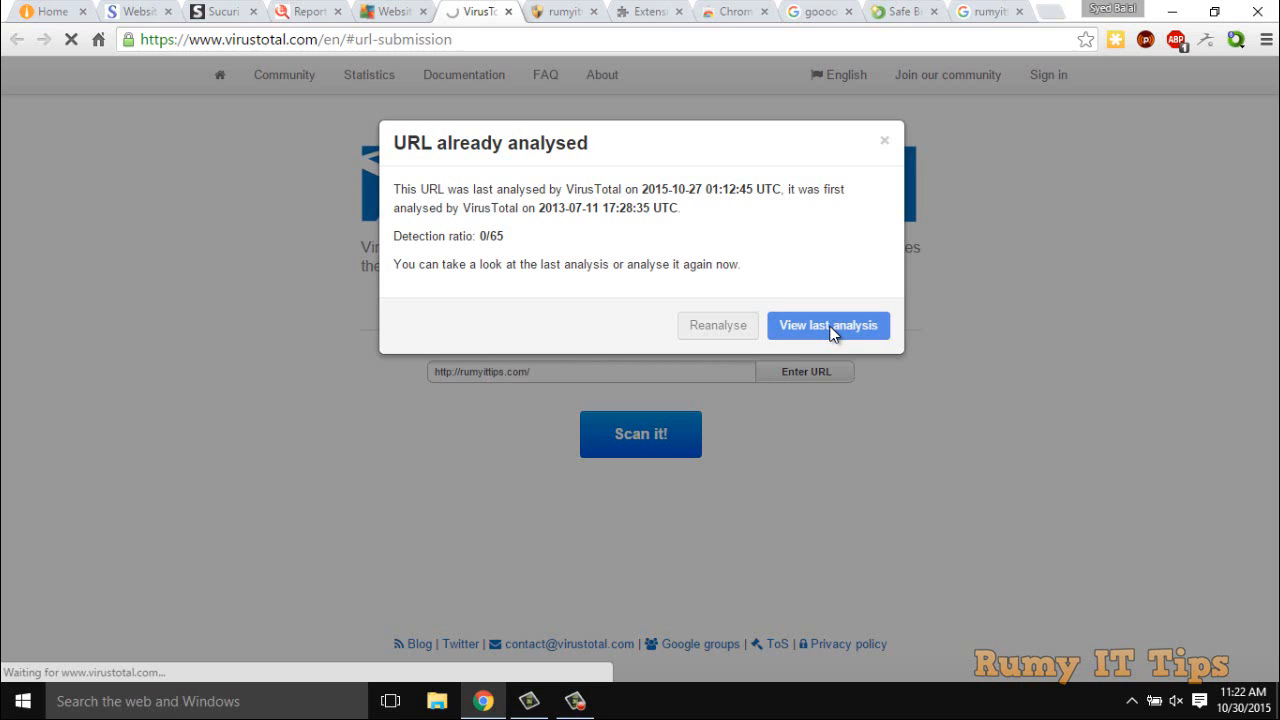
pyautogui.click(828, 324)
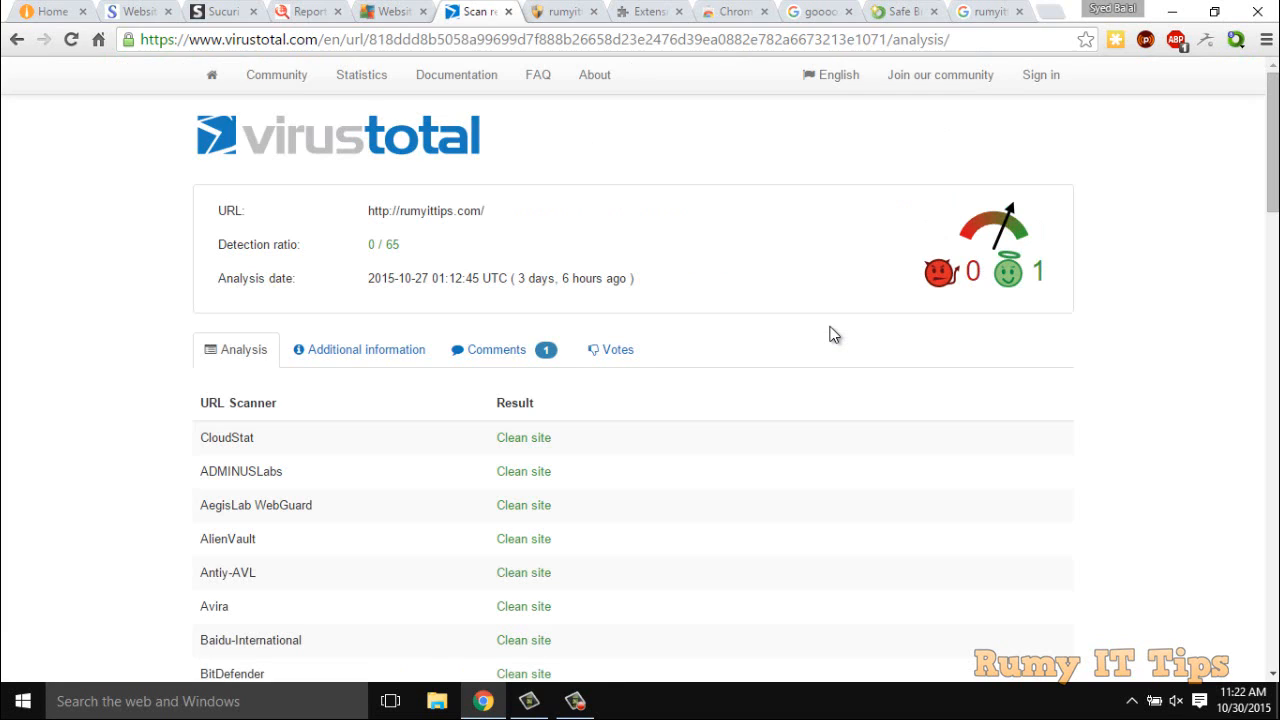
pyautogui.moveTo(116, 318)
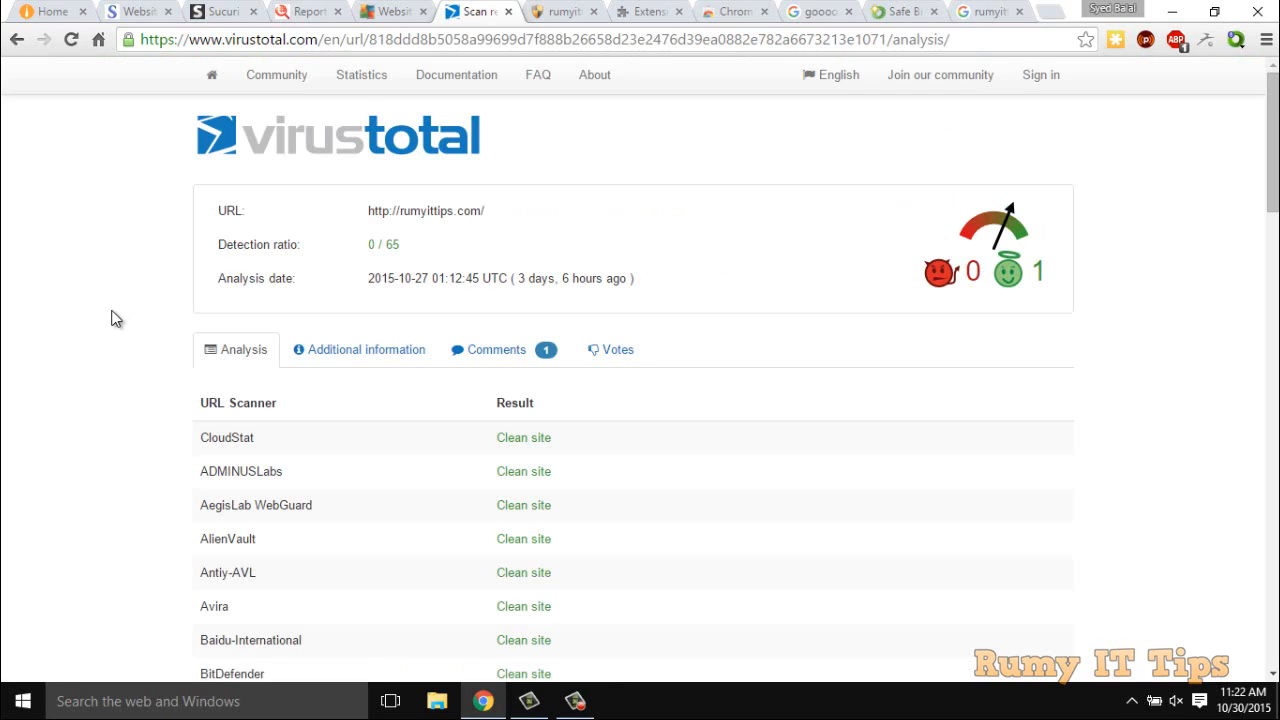
# Step: Go through the 0/65 URL Scanner results, every scanner reporting a clean site
pyautogui.scroll(-3)
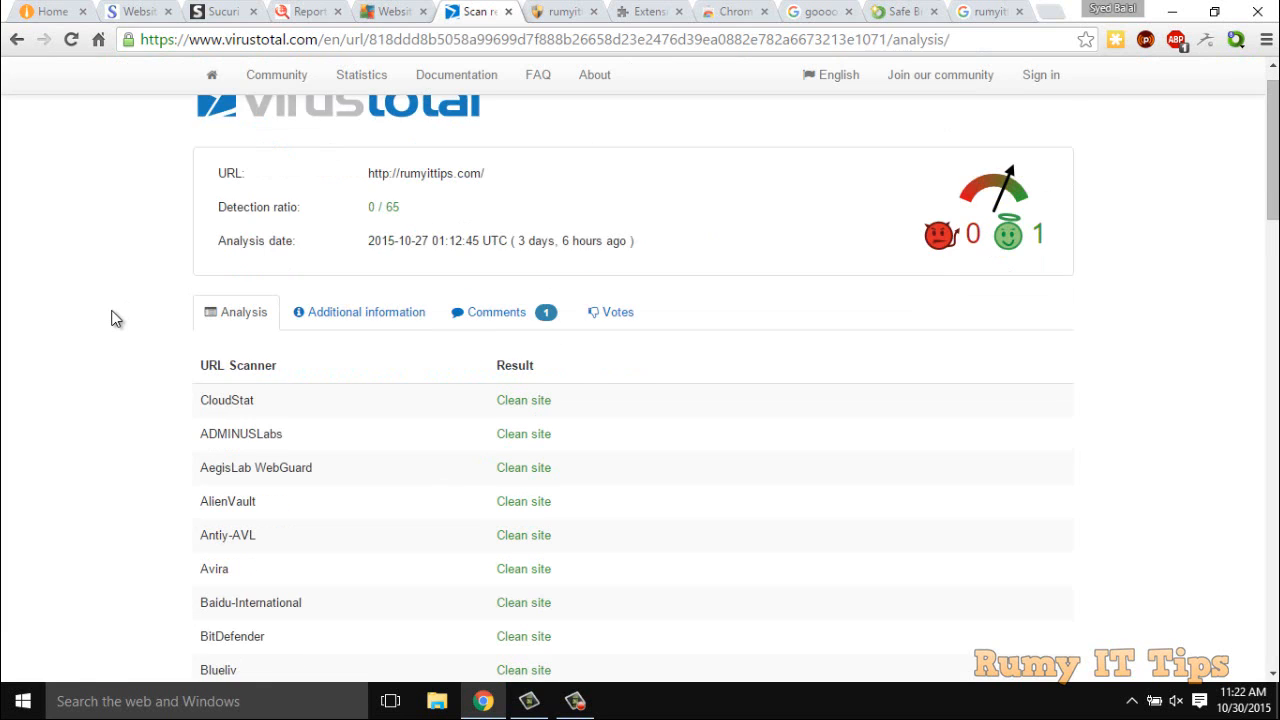
pyautogui.scroll(-3)
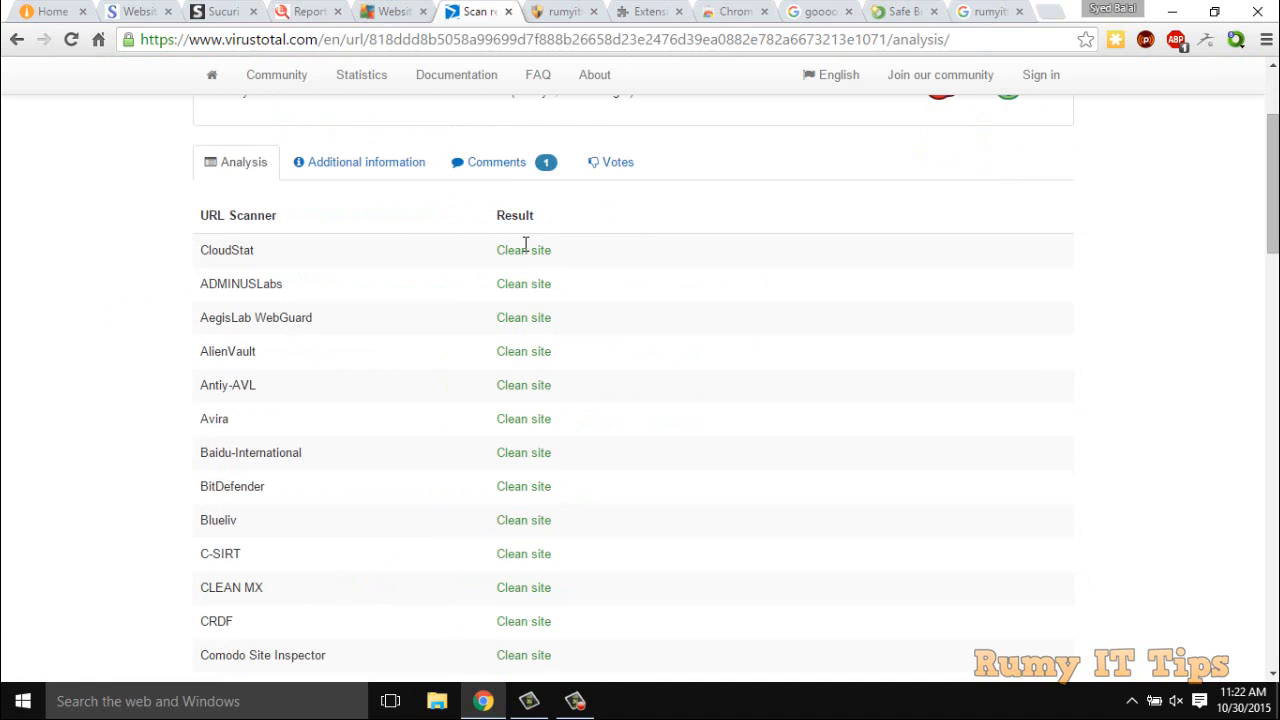
pyautogui.moveTo(164, 324)
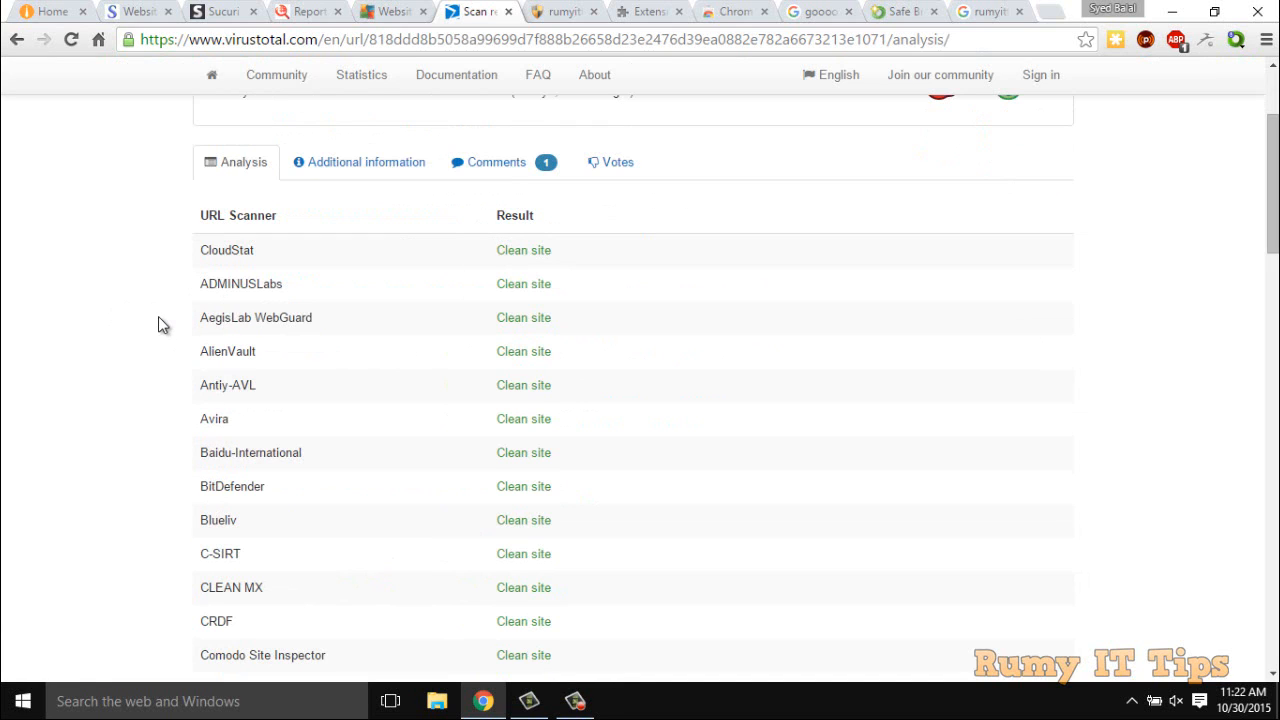
pyautogui.scroll(-3)
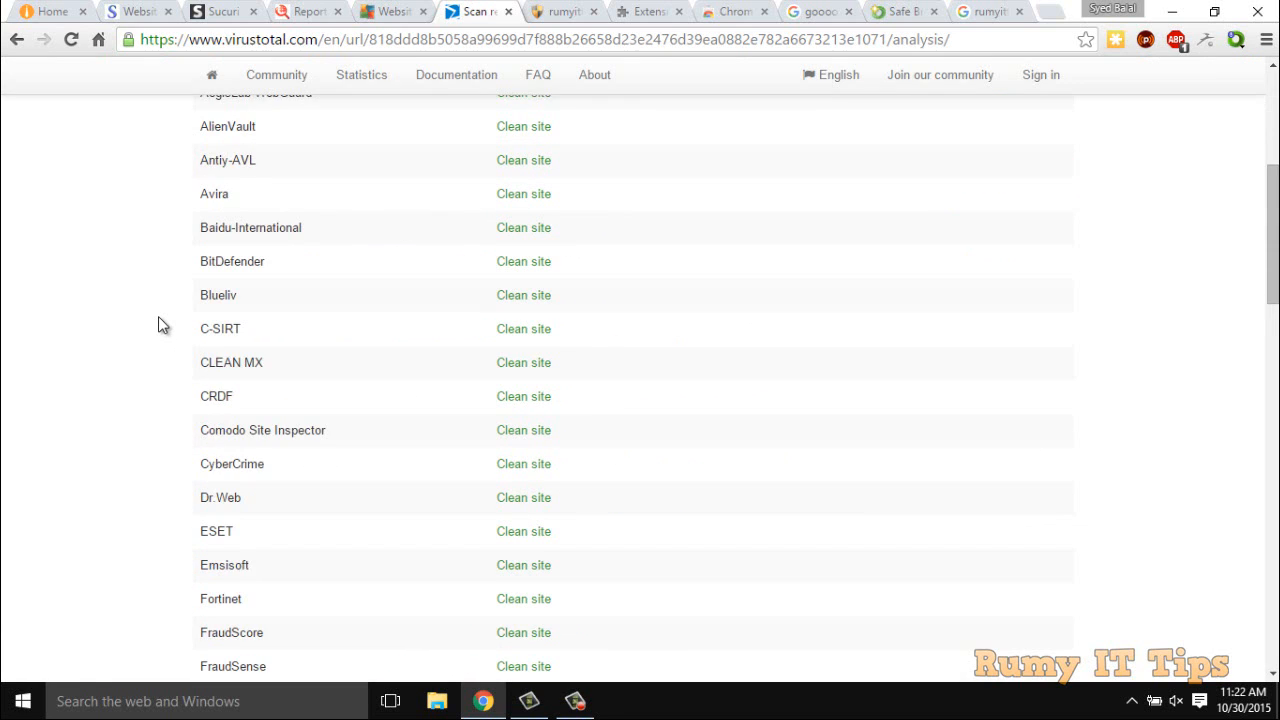
pyautogui.scroll(-3)
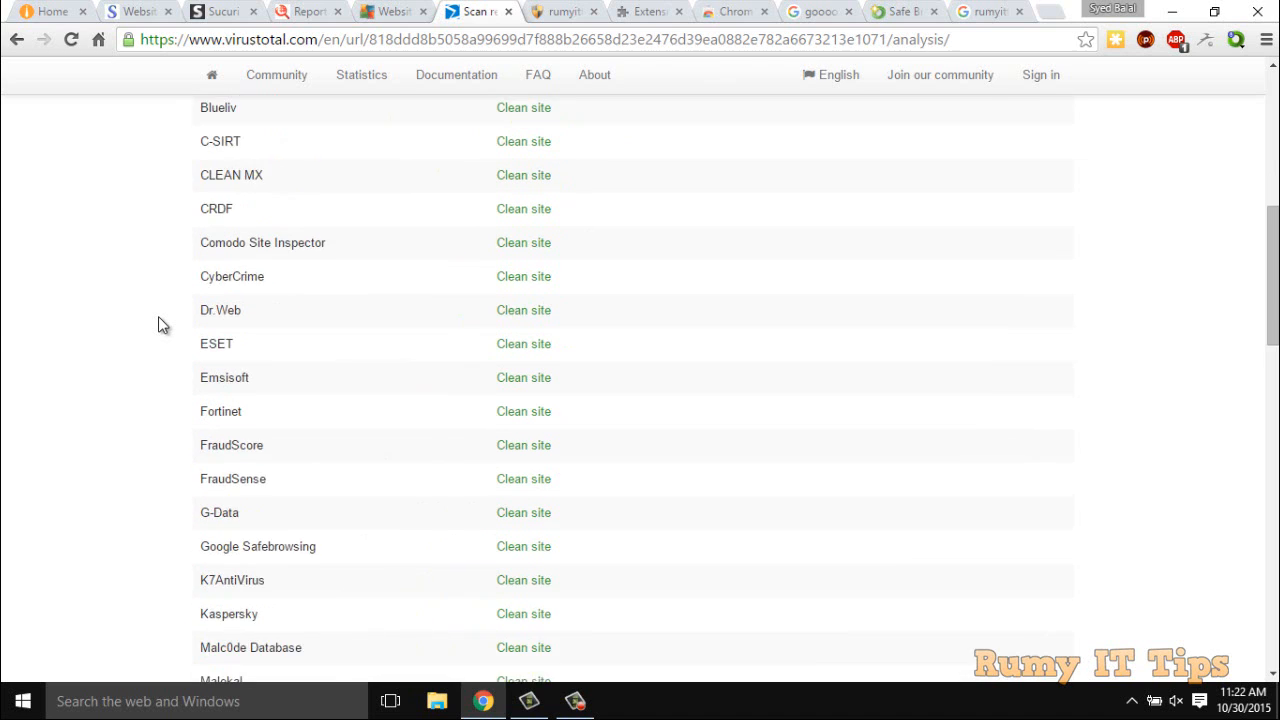
pyautogui.scroll(-3)
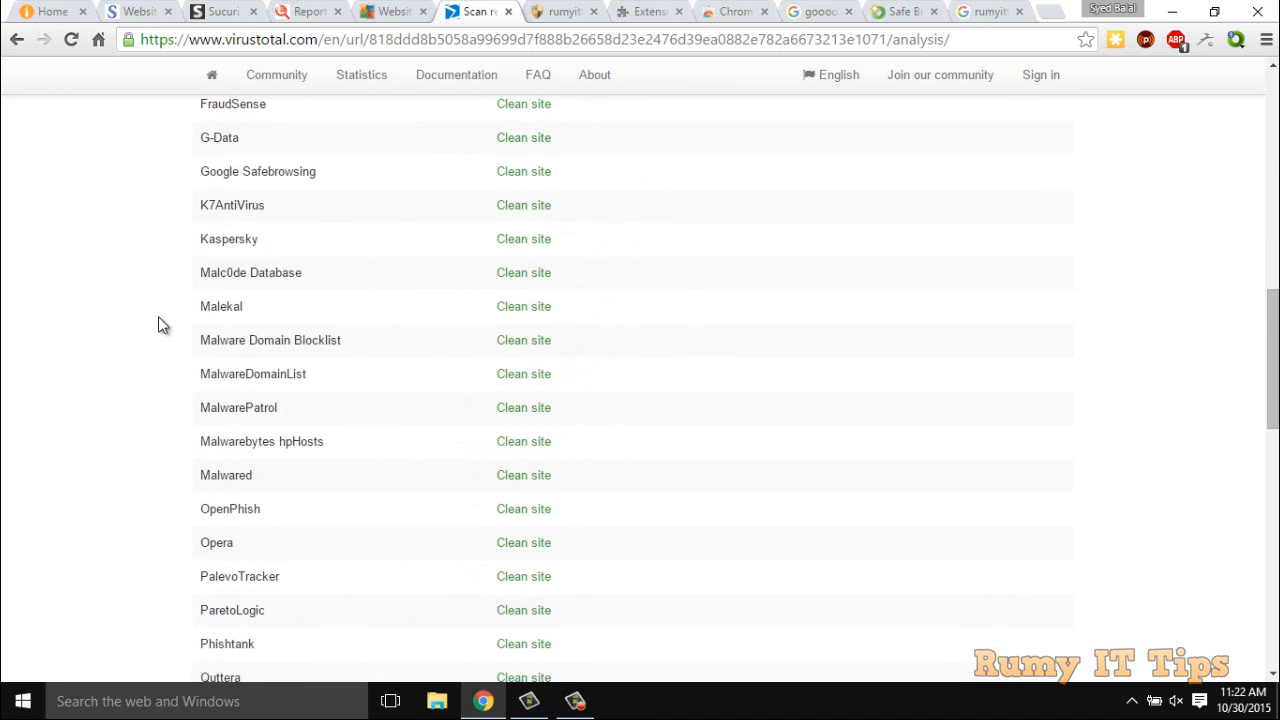
pyautogui.scroll(-3)
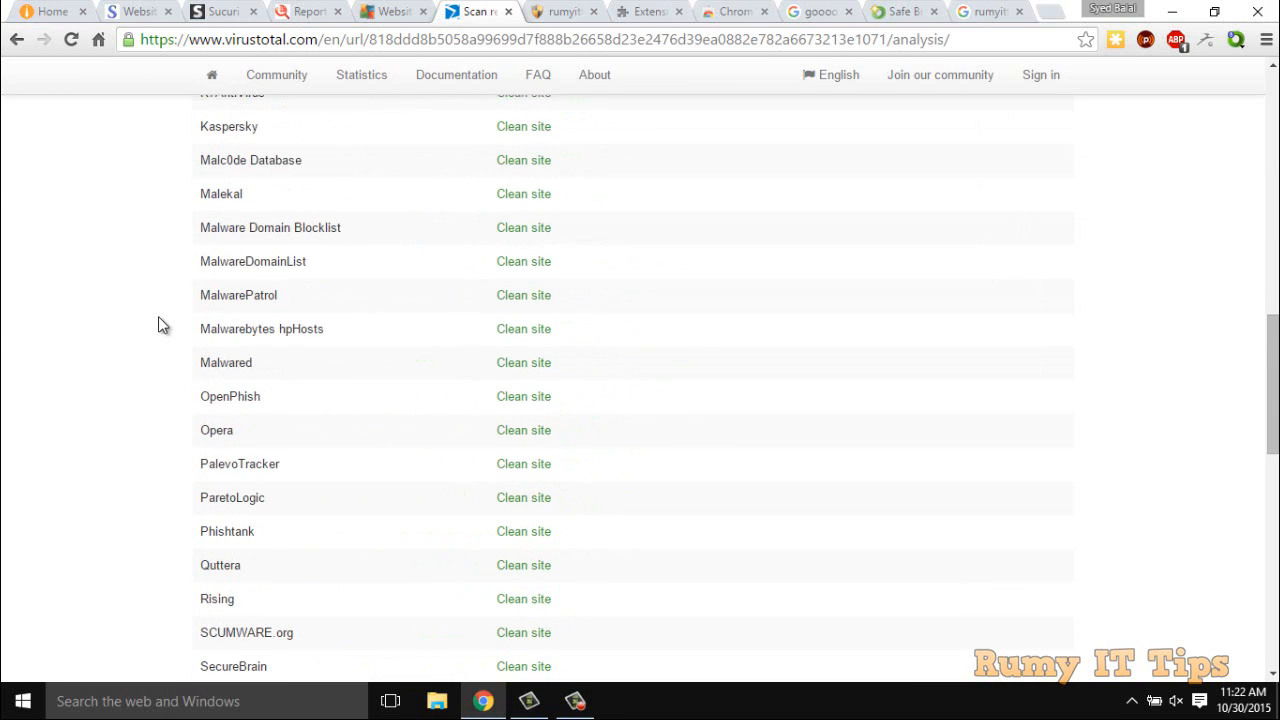
pyautogui.scroll(-3)
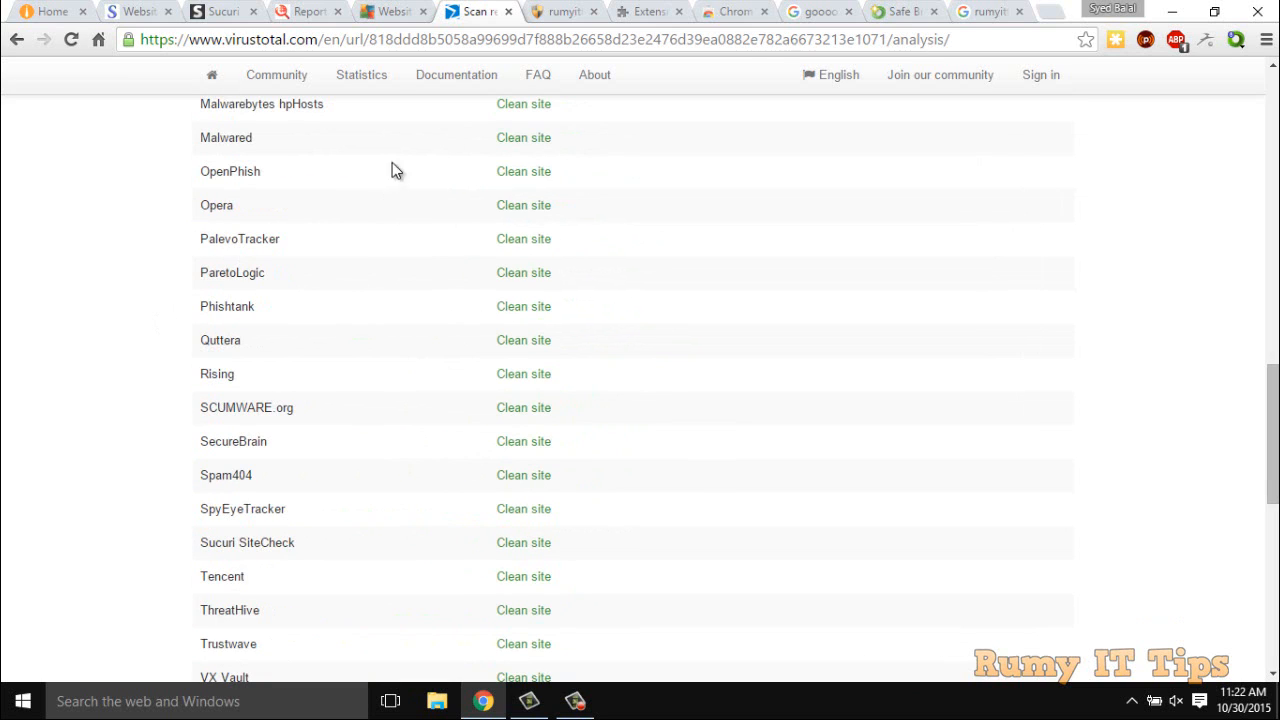
# Step: Review URLVoid's Website Information and Safety Scan Report showing a 0/28 reputation with every engine clean
pyautogui.click(564, 12)
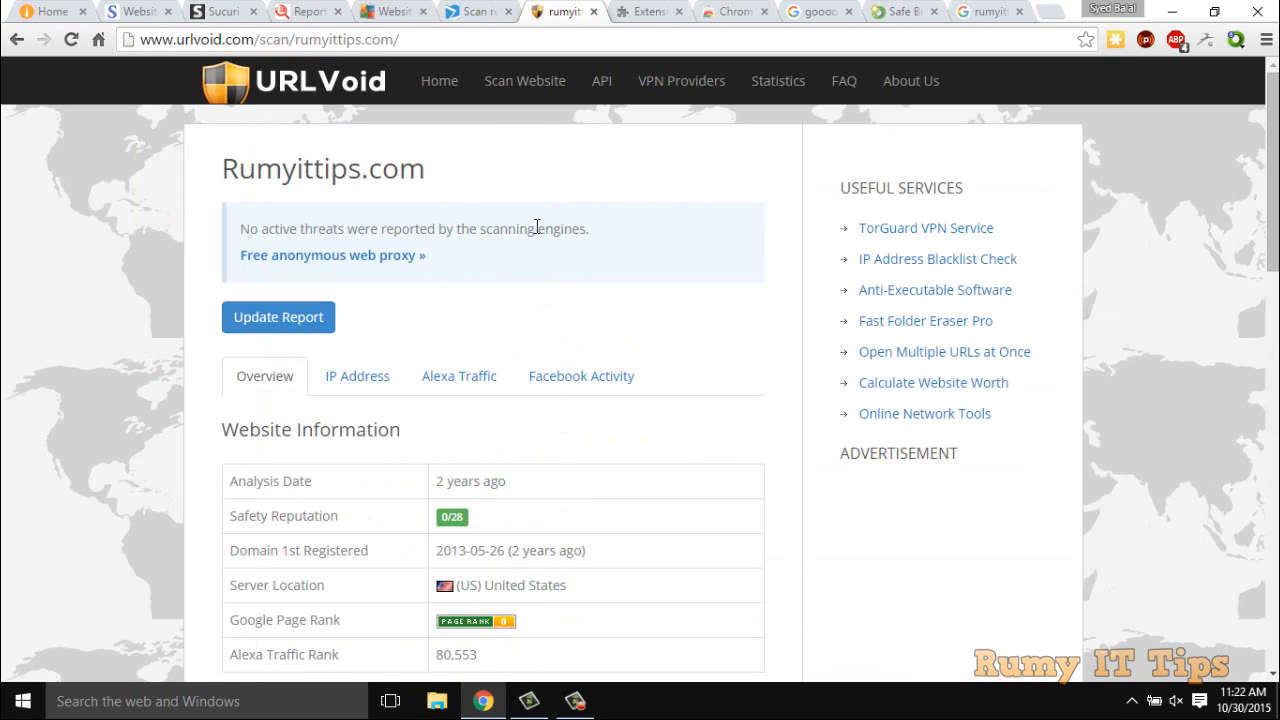
pyautogui.scroll(-3)
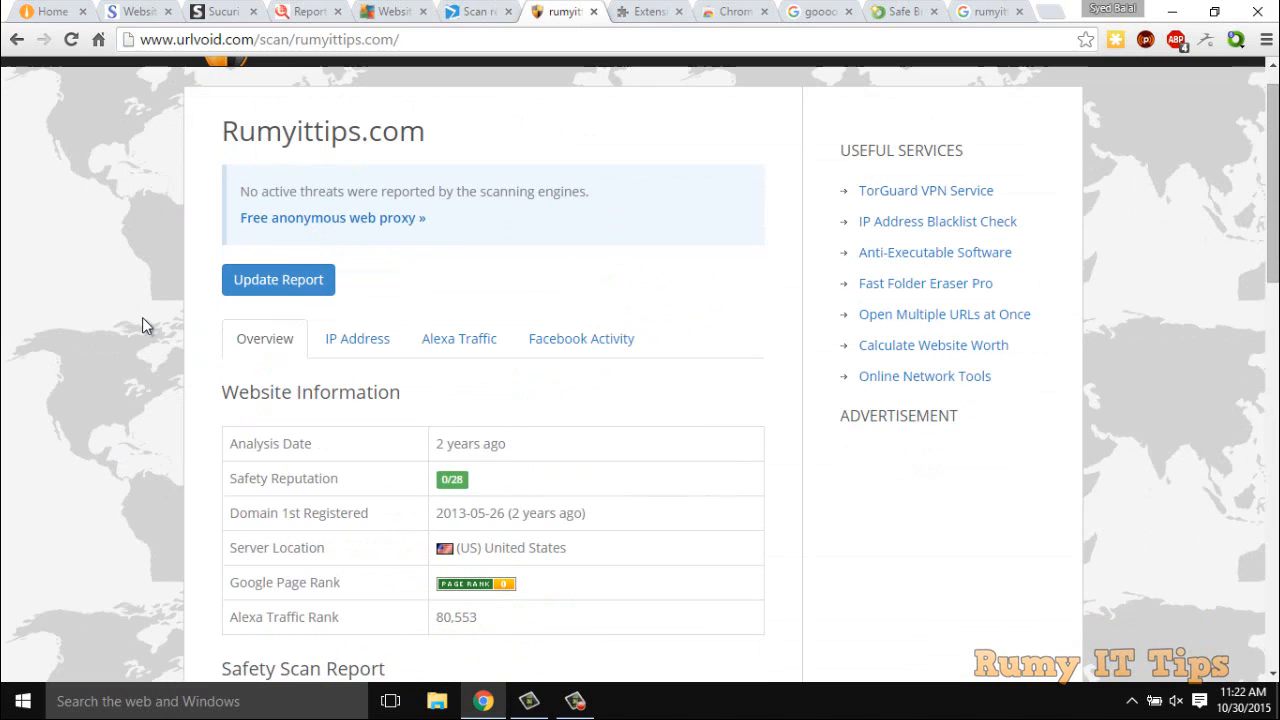
pyautogui.scroll(-3)
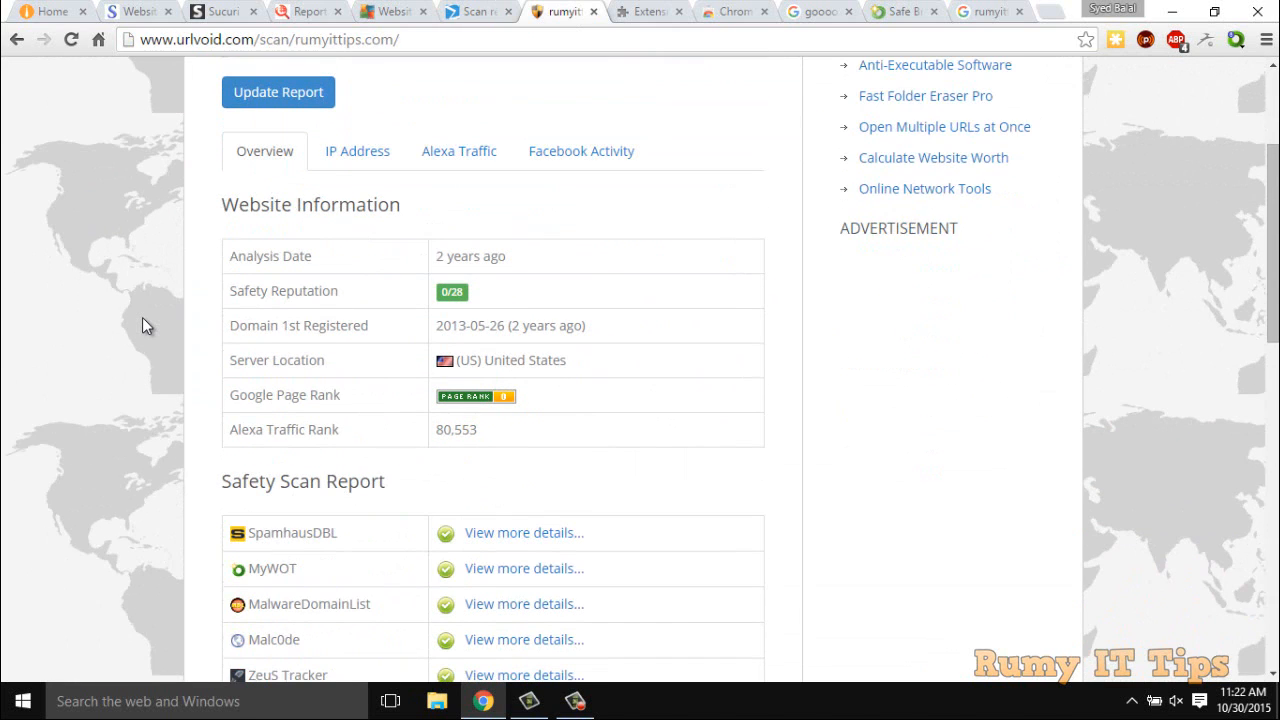
pyautogui.scroll(-3)
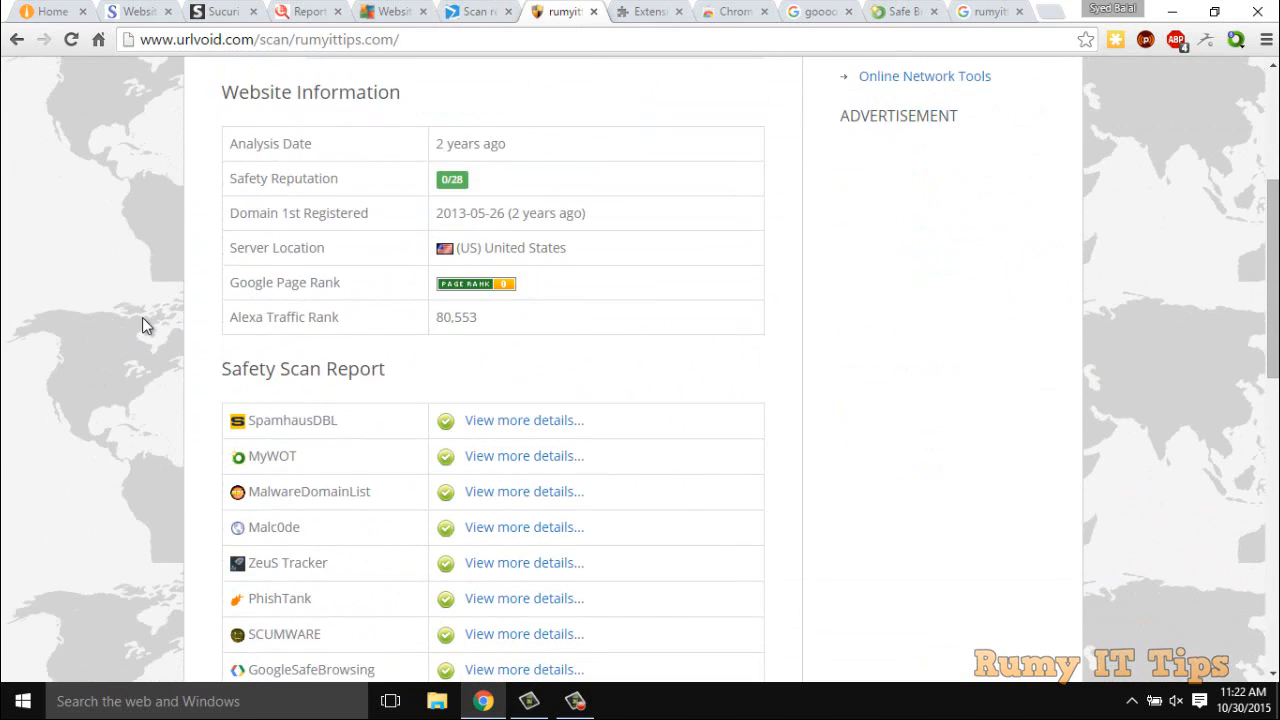
pyautogui.scroll(-3)
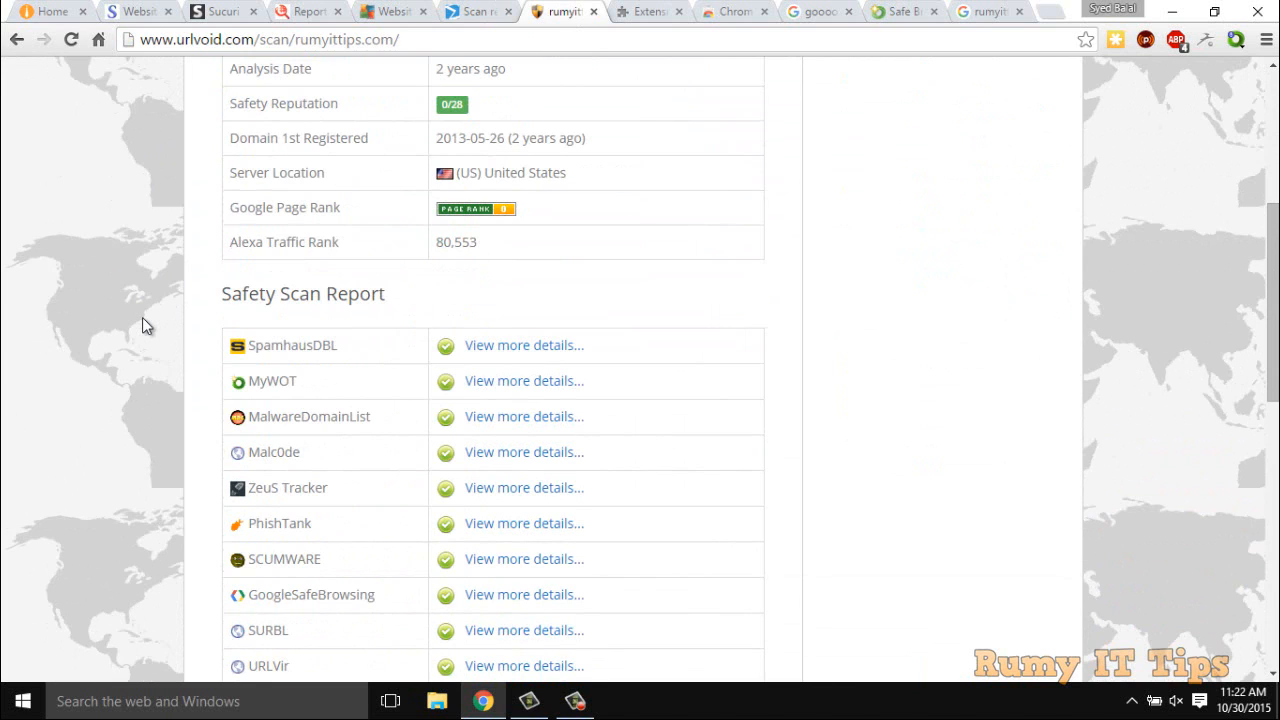
pyautogui.scroll(-3)
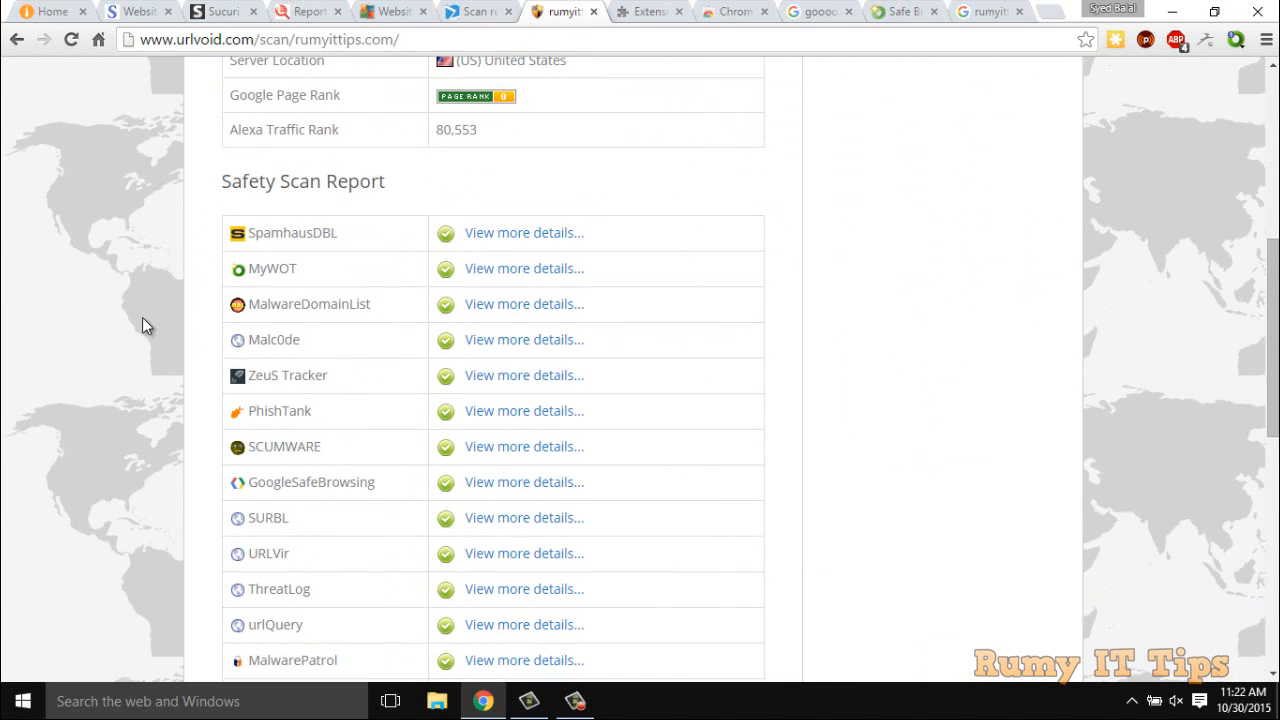
pyautogui.scroll(-3)
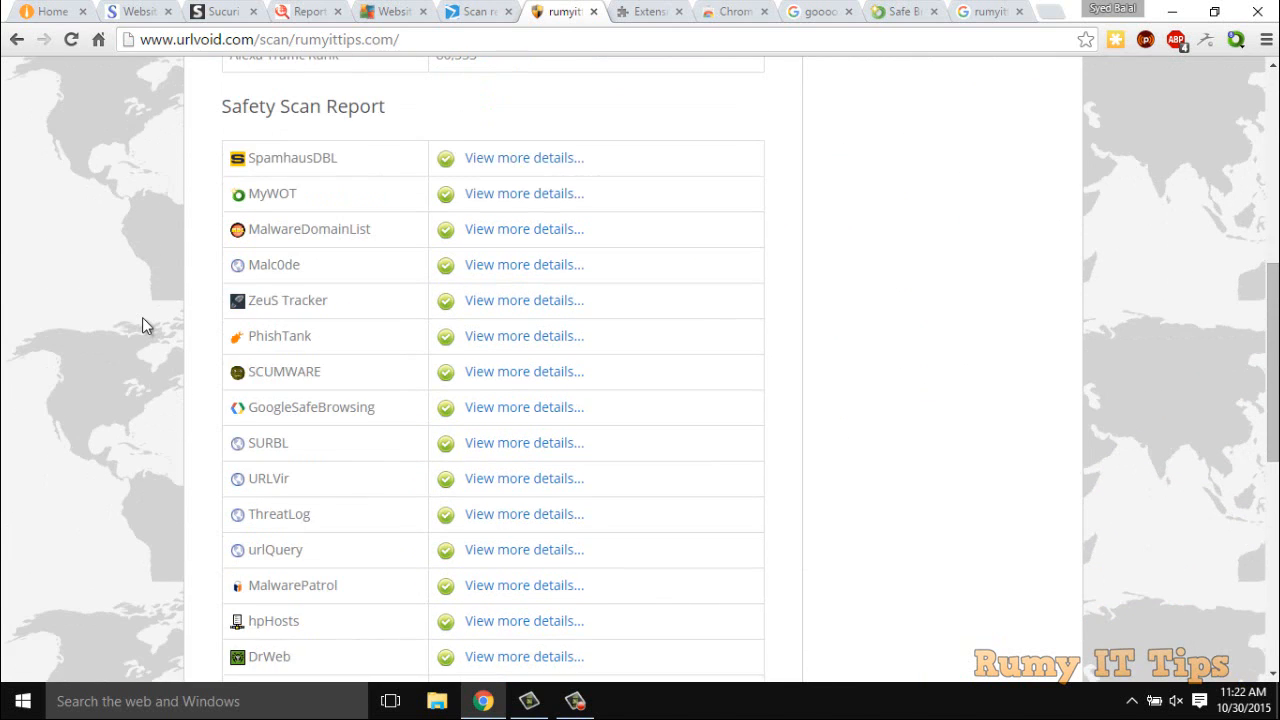
pyautogui.scroll(-3)
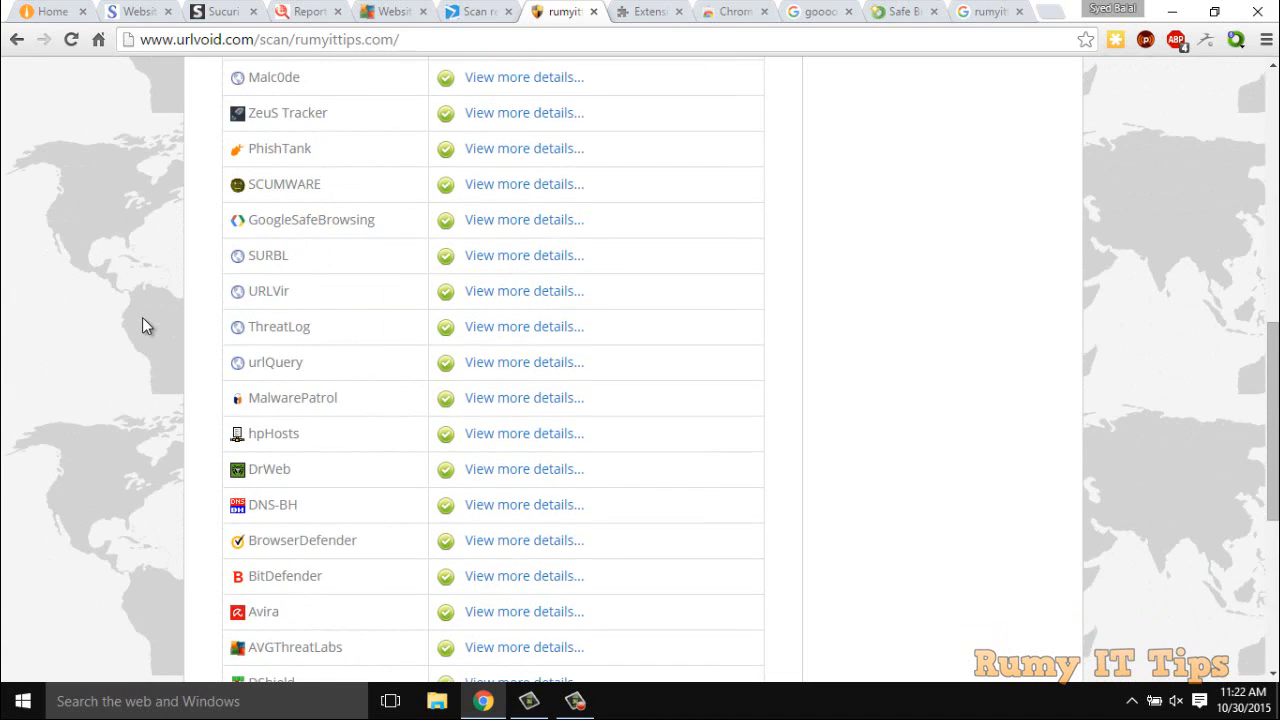
pyautogui.scroll(-3)
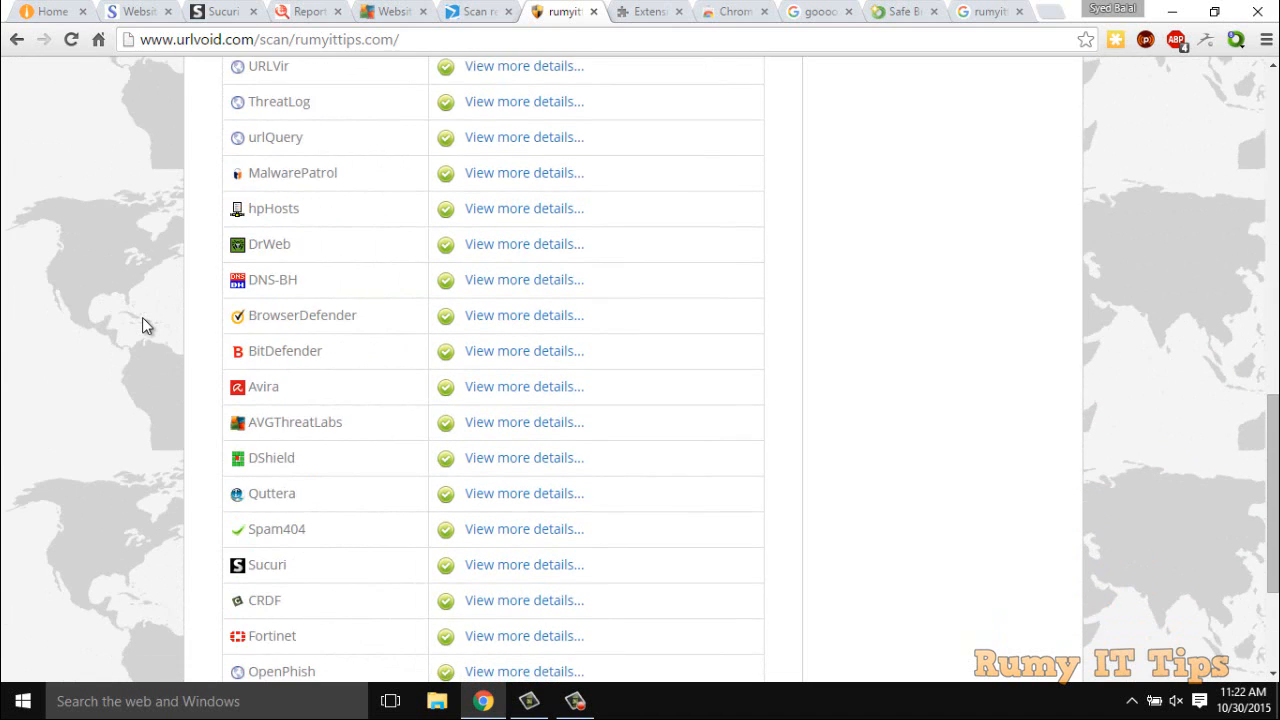
pyautogui.scroll(-3)
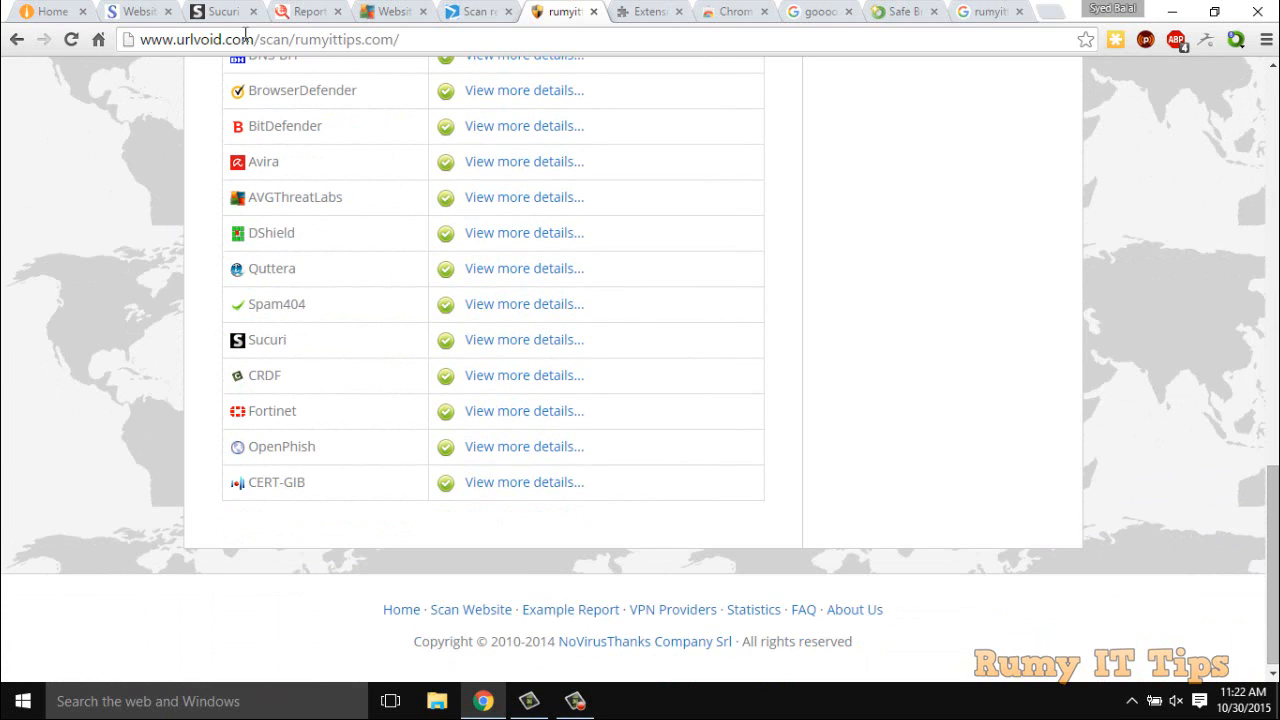
# Step: Visit the Rumy IT Tips homepage briefly and return to the Sucuri SiteCheck results
pyautogui.click(50, 12)
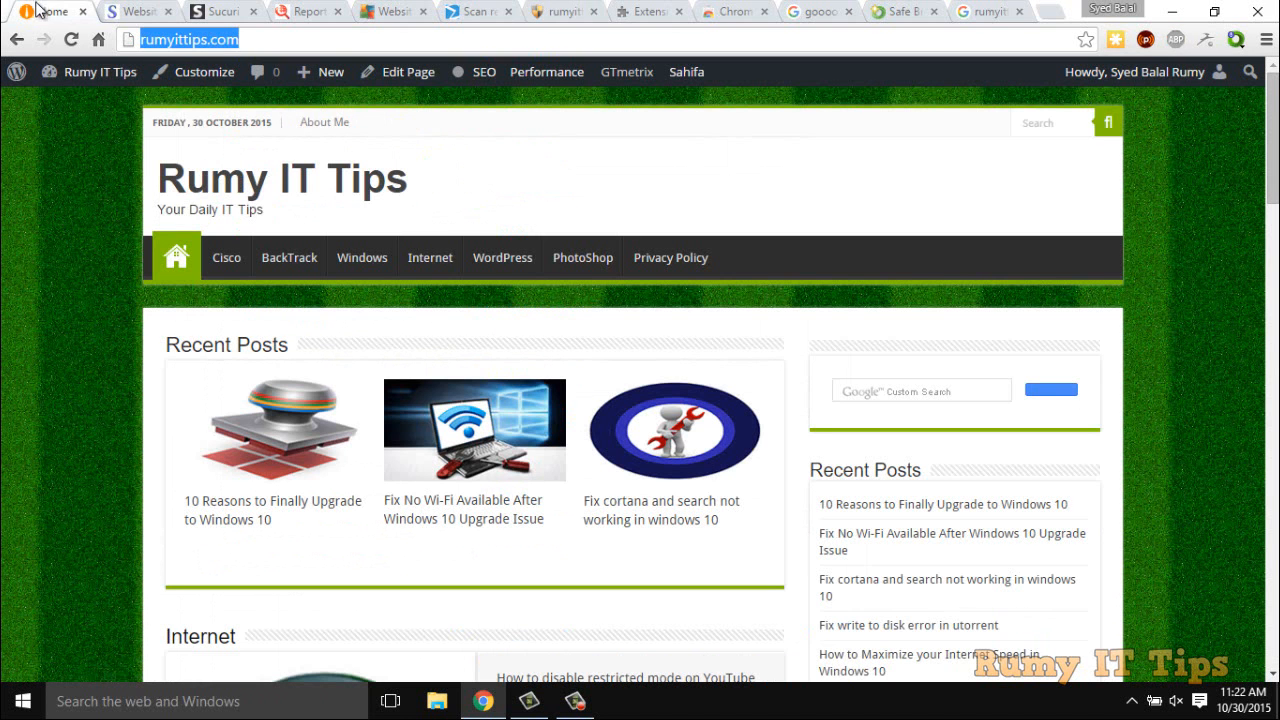
pyautogui.click(216, 12)
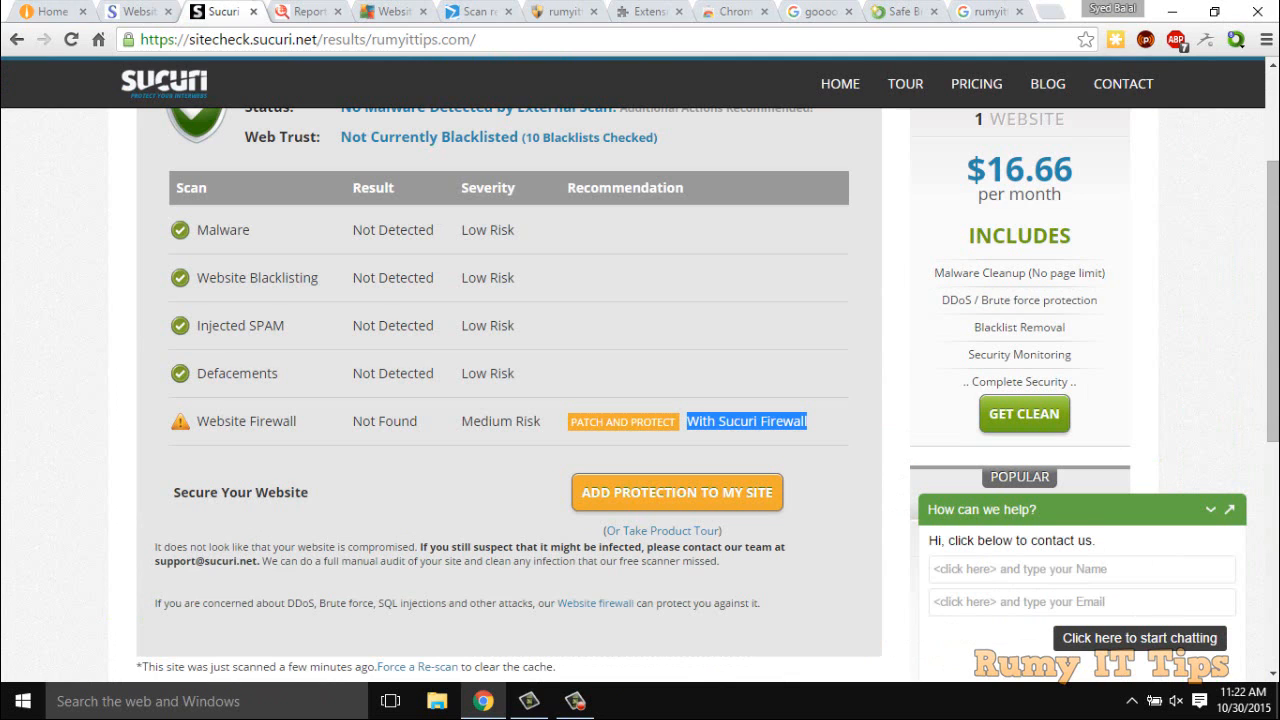